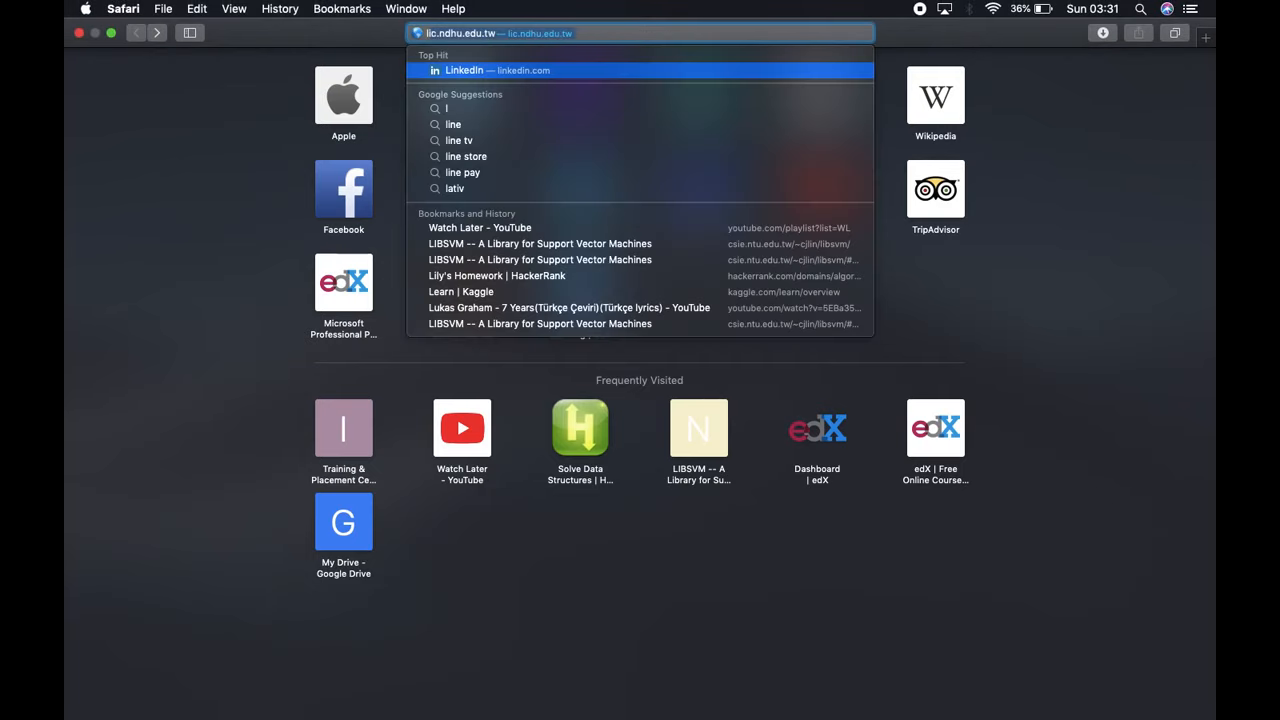
Search Google for libsvm and open the LIBSVM homepage at its Download section
type("libsvm")
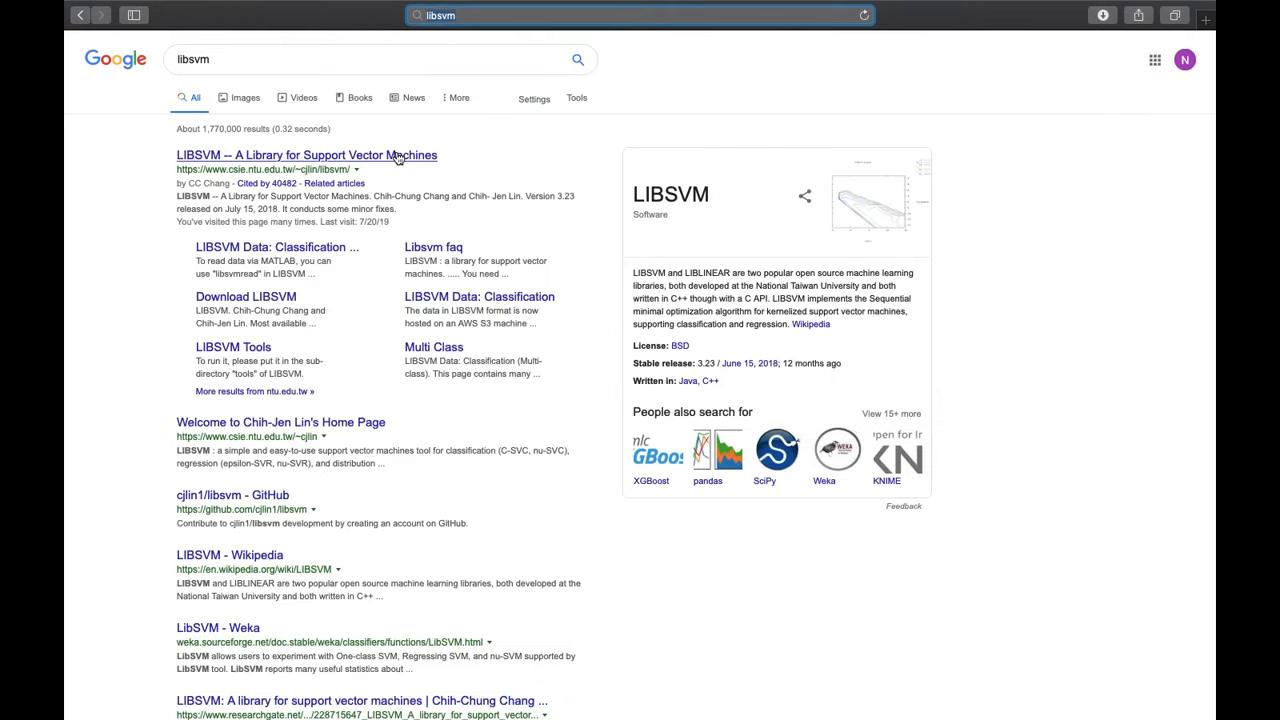
left_click(304, 156)
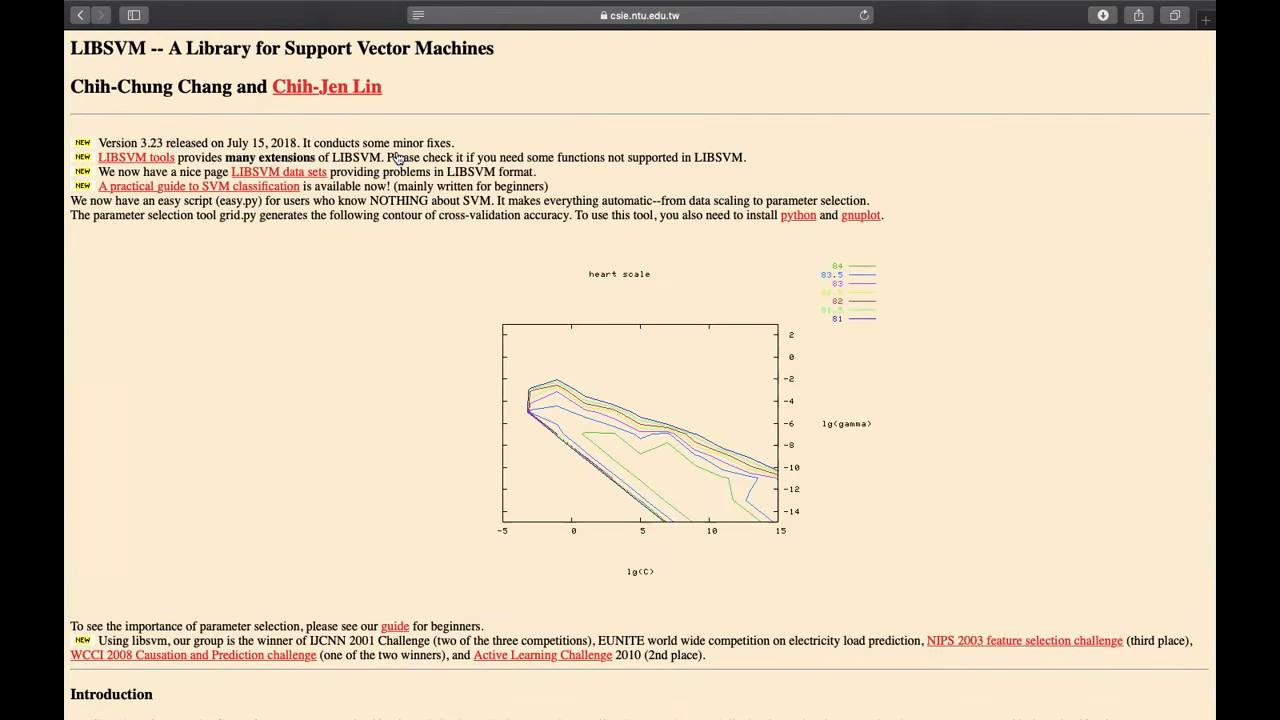
scroll("down", 3)
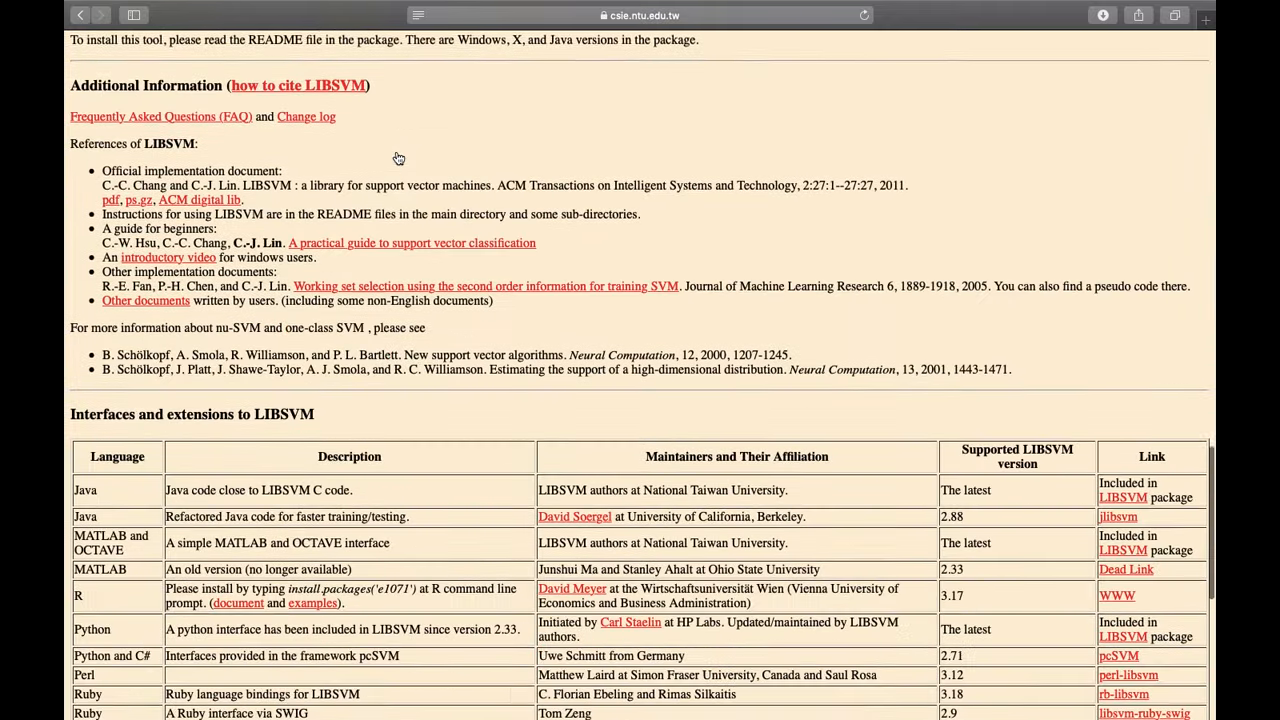
scroll("down", 3)
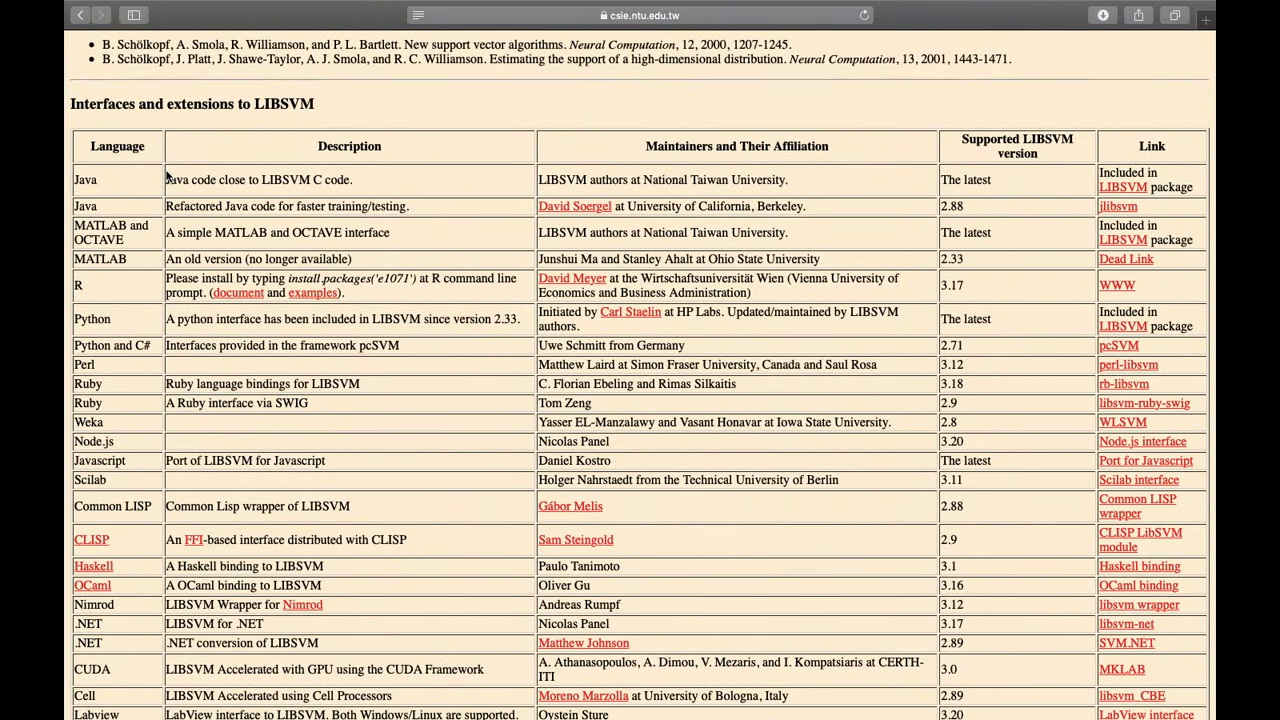
mouse_move(136, 176)
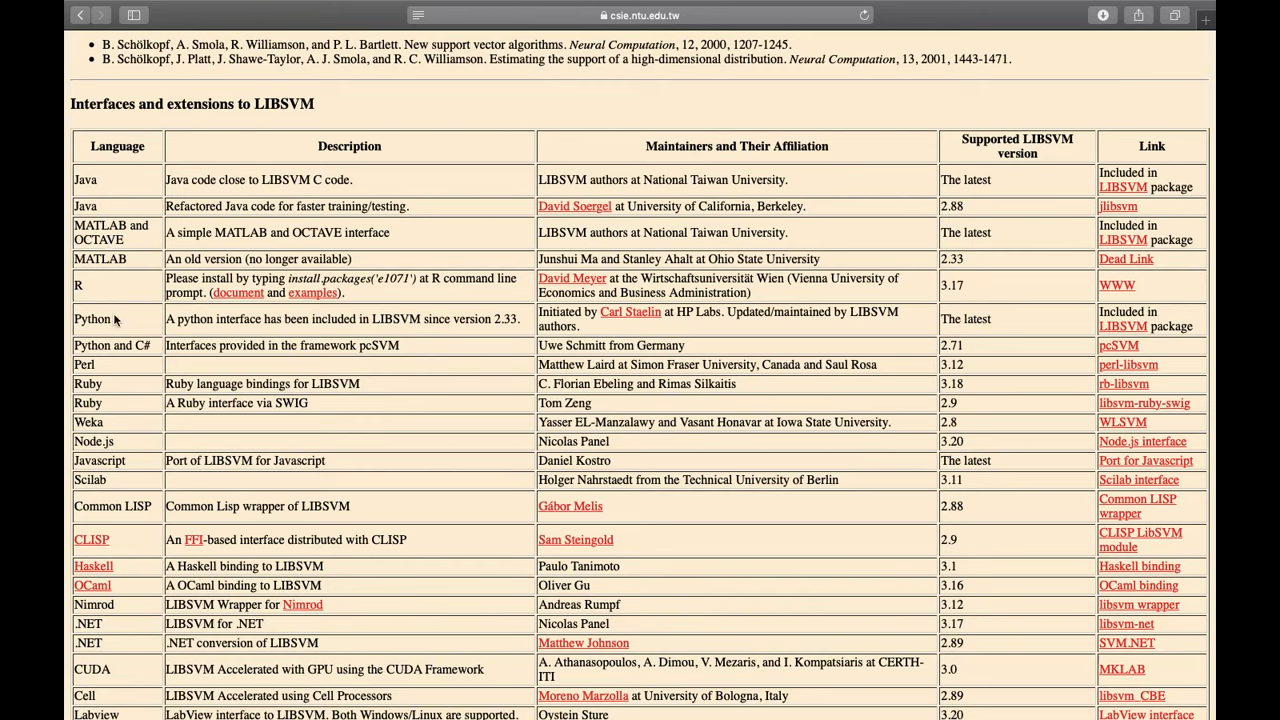
mouse_move(96, 384)
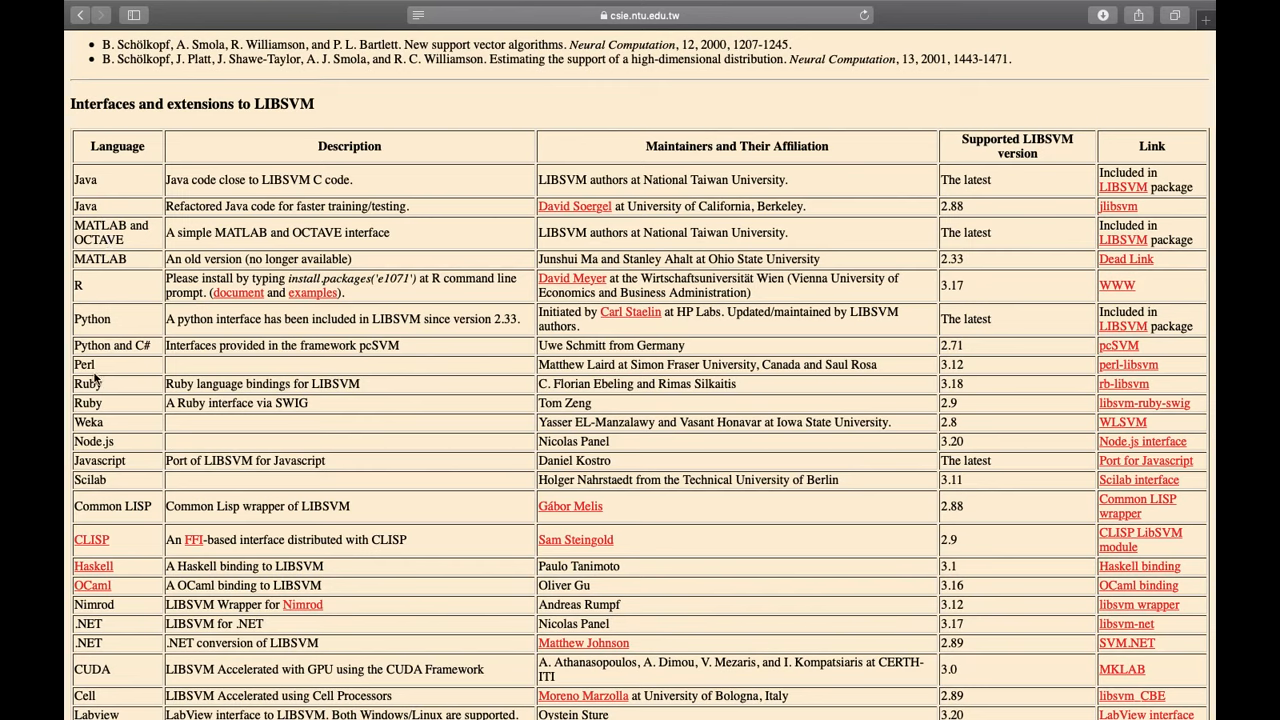
mouse_move(1144, 210)
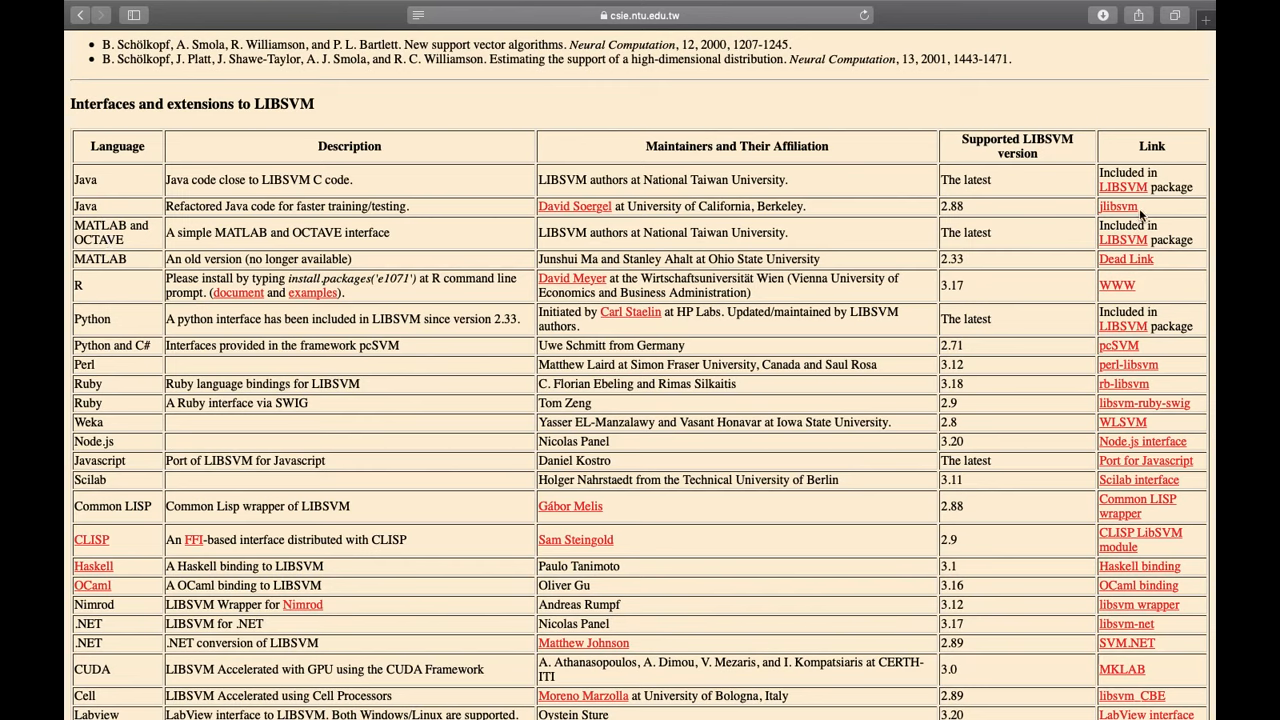
mouse_move(1128, 240)
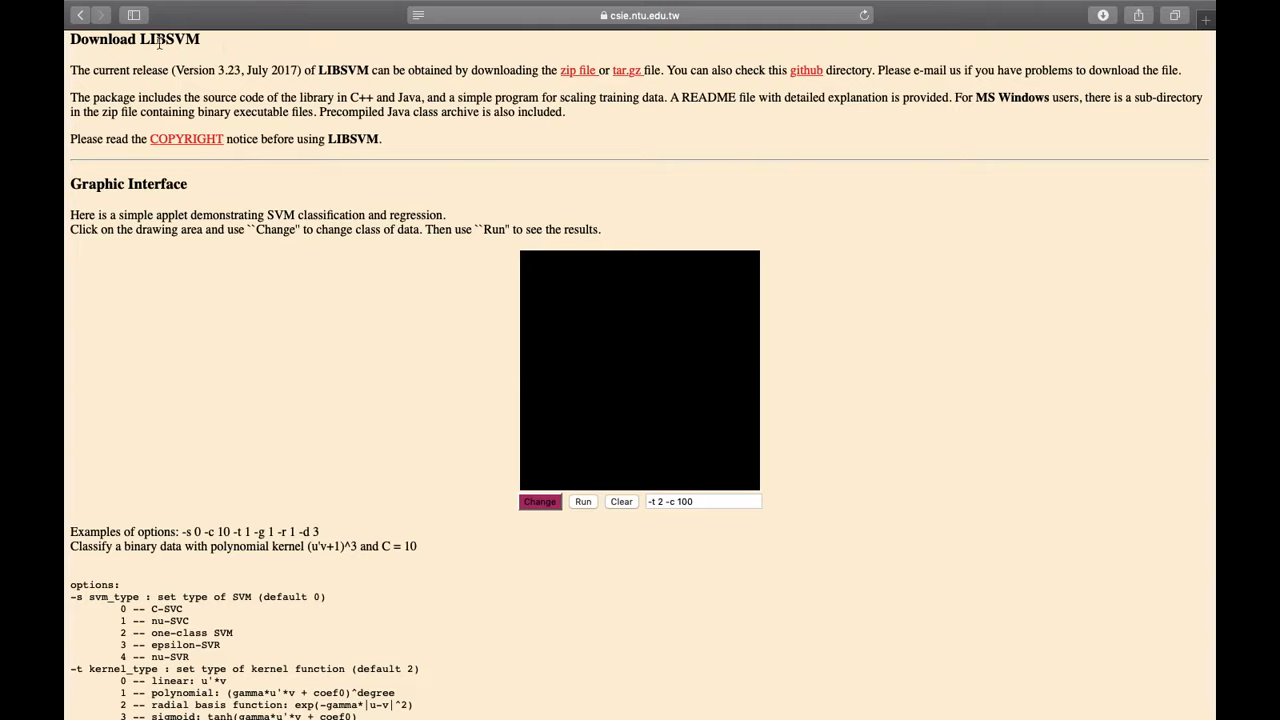
mouse_move(578, 76)
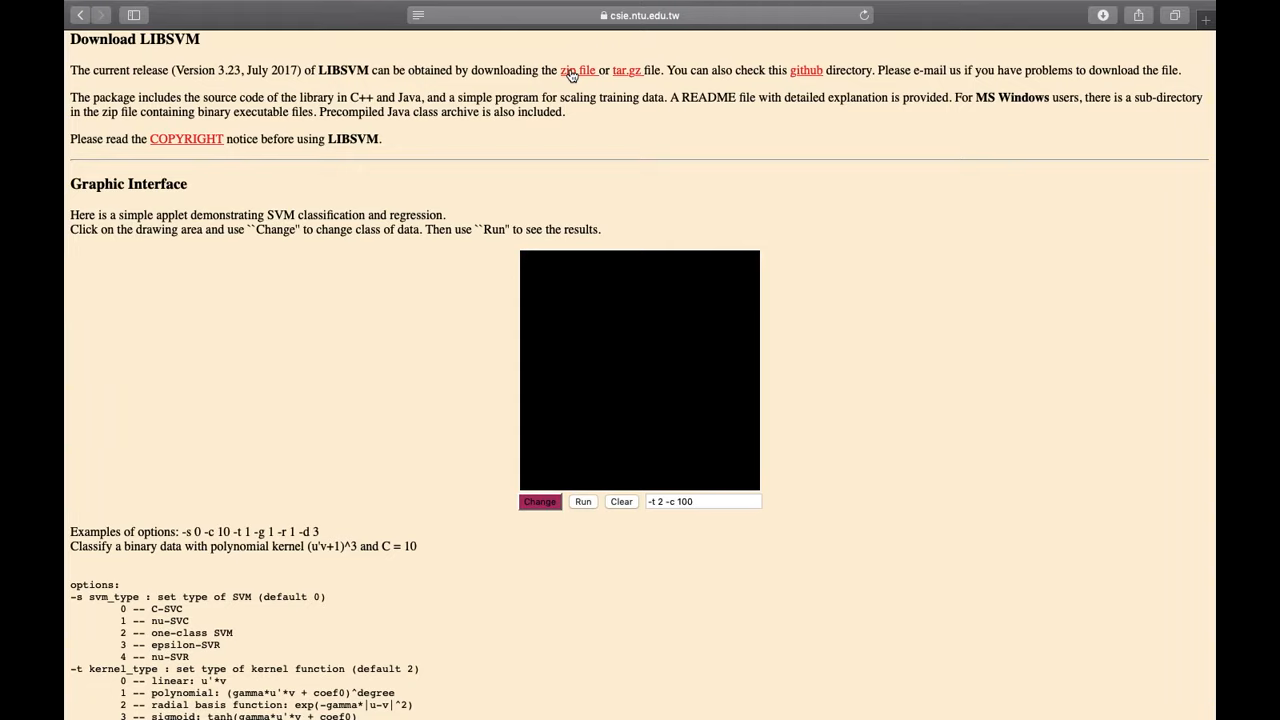
Download the LIBSVM 3.23 zip and reveal libsvm-3.23 in Finder
left_click(1102, 16)
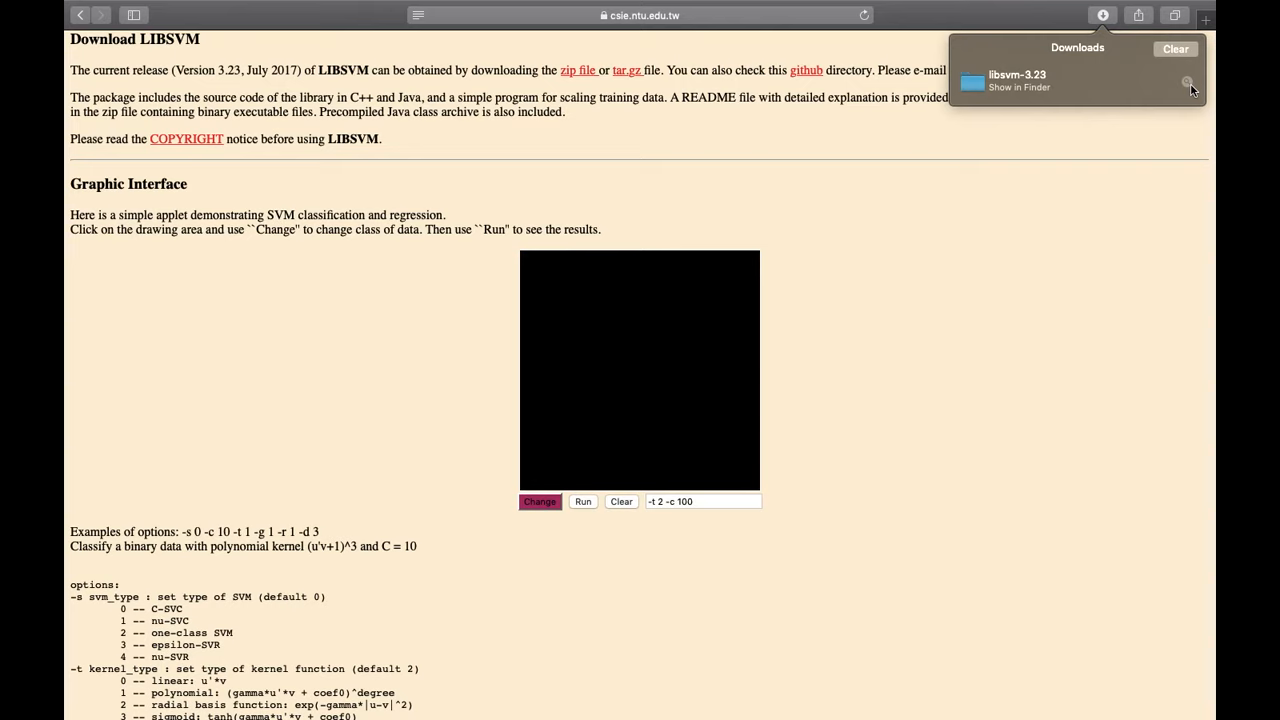
left_click(1184, 82)
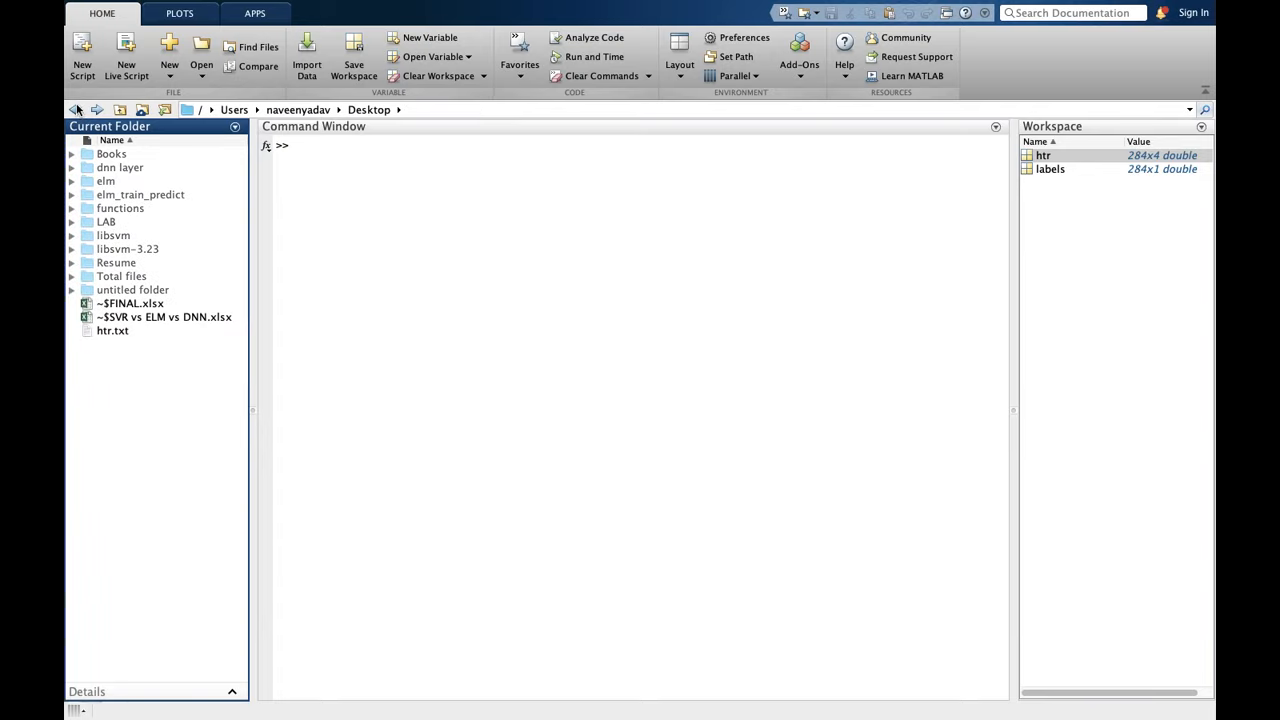
Enter libsvm-3.23/matlab and run make to compile the svmtrain and svmpredict MEX files
left_click(128, 248)
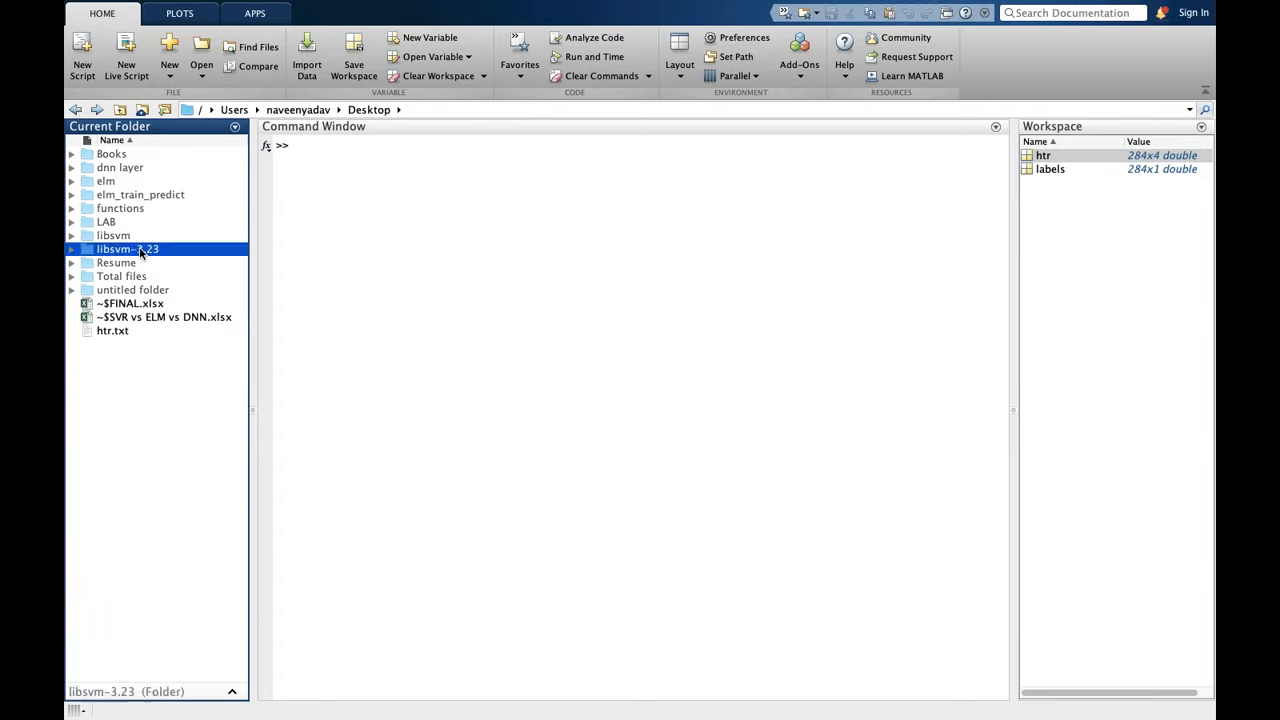
double_click(128, 248)
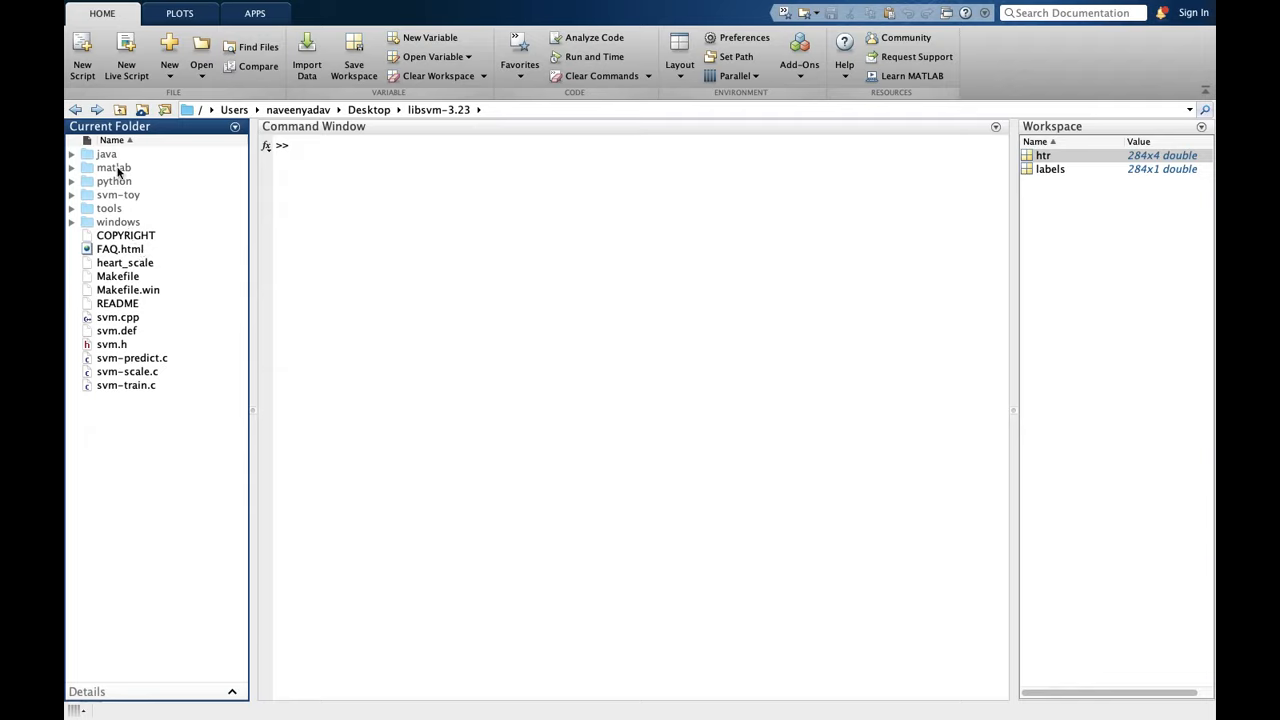
mouse_move(112, 168)
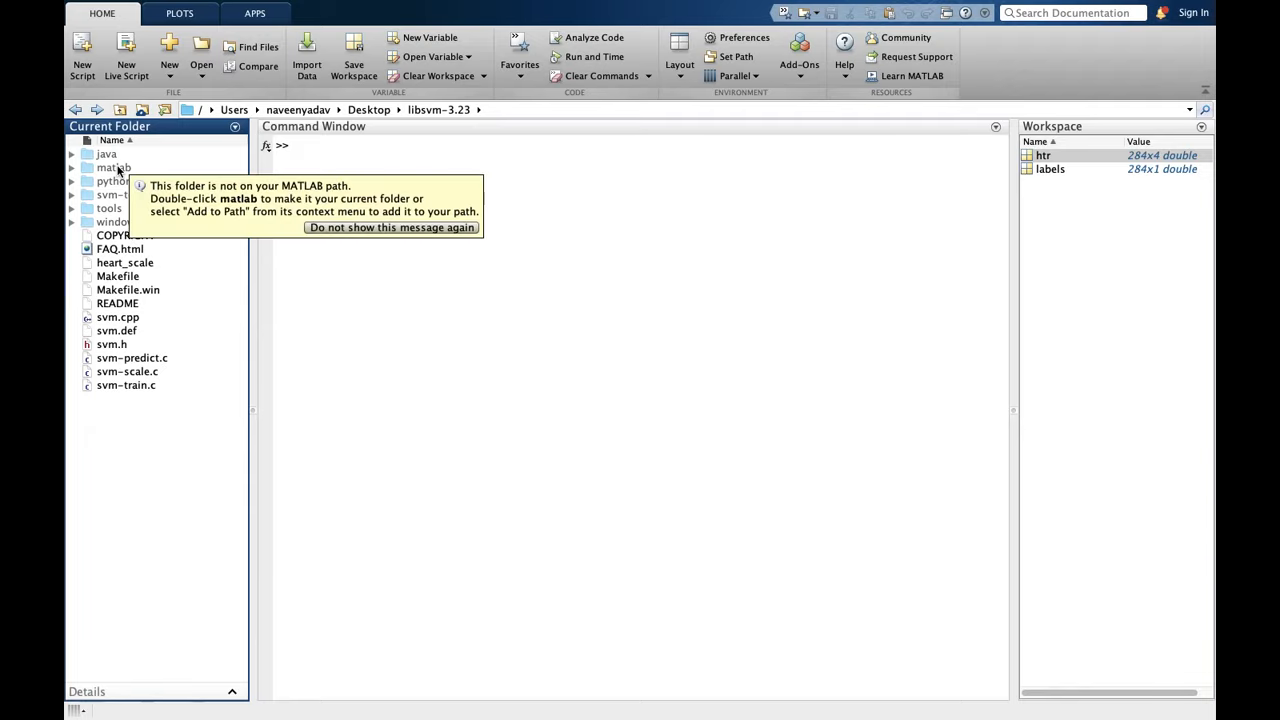
double_click(112, 168)
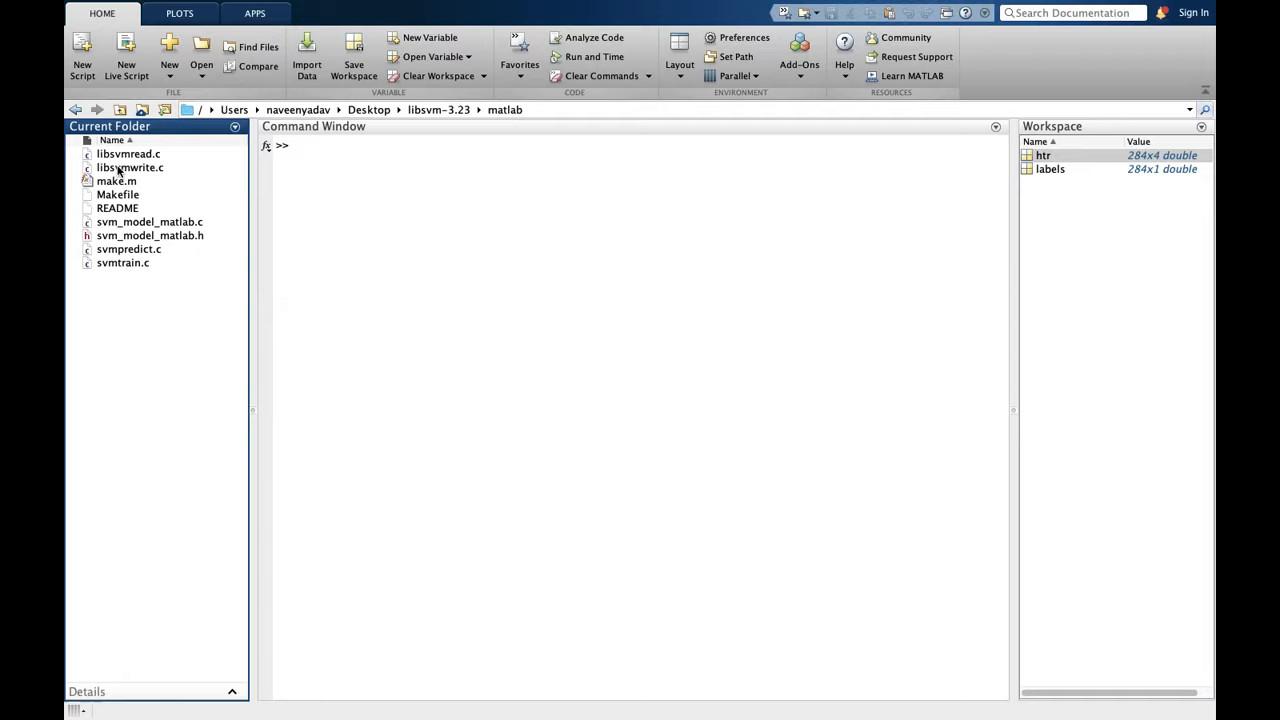
left_click(386, 152)
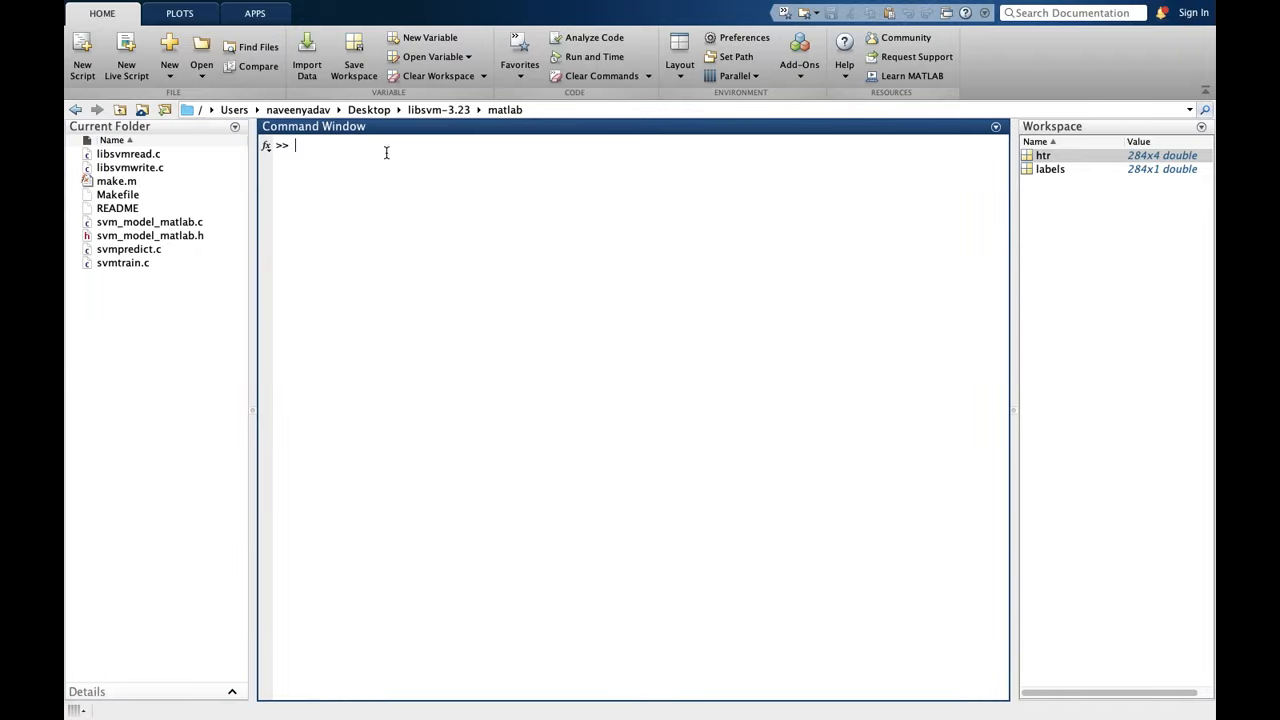
type("ma")
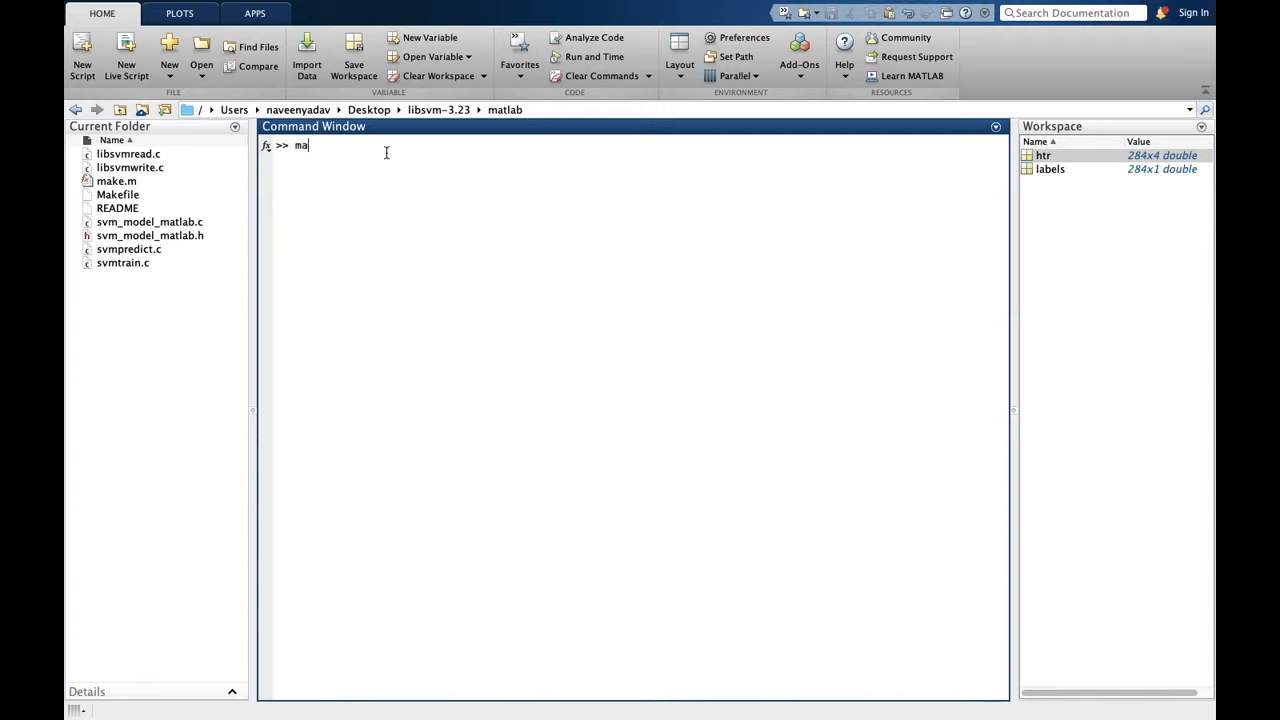
type("ke")
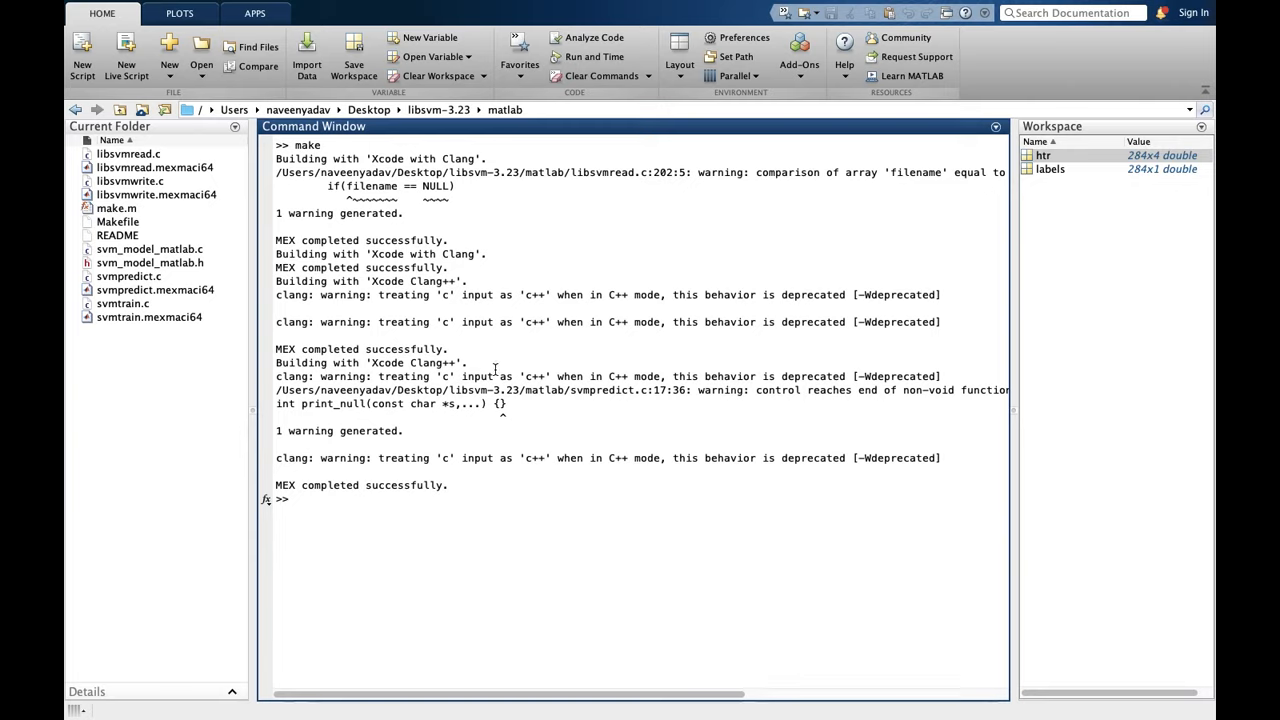
mouse_move(328, 228)
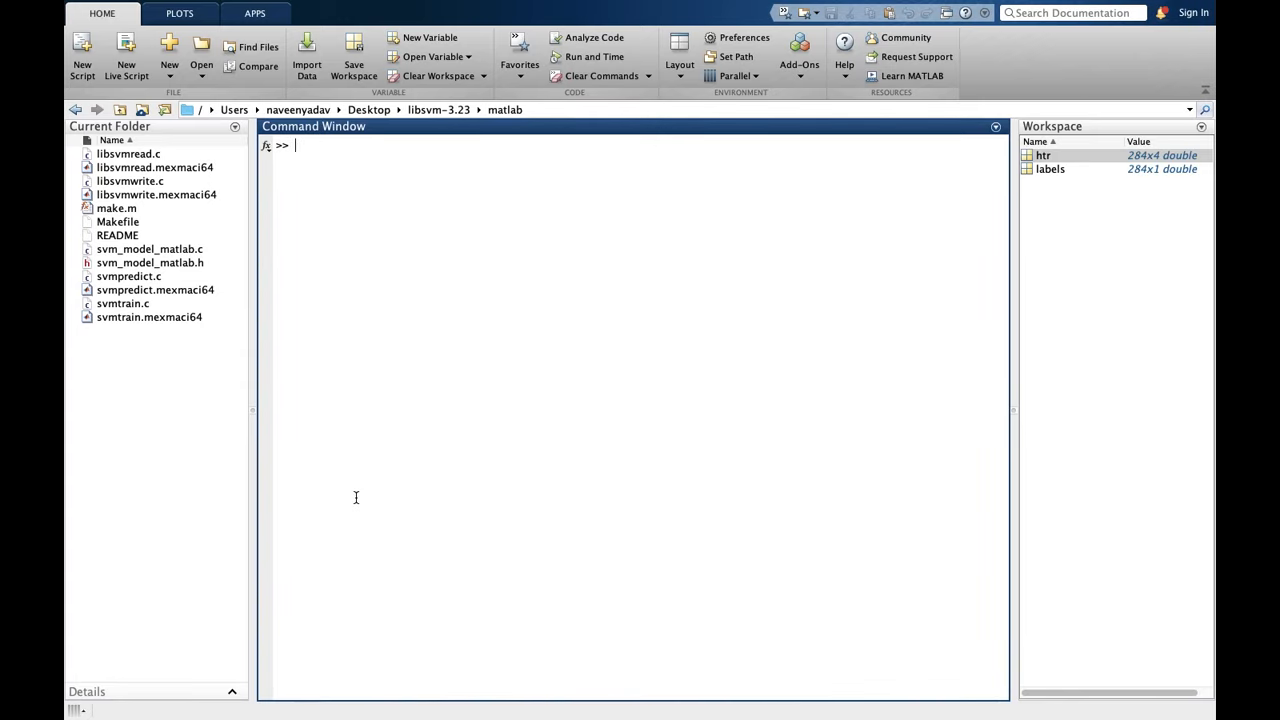
mouse_move(922, 176)
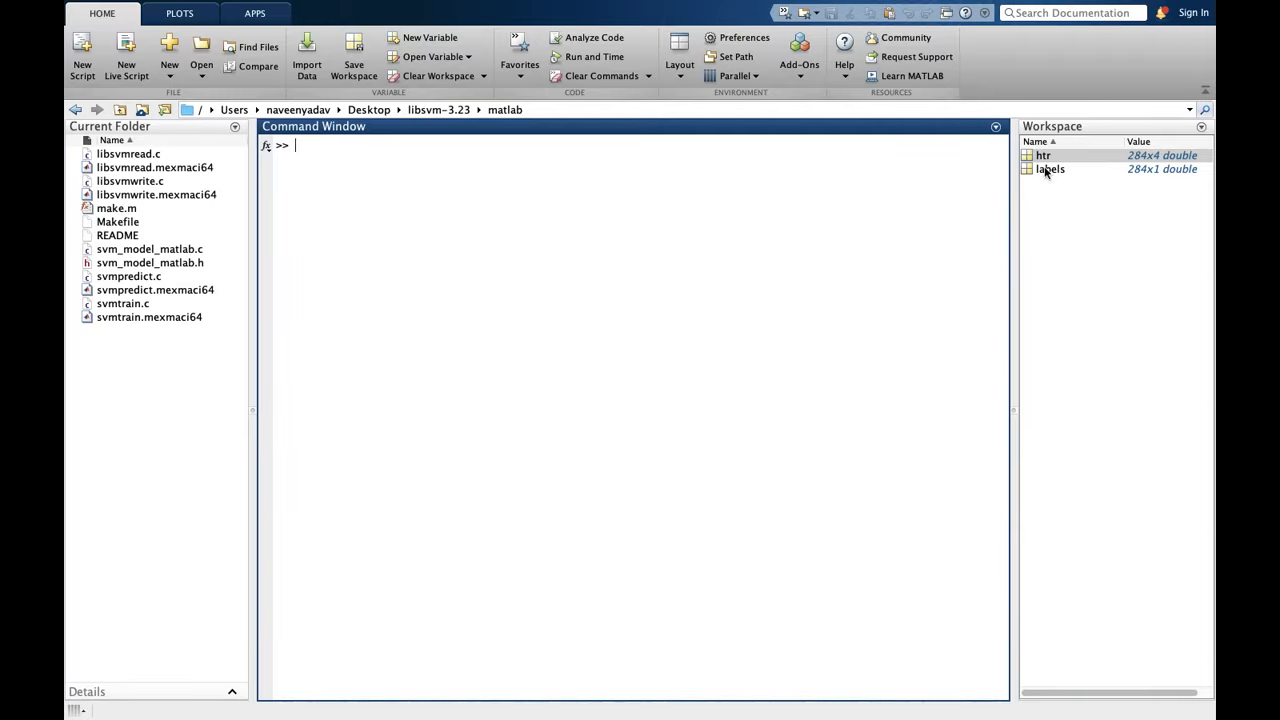
mouse_move(812, 288)
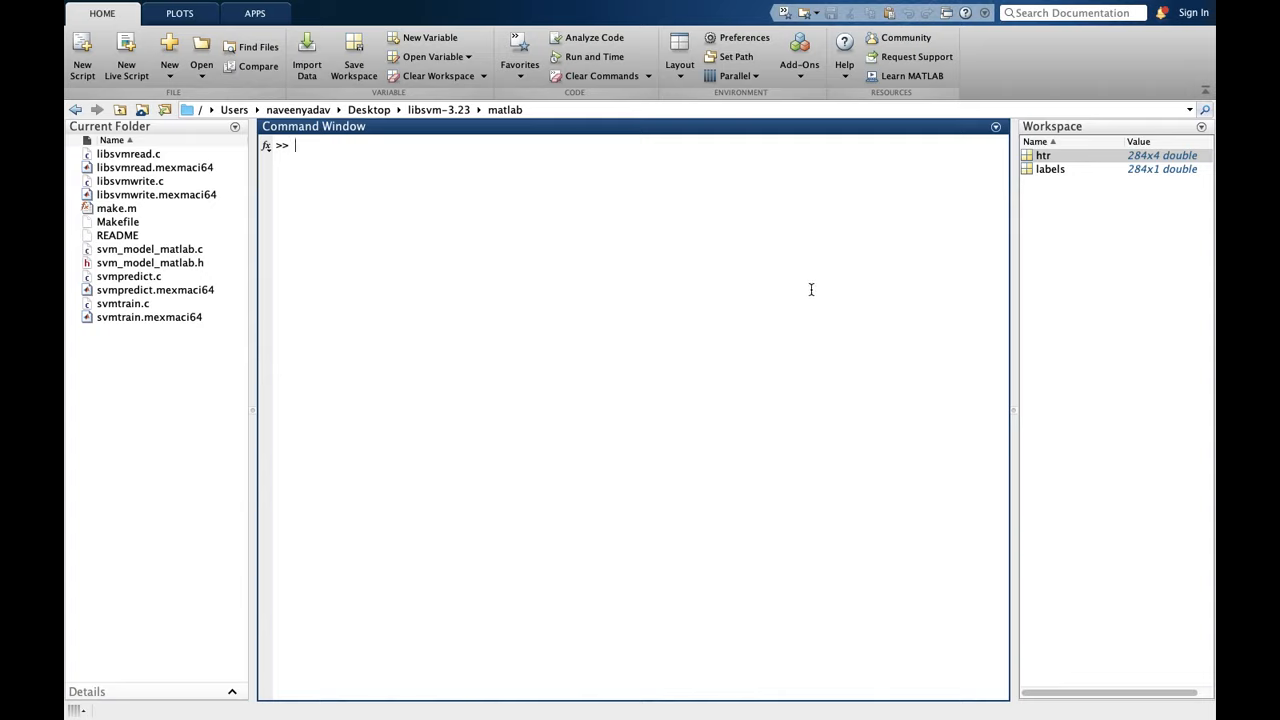
mouse_move(1064, 156)
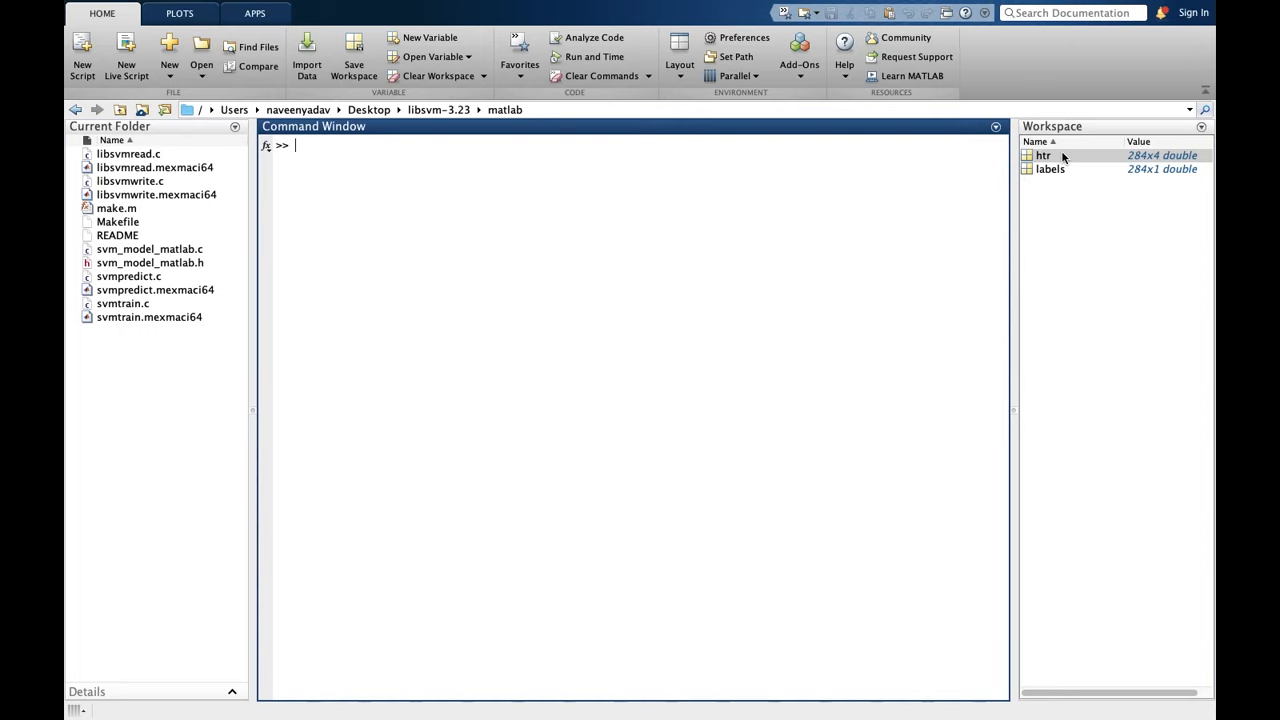
View the 284x4 htr variable and select its first and second columns
double_click(1044, 156)
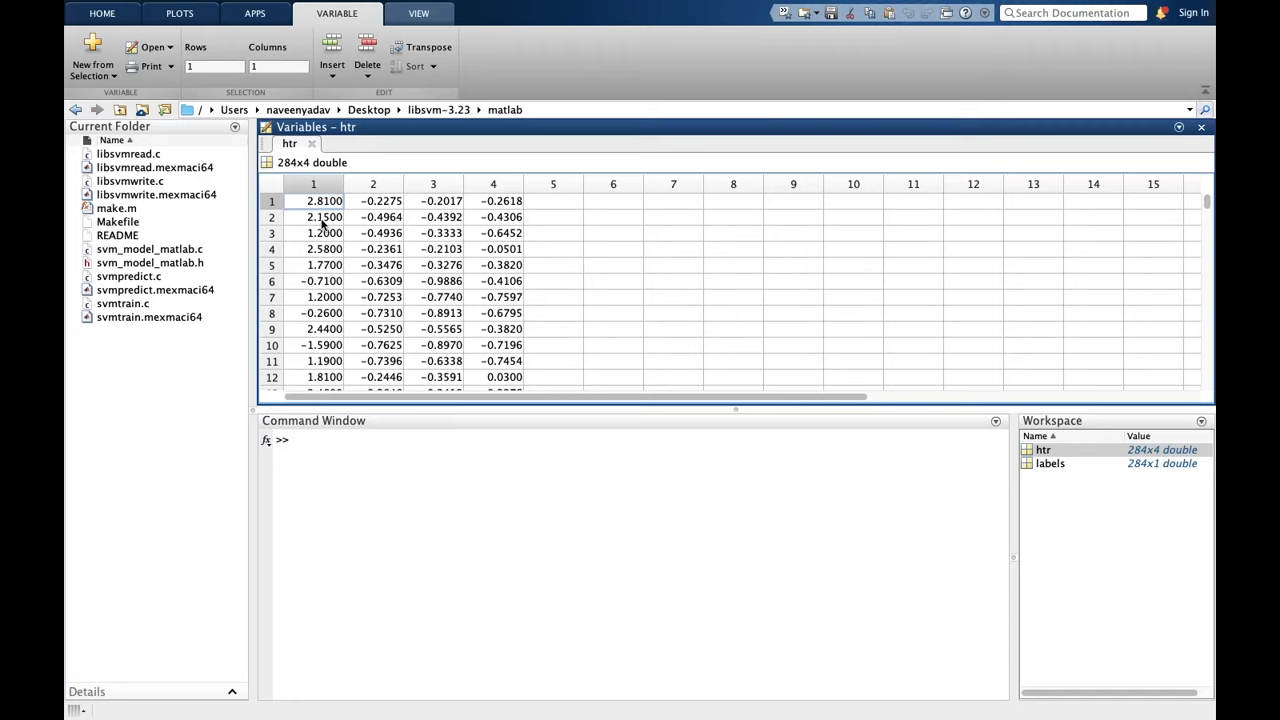
left_click(312, 184)
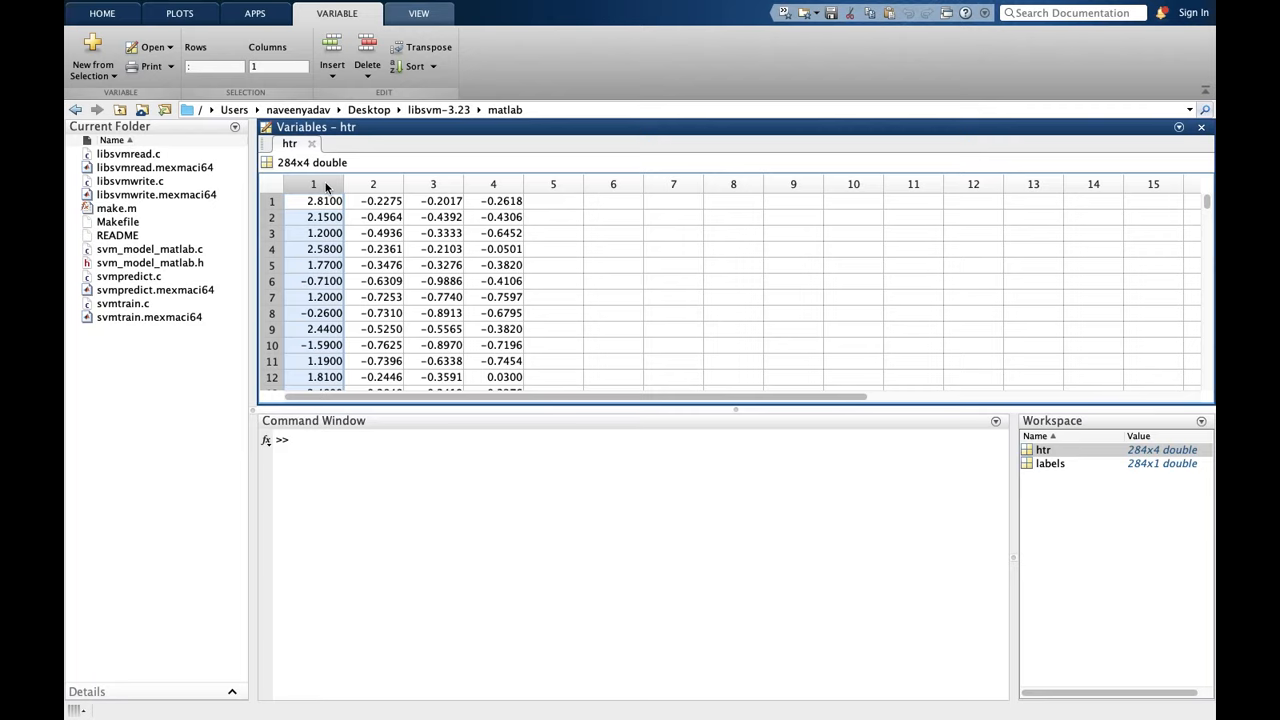
mouse_move(382, 184)
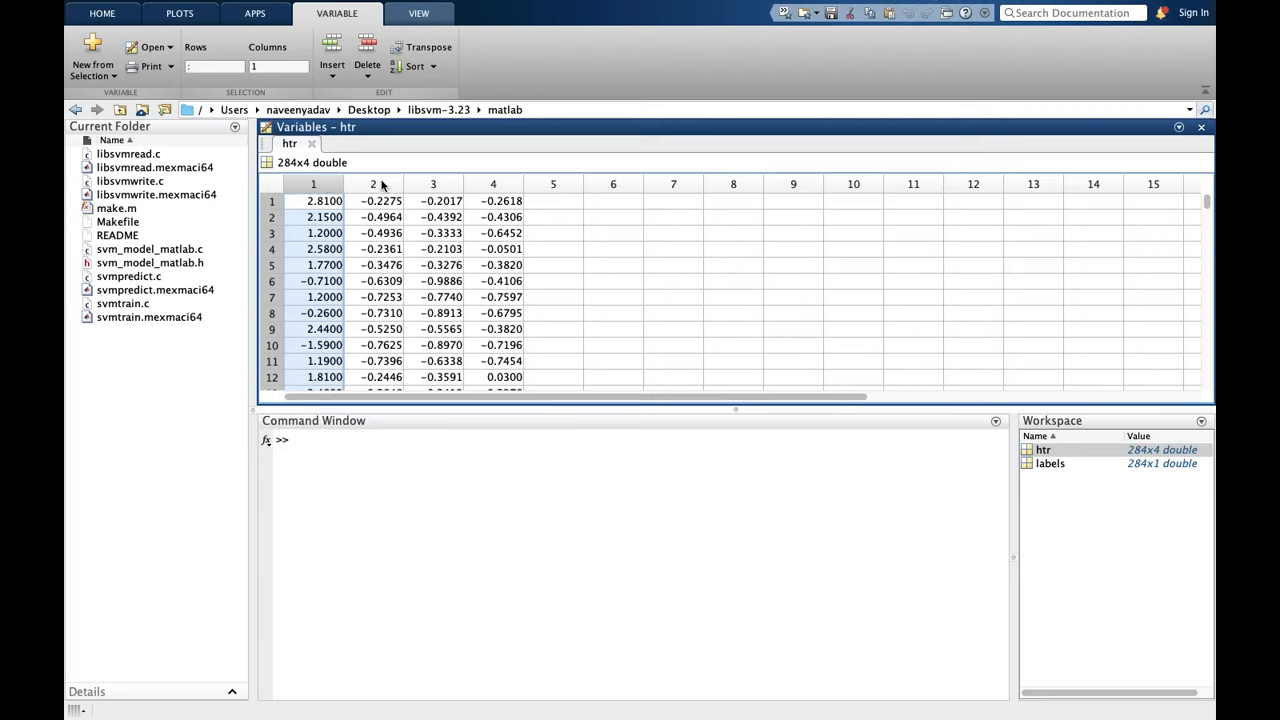
left_click(372, 184)
type("labels =htr(:,1);")
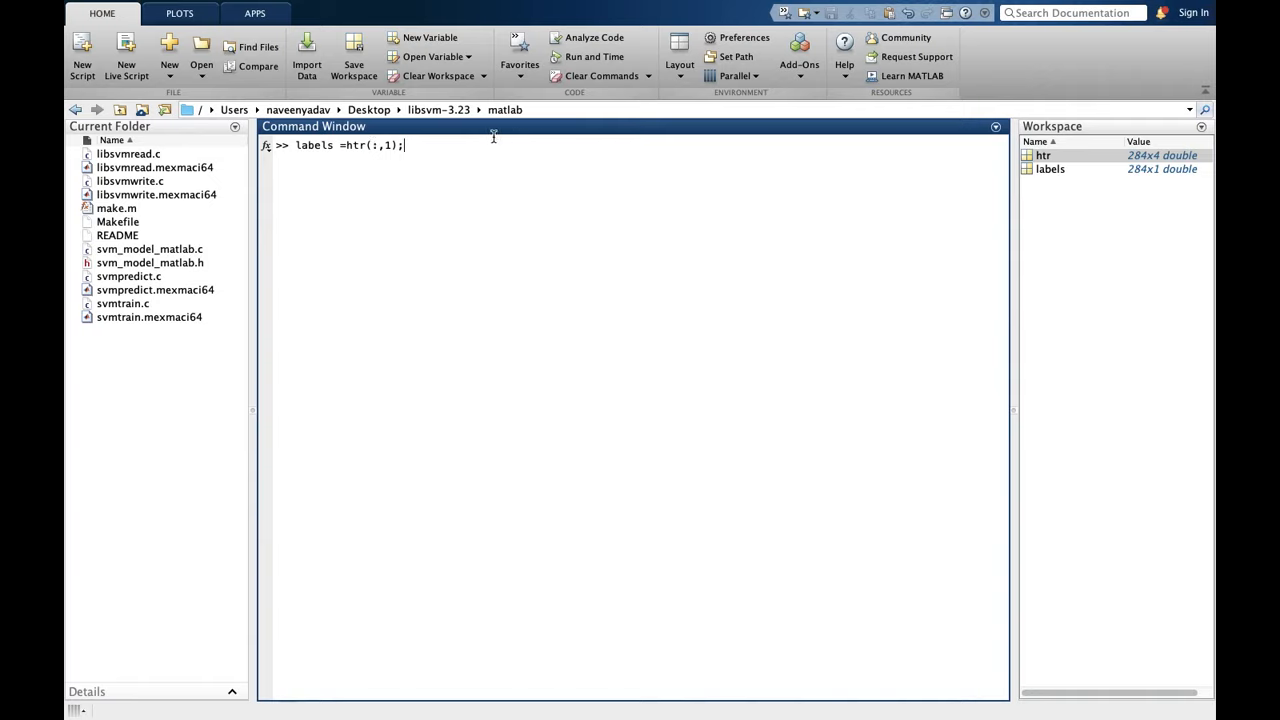
mouse_move(1052, 164)
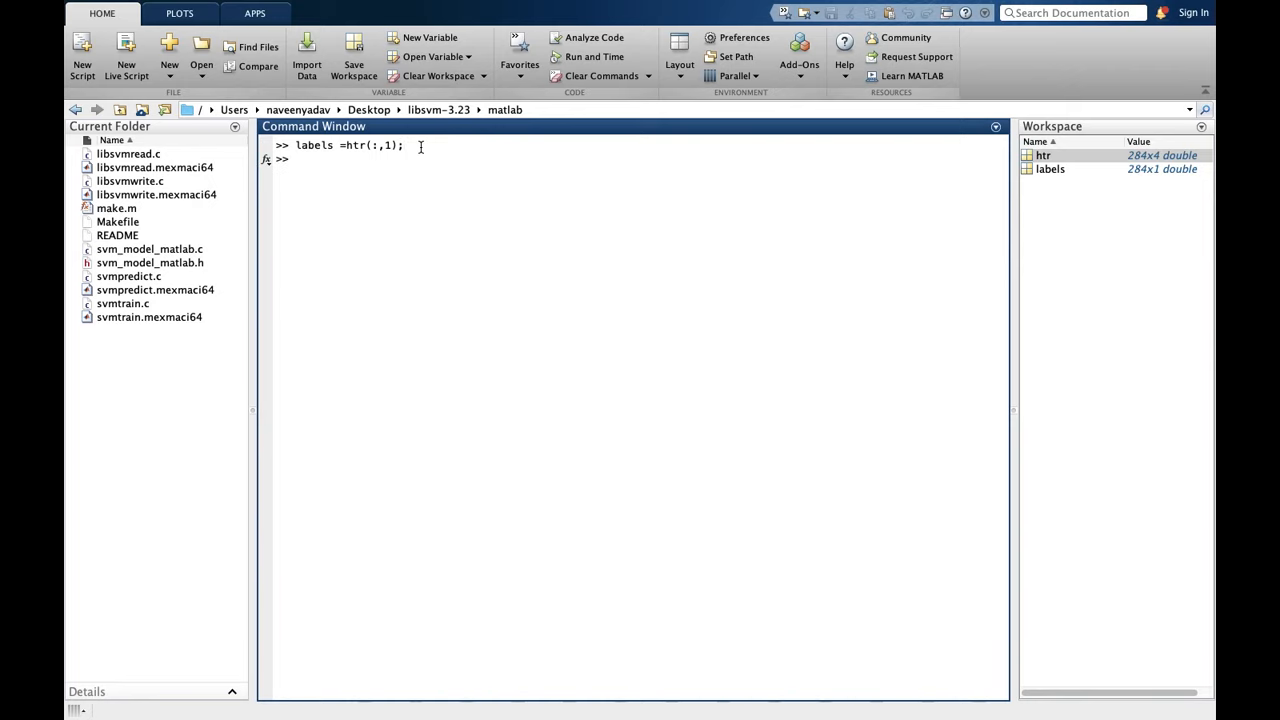
Inspect the 284x1 labels variable taken from htr's first column
double_click(1052, 168)
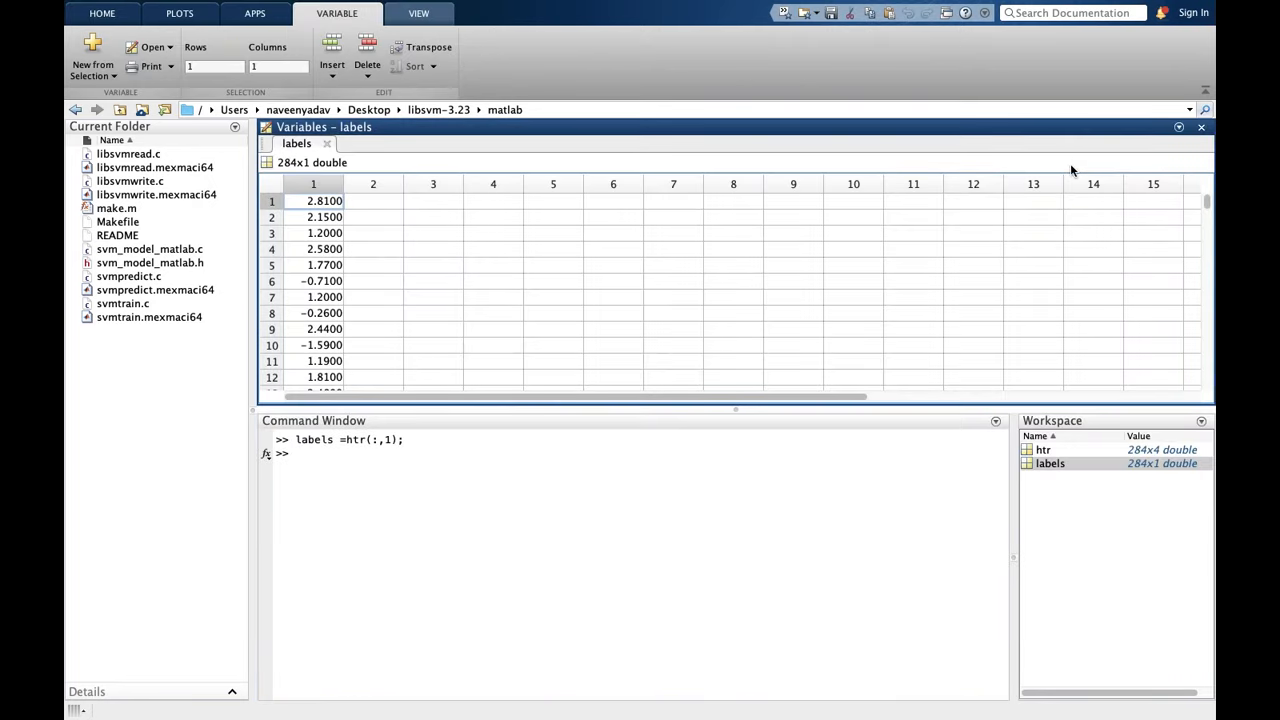
scroll("down", 3)
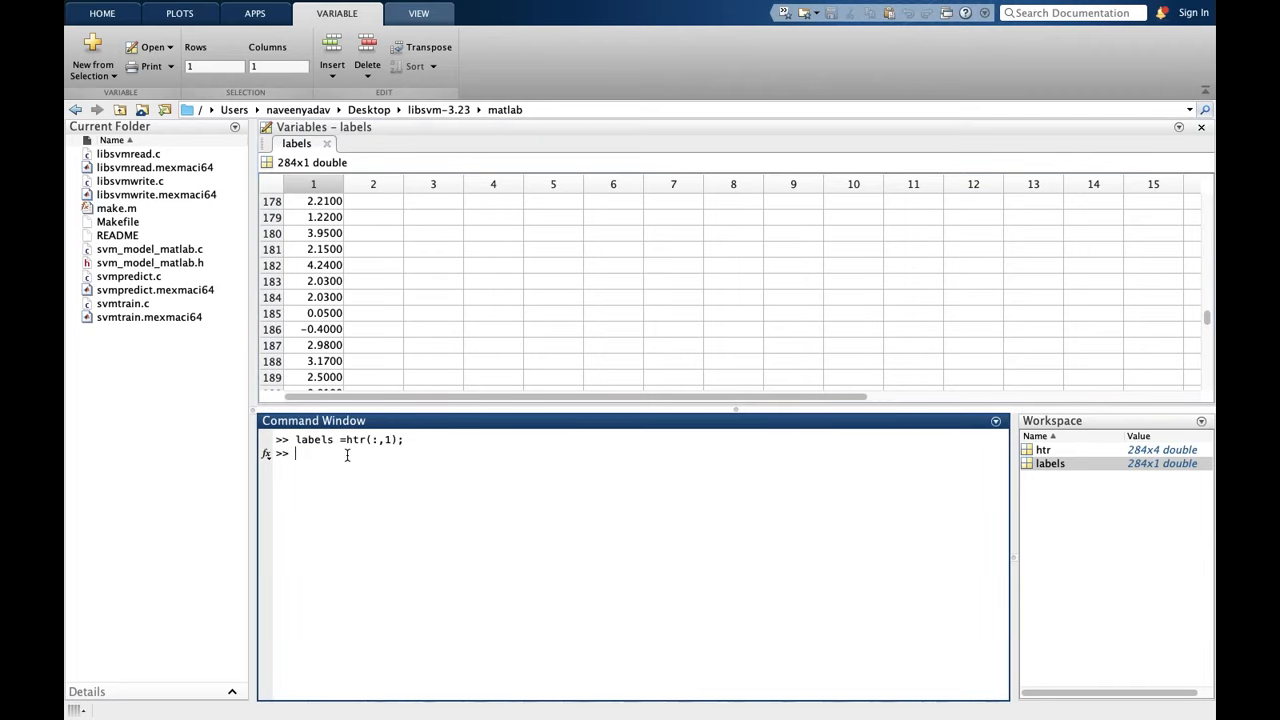
Create features=htr(:,2:end); holding htr's remaining three columns
type("fea")
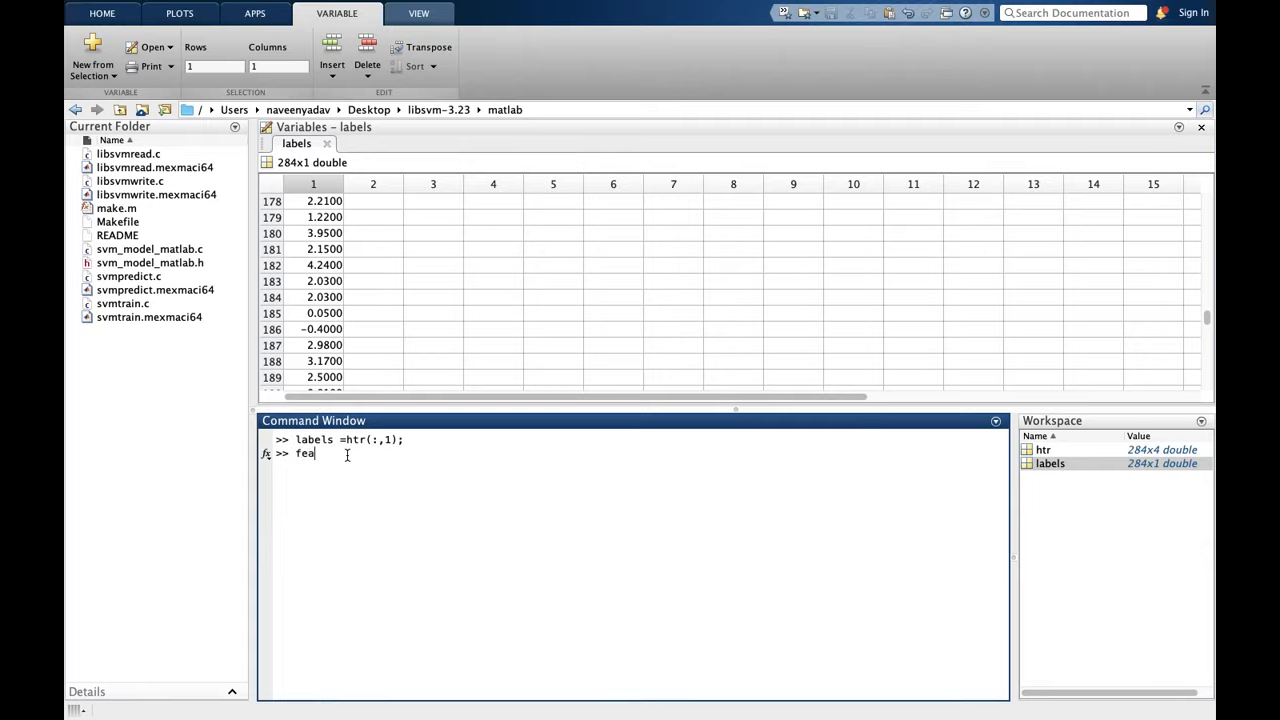
type("tures")
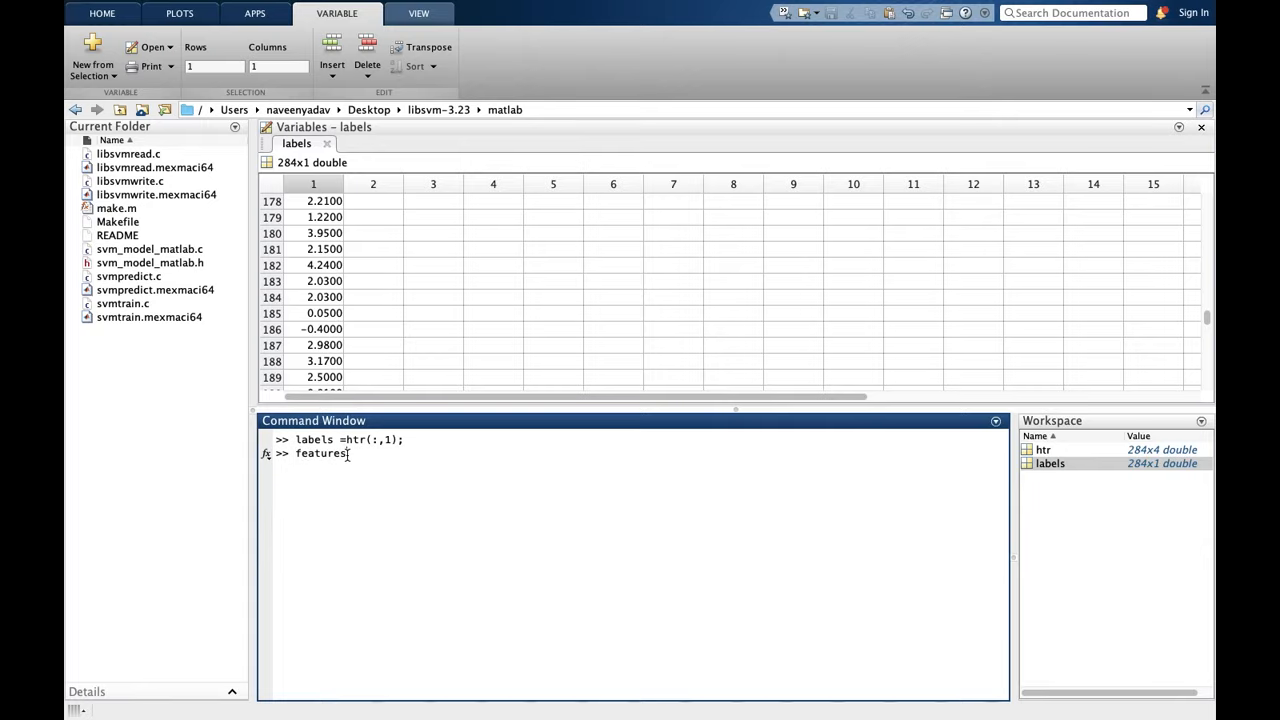
type("=ht")
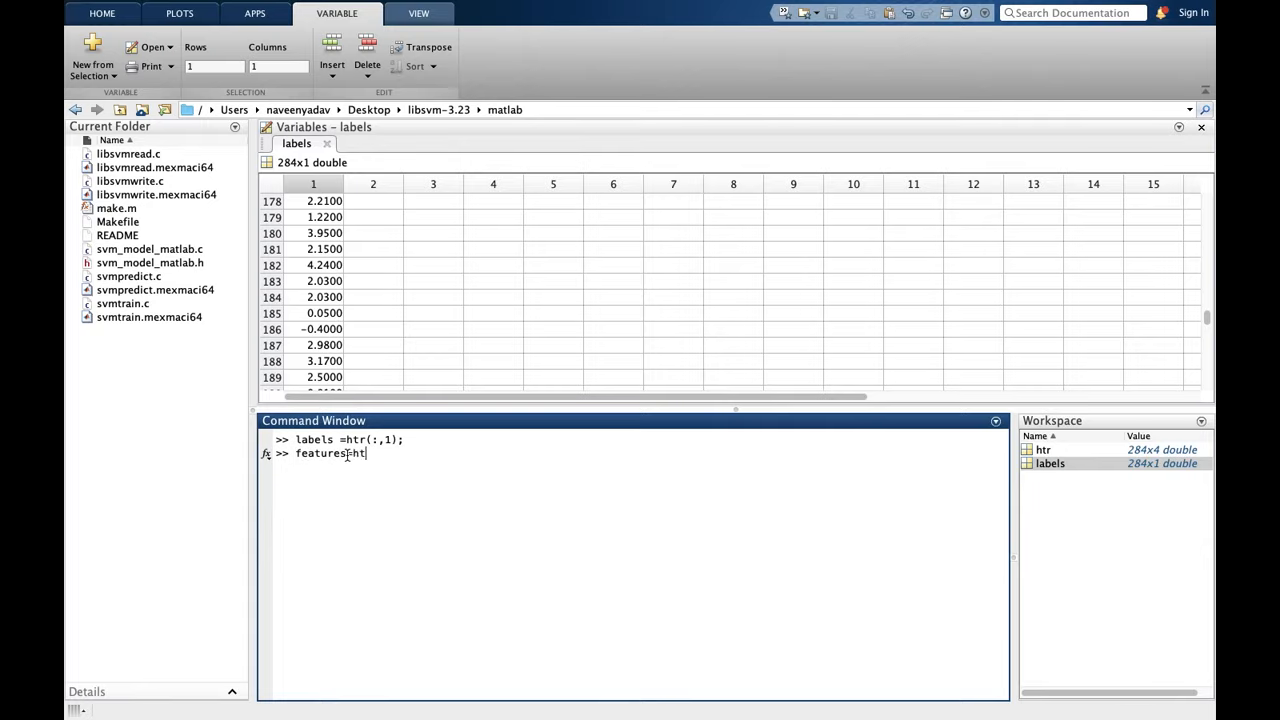
type("r")
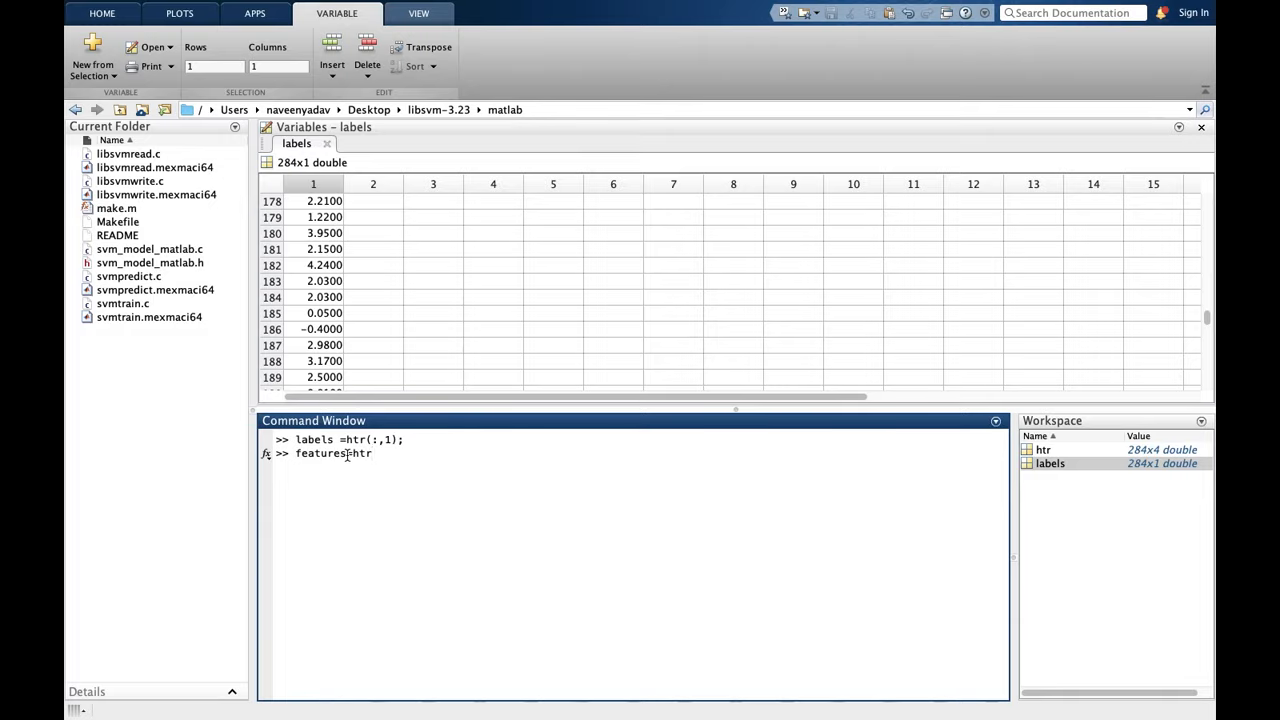
type("(")
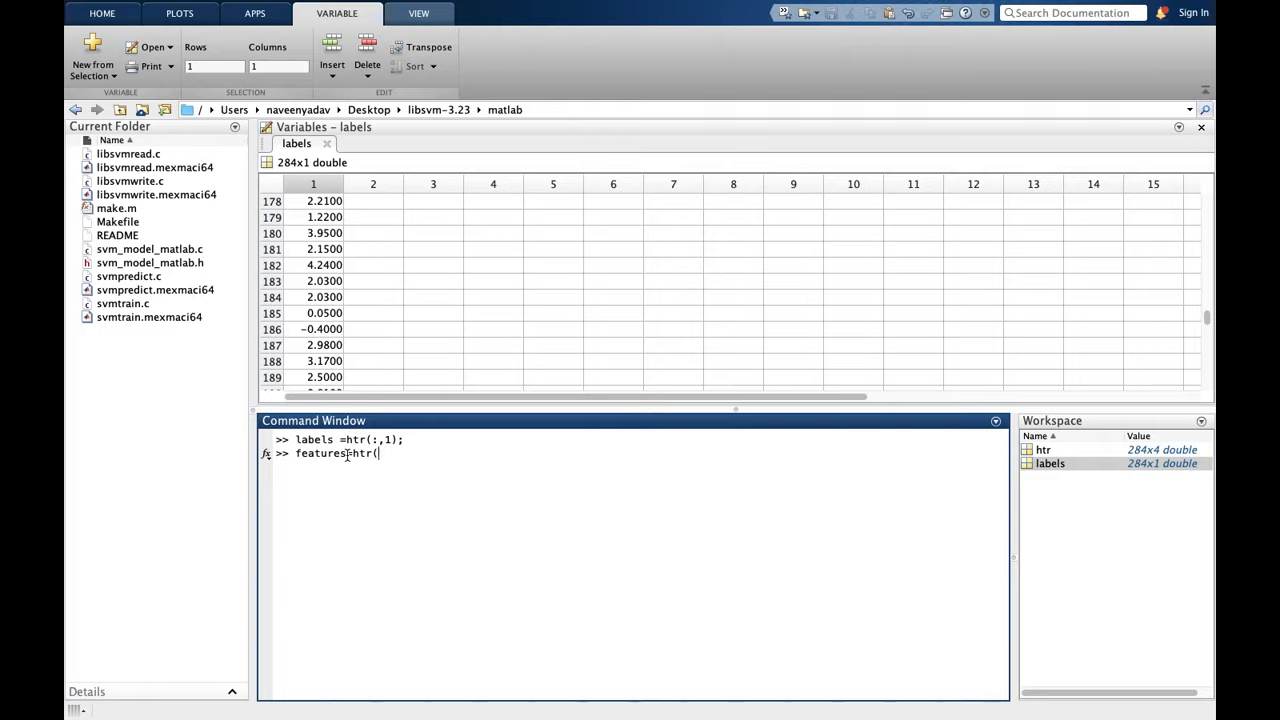
type(":,2")
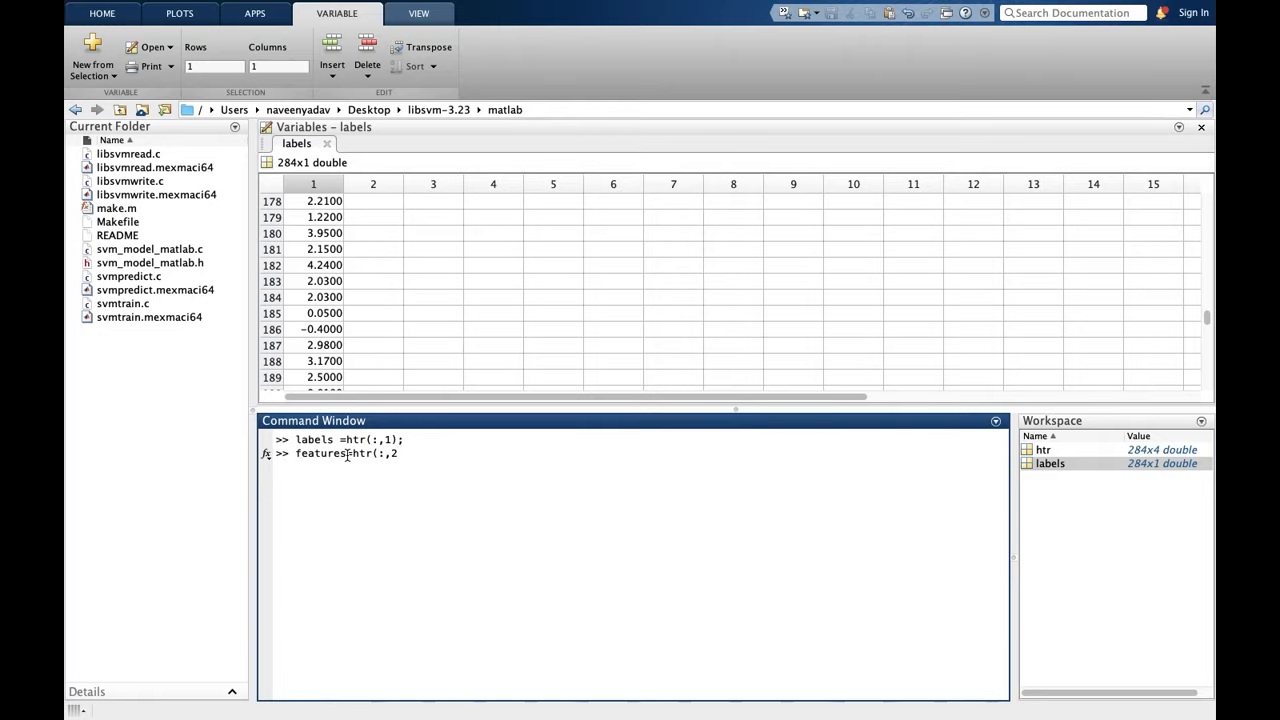
type(";")
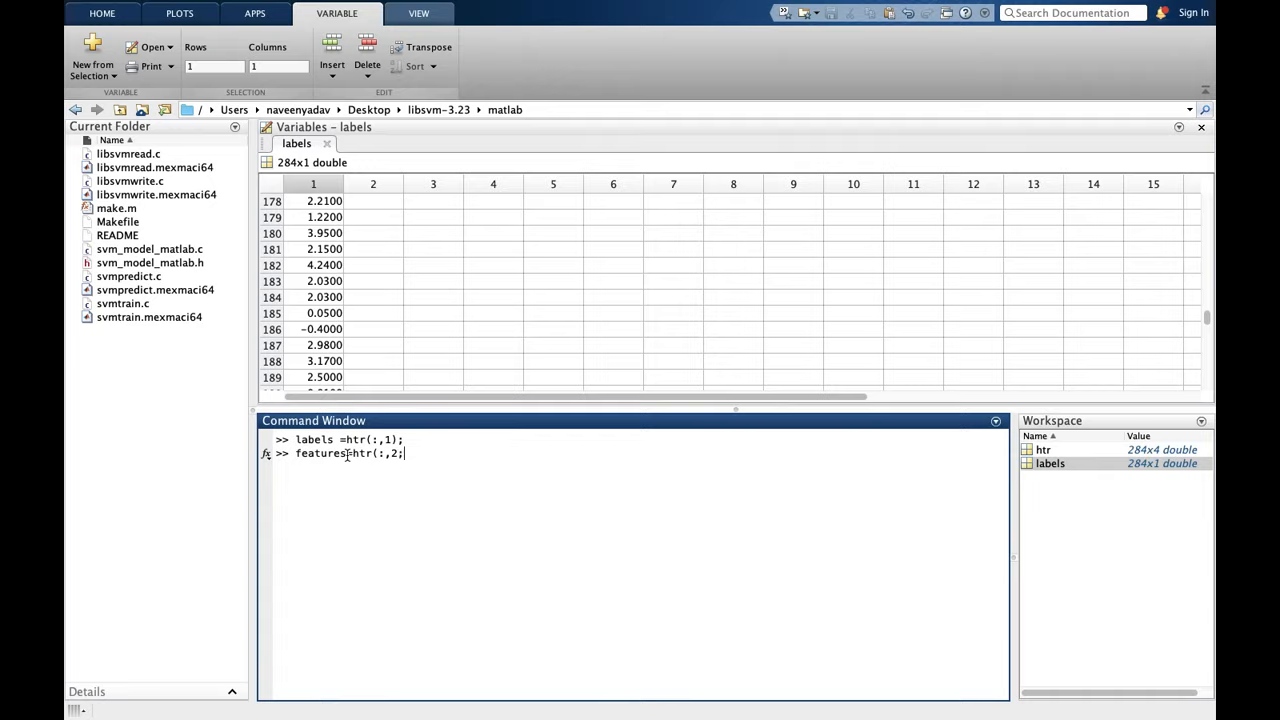
type(":e")
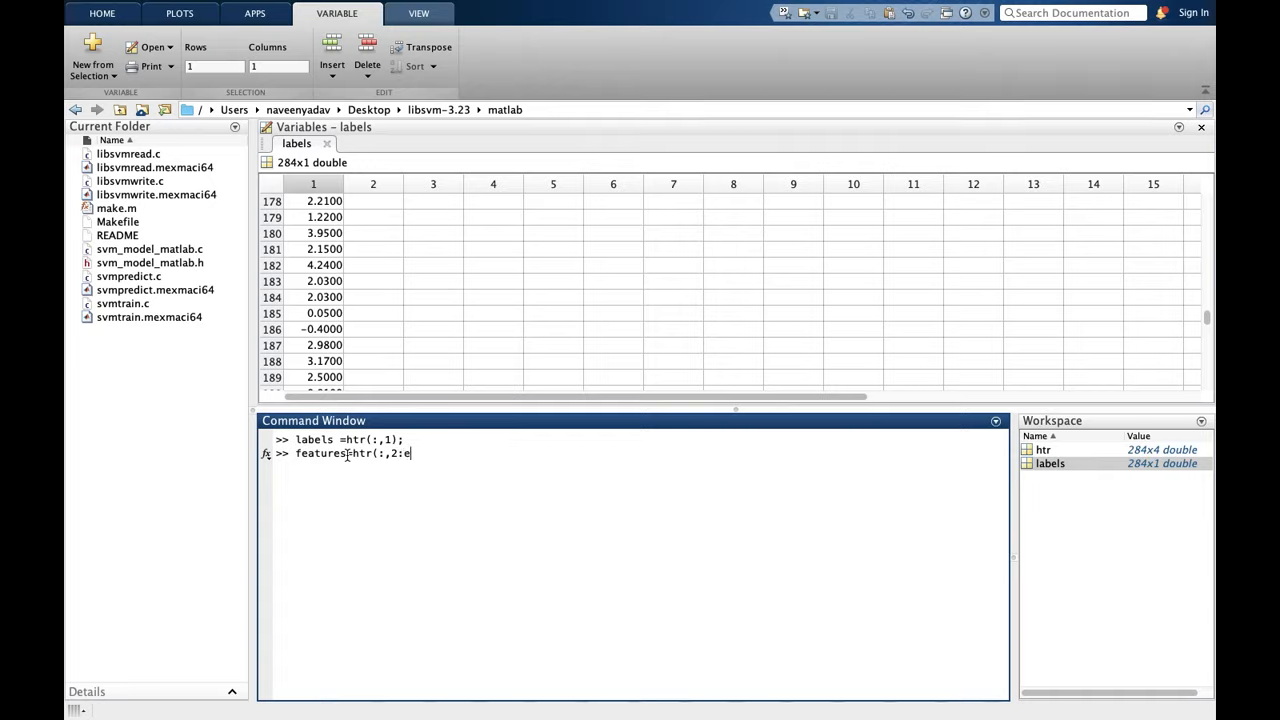
type("nd);")
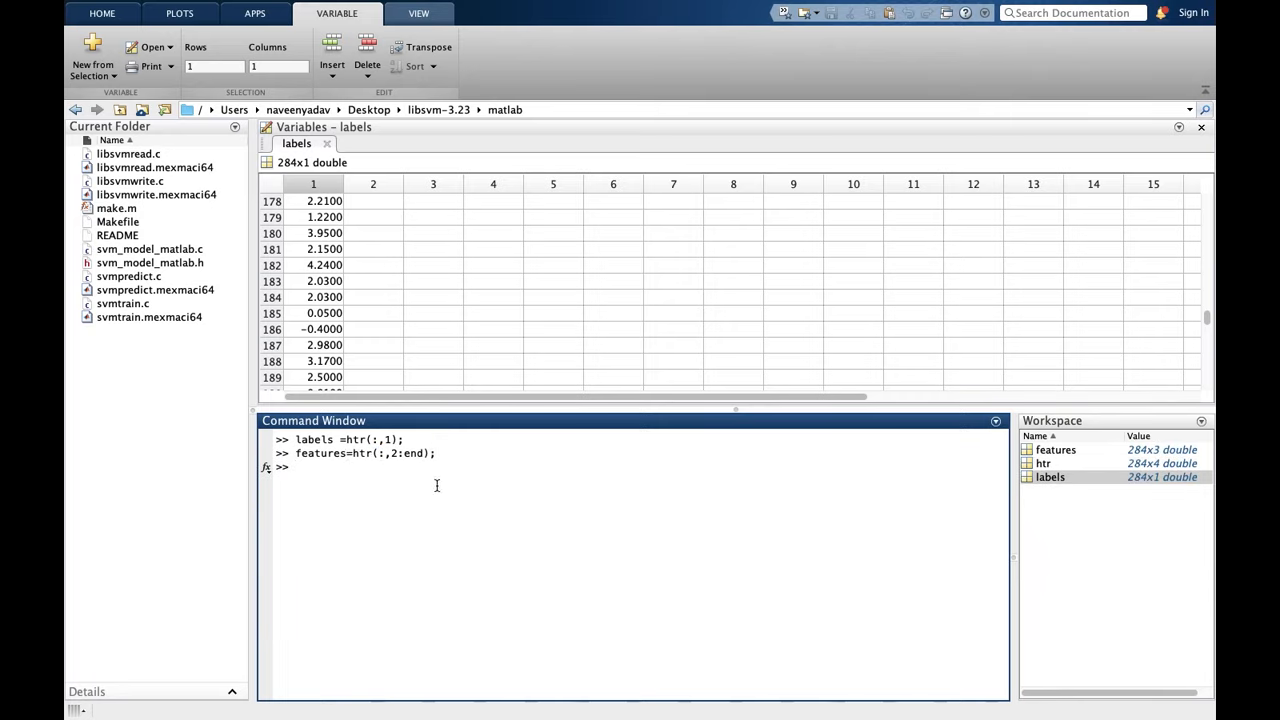
Inspect features and convert it to a sparse matrix fs=sparse(features);
double_click(1052, 448)
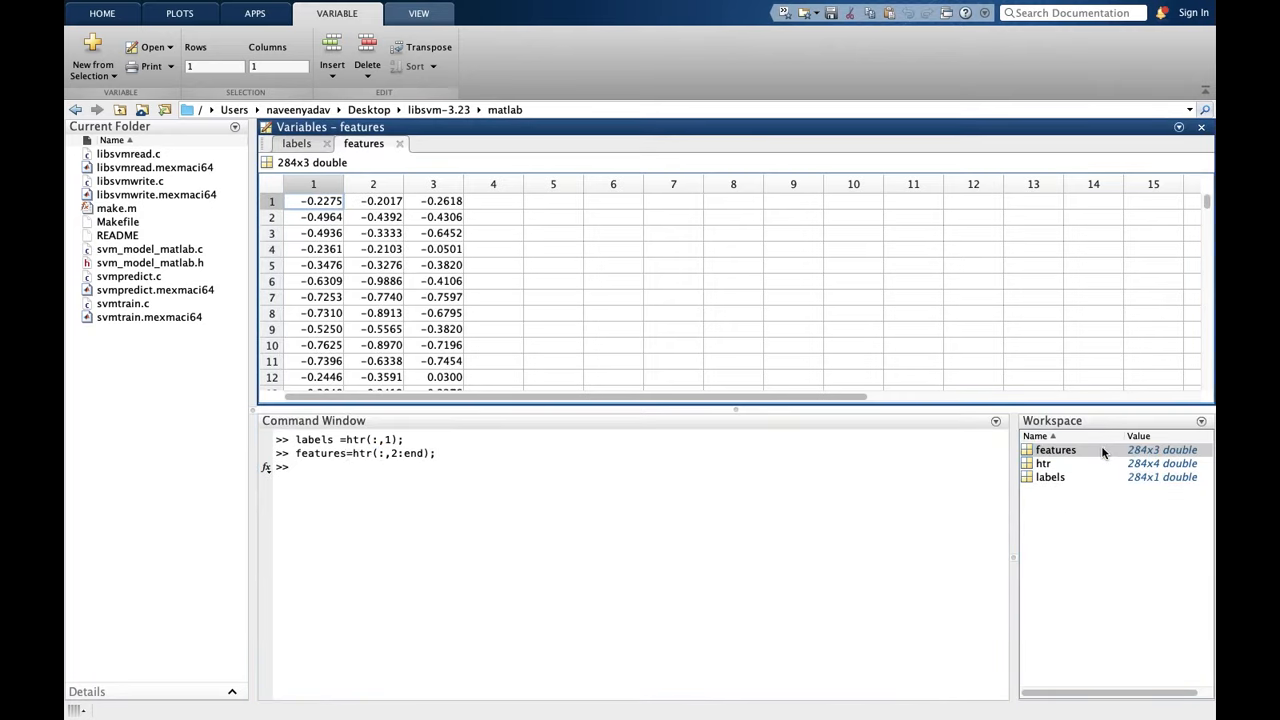
scroll("down", 3)
type("fs=sparse(f);")
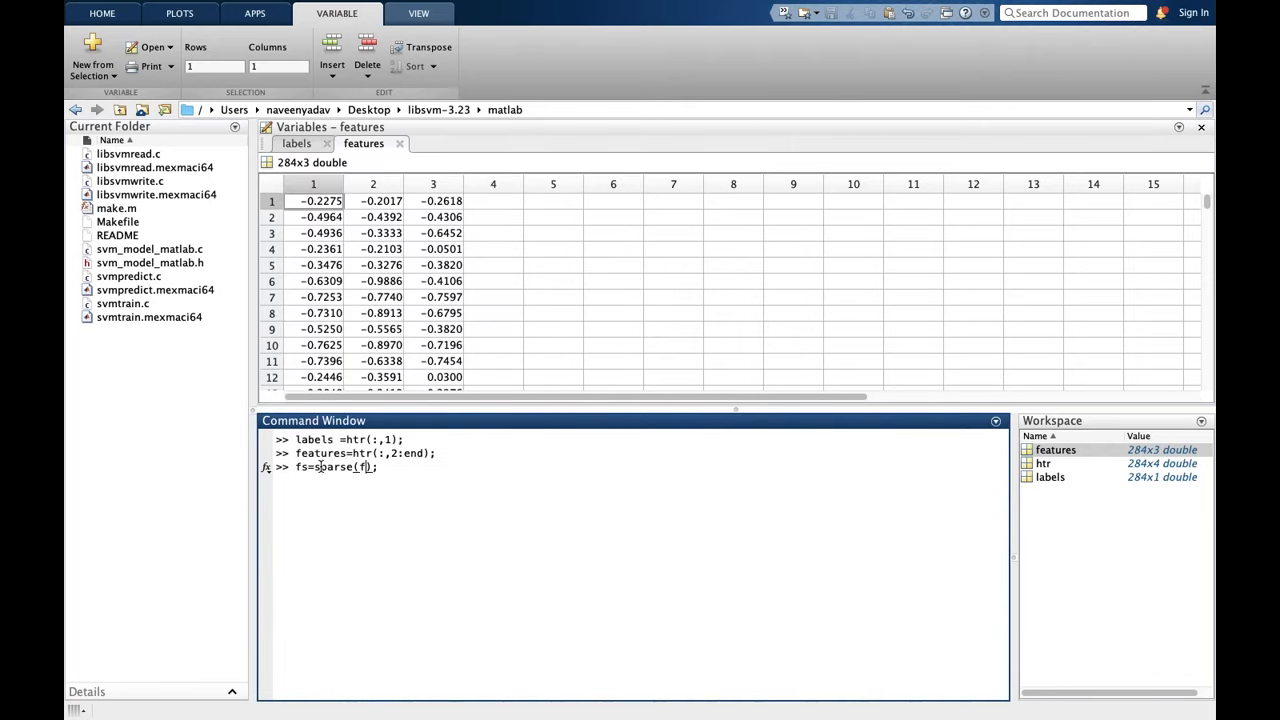
type("eatures")
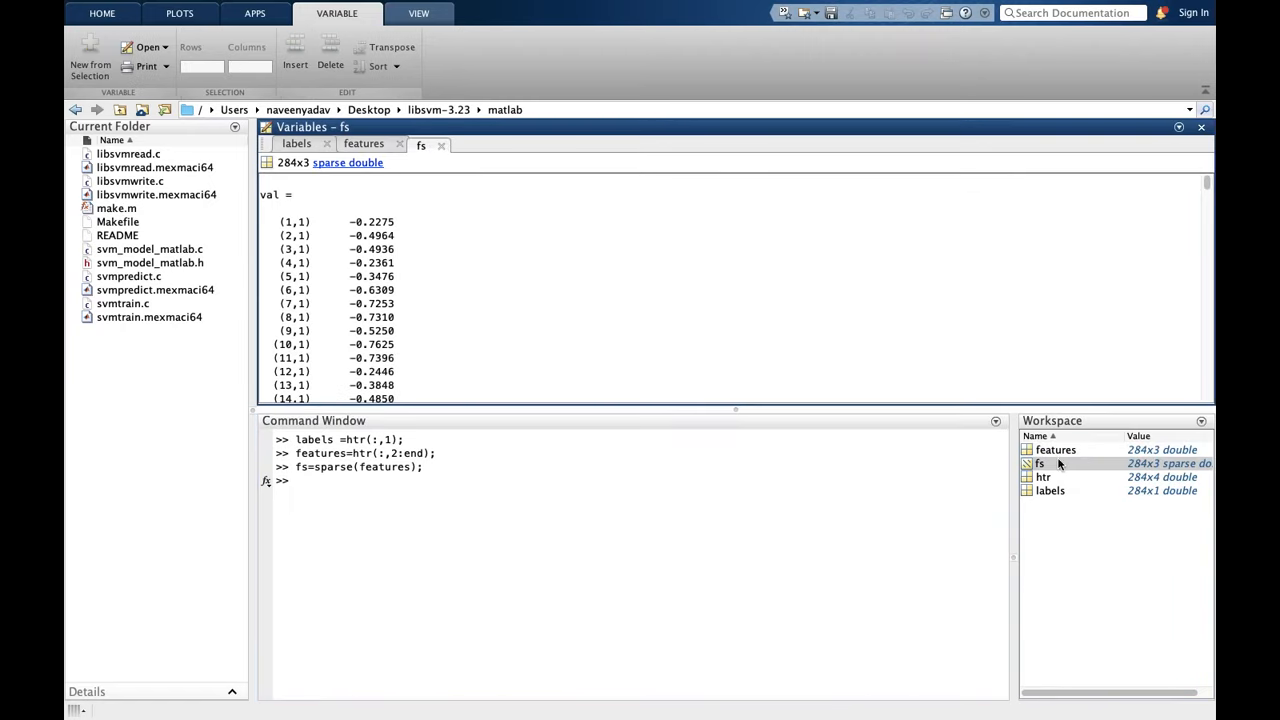
scroll("down", 3)
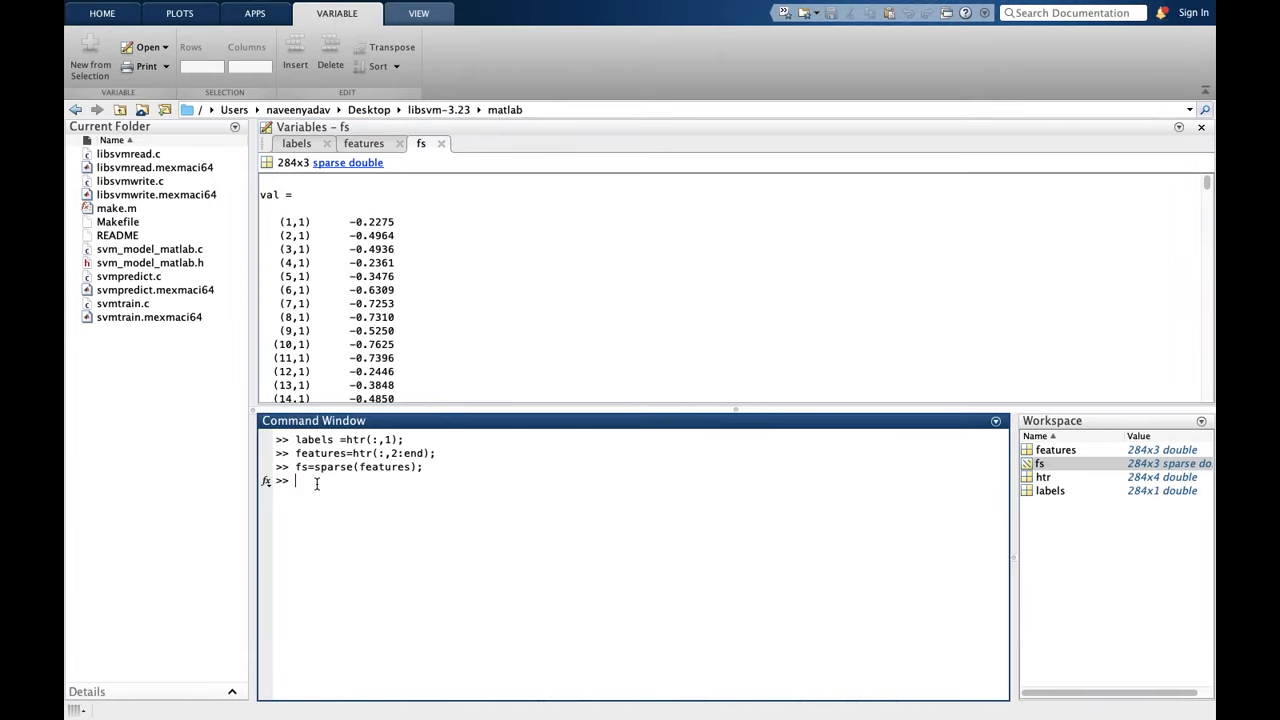
Save labels and fs to a LIBSVM file named 'svm' with libsvmwrite
type("li")
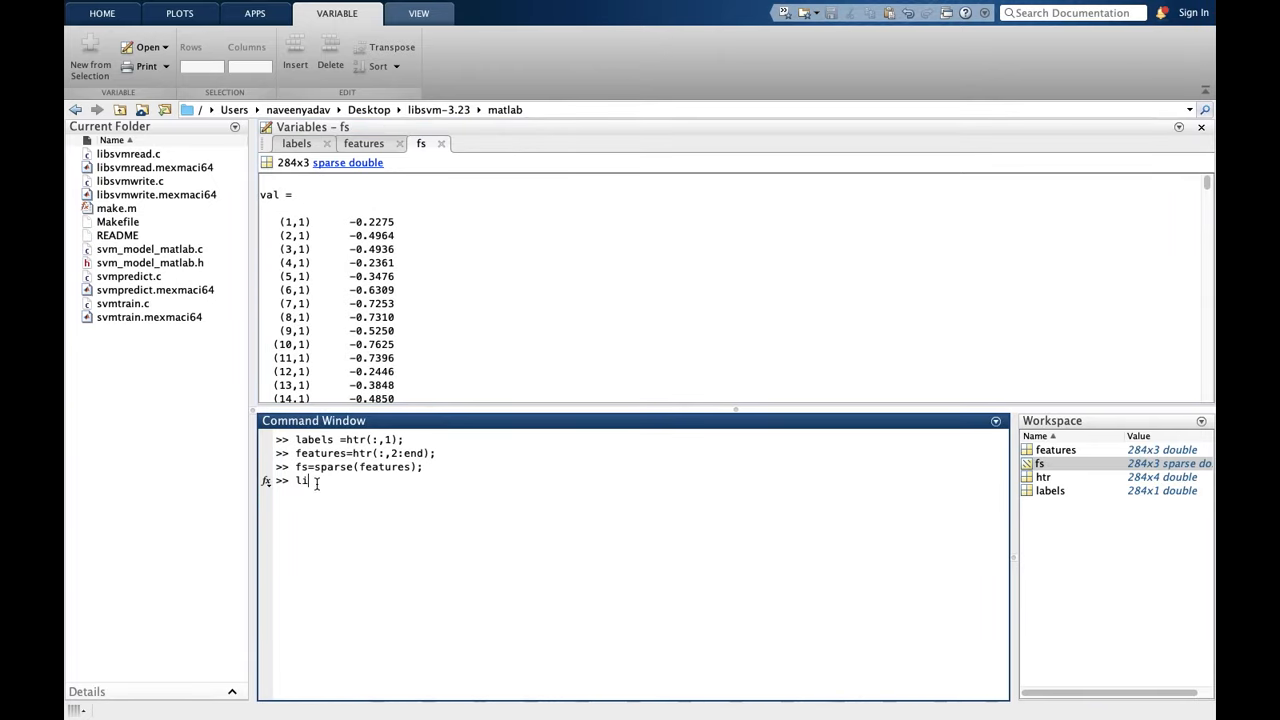
type("bsvm")
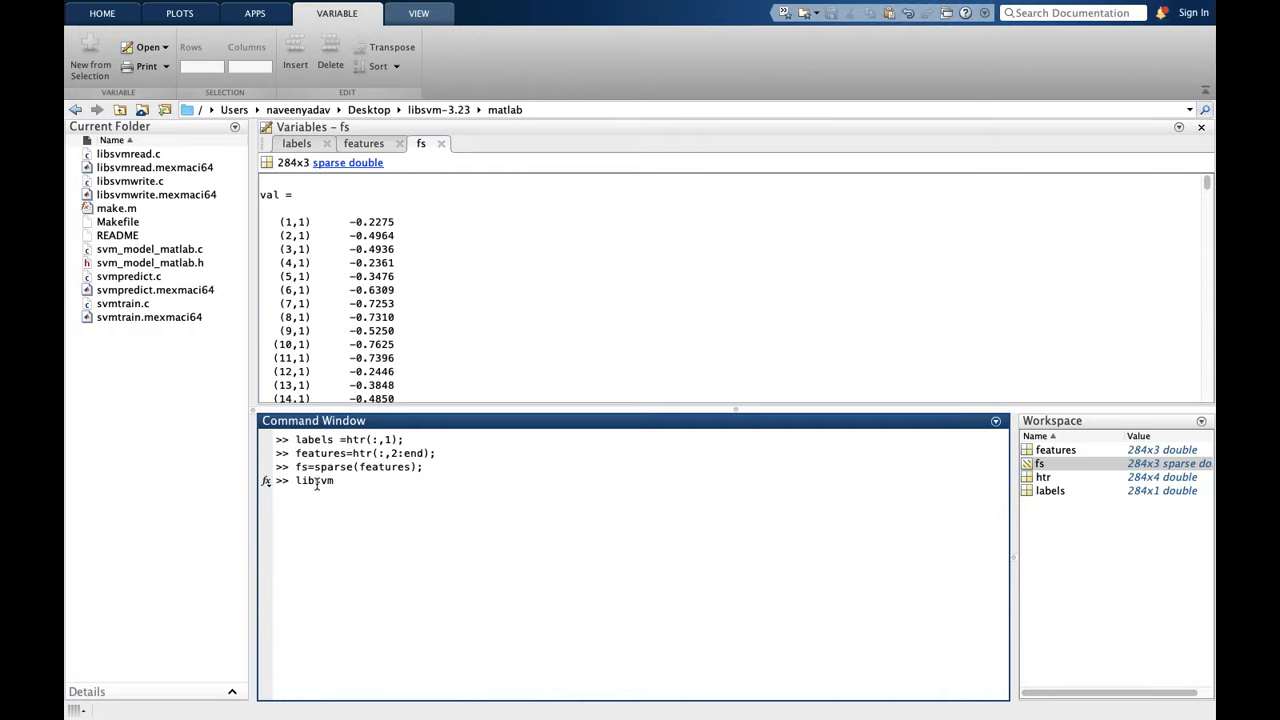
type("w")
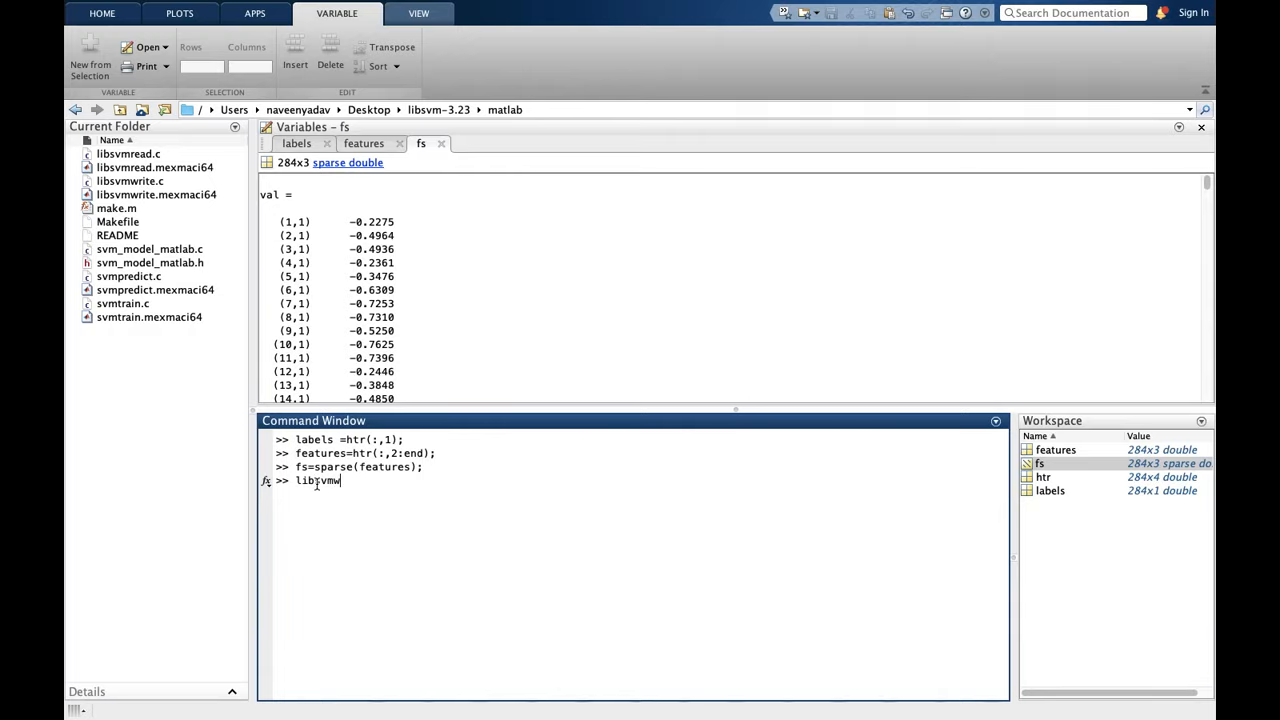
type("rite('mockd', la, fs);")
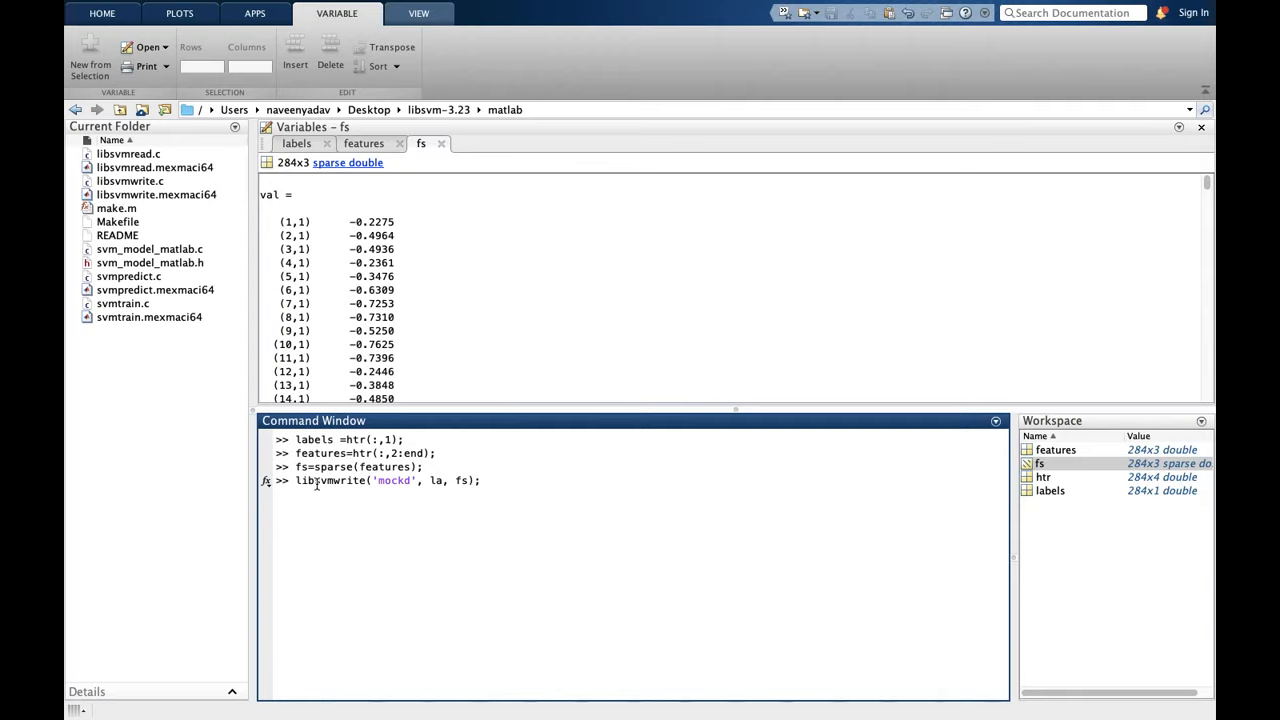
key("Backspace")
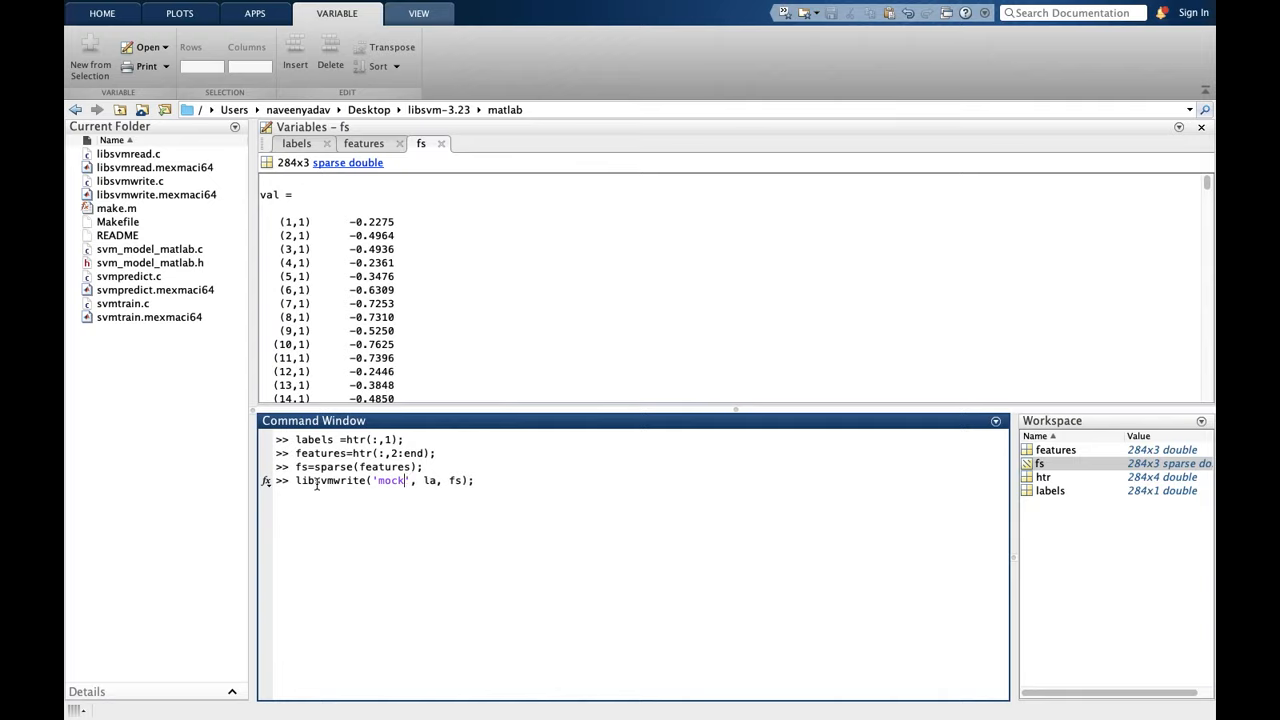
key("BackSpace")
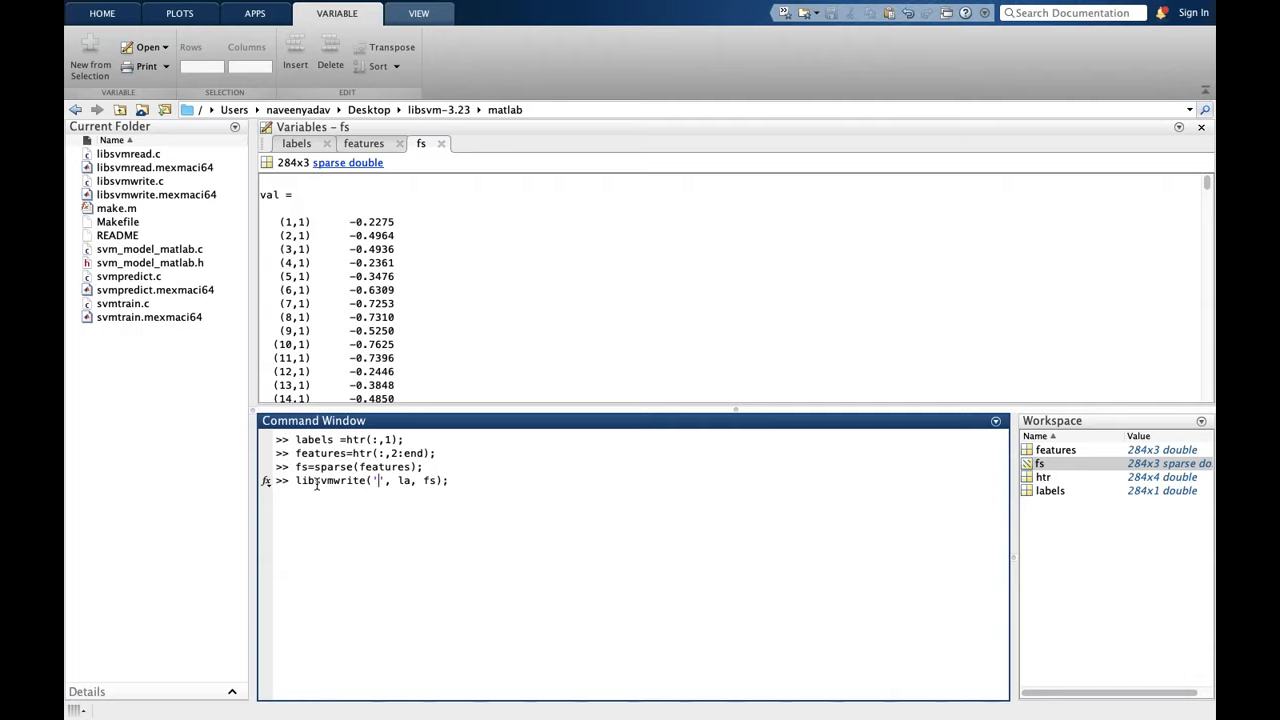
type("s")
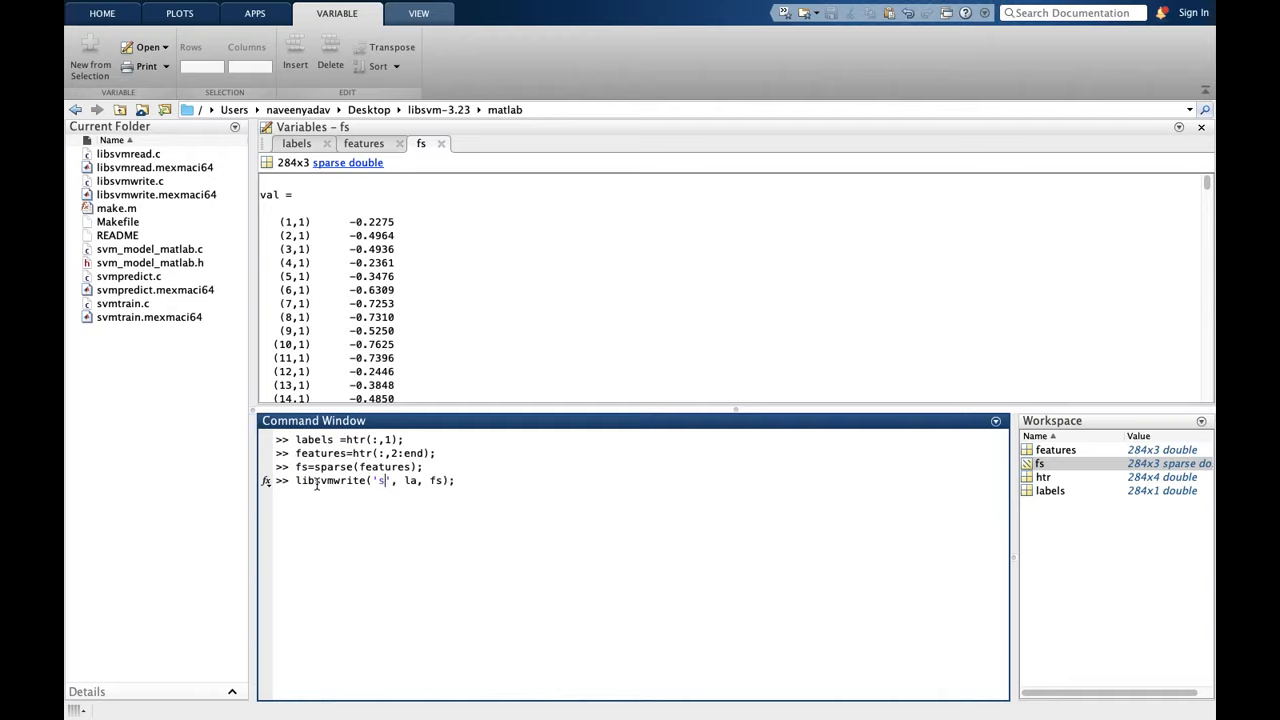
type("vm")
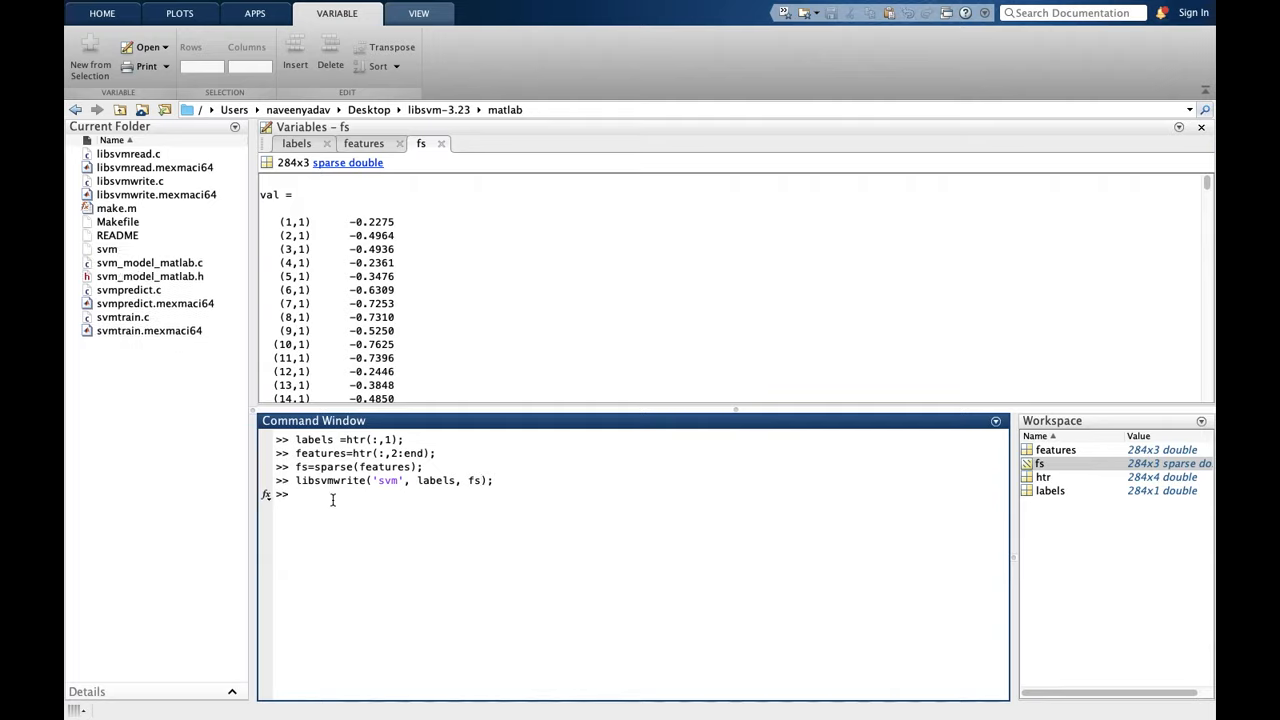
Open the written svm file and highlight the feature values on its first data line
left_click(104, 266)
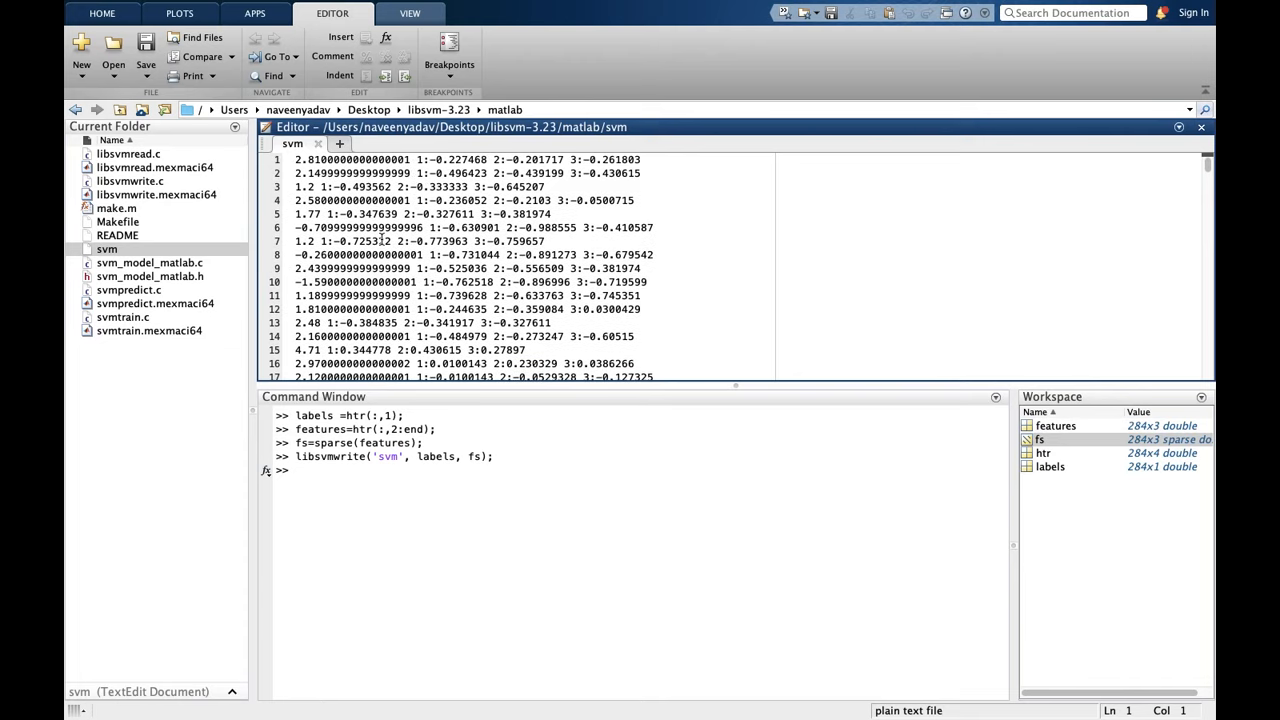
mouse_move(430, 236)
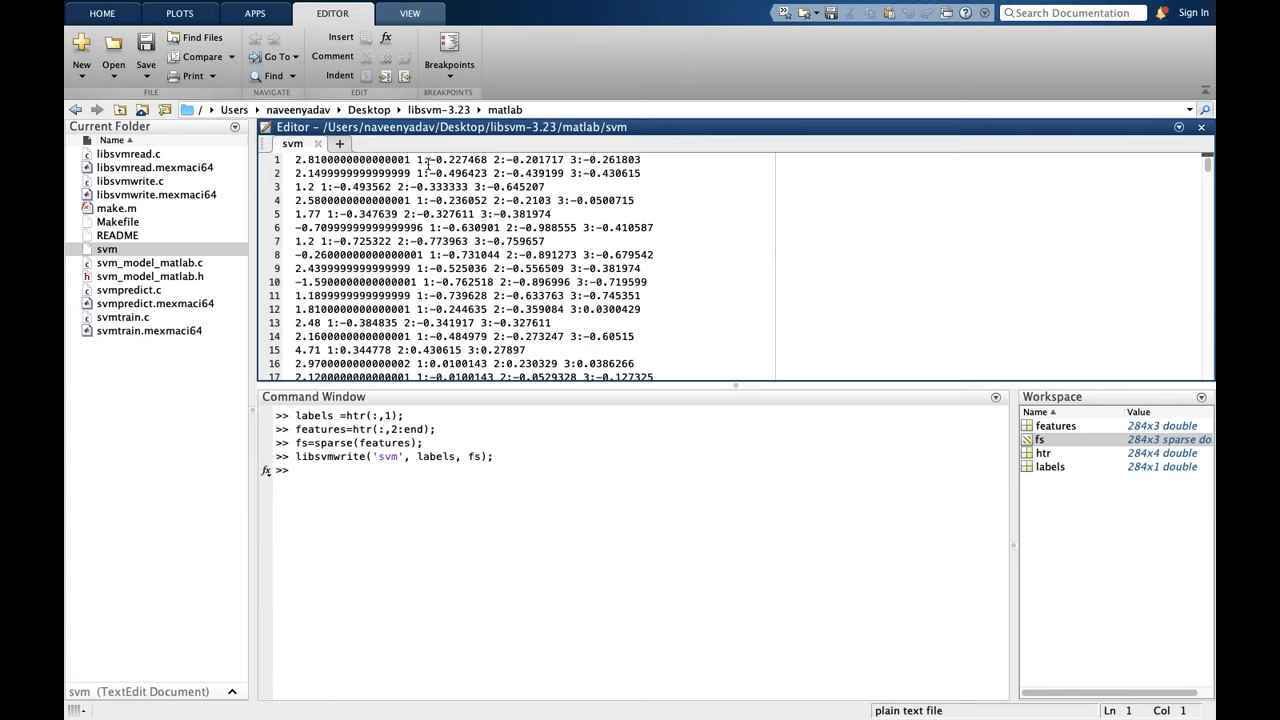
left_click_drag(416, 160, 624, 160)
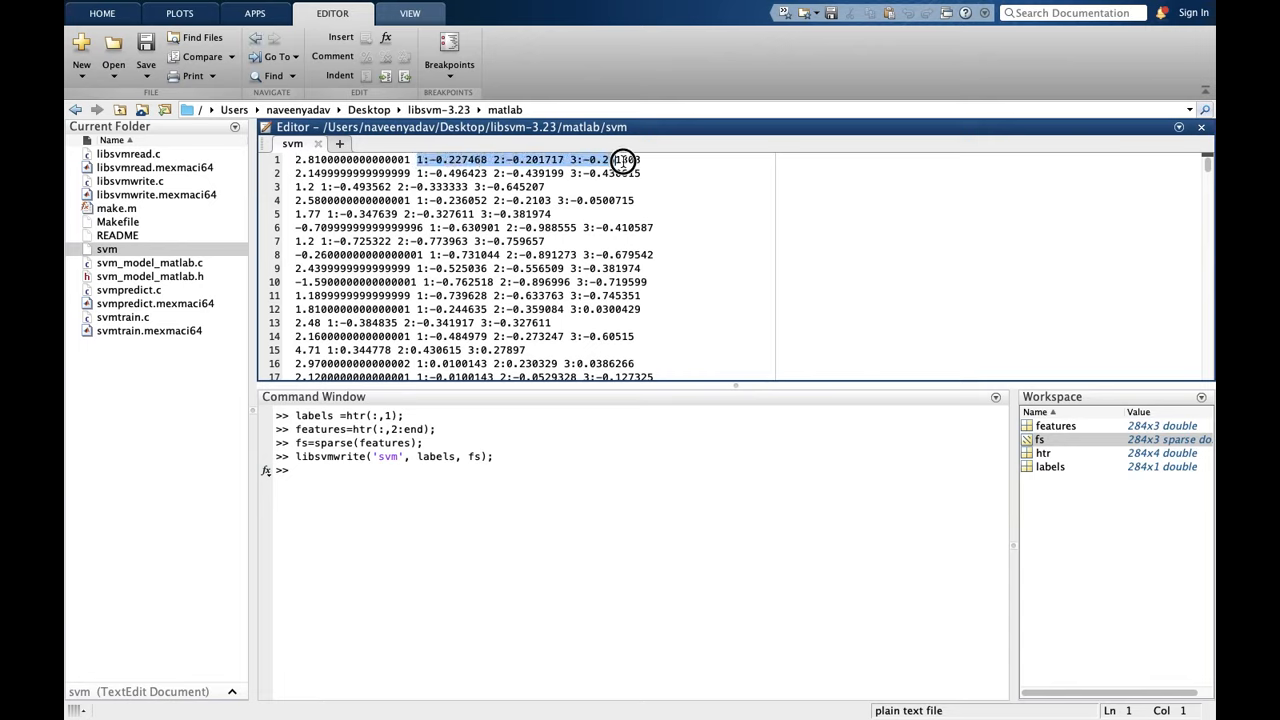
left_click_drag(620, 160, 636, 172)
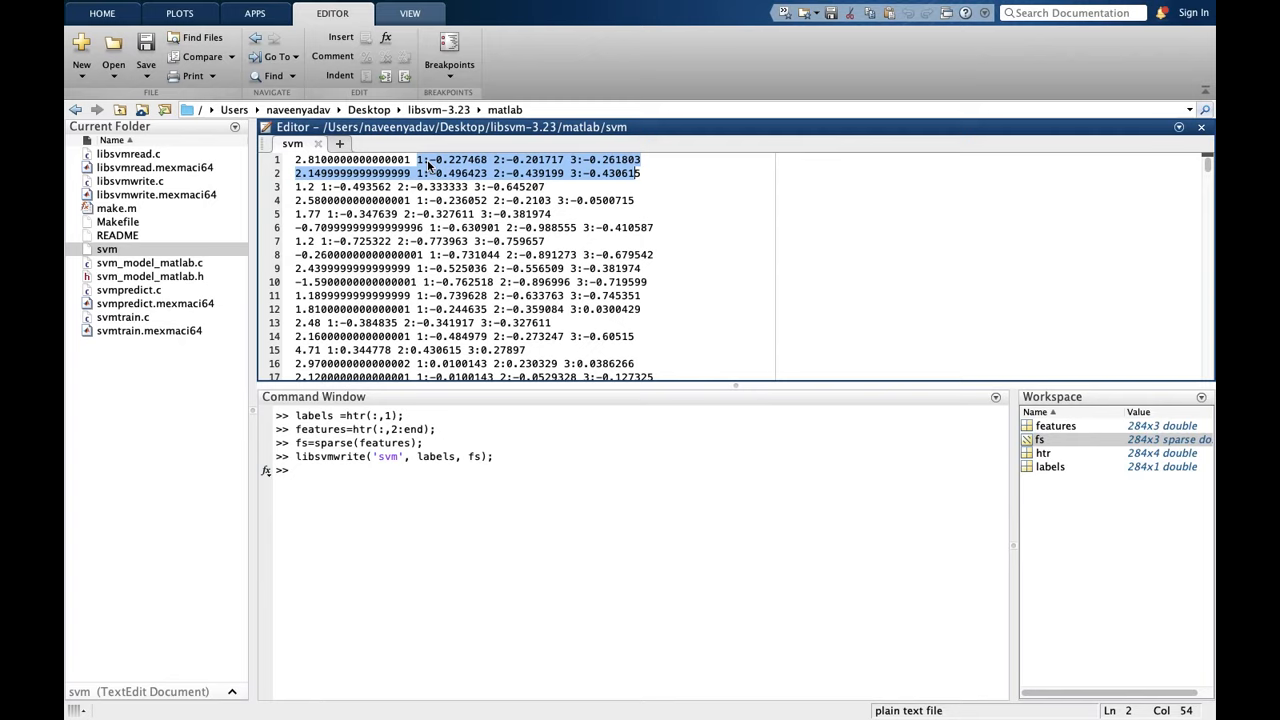
left_click(498, 160)
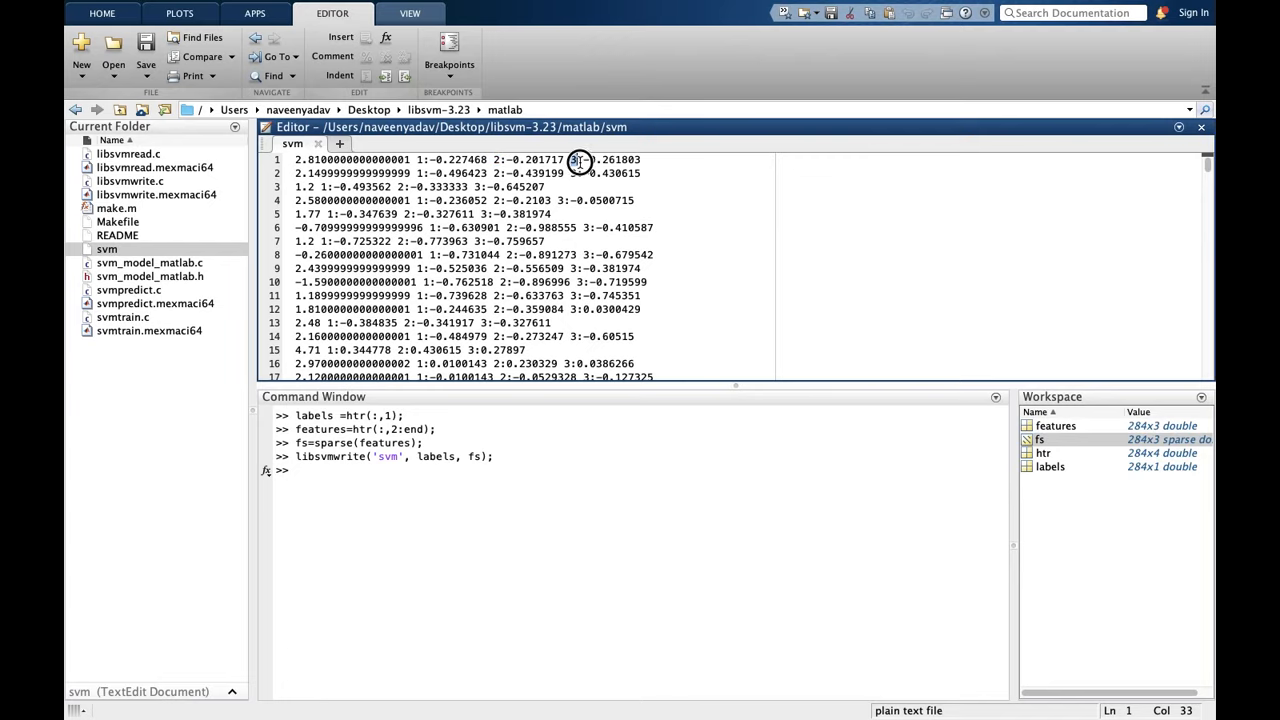
Return to the Command Window and enter trainlabel=y(1:200,:);clc
left_click(348, 472)
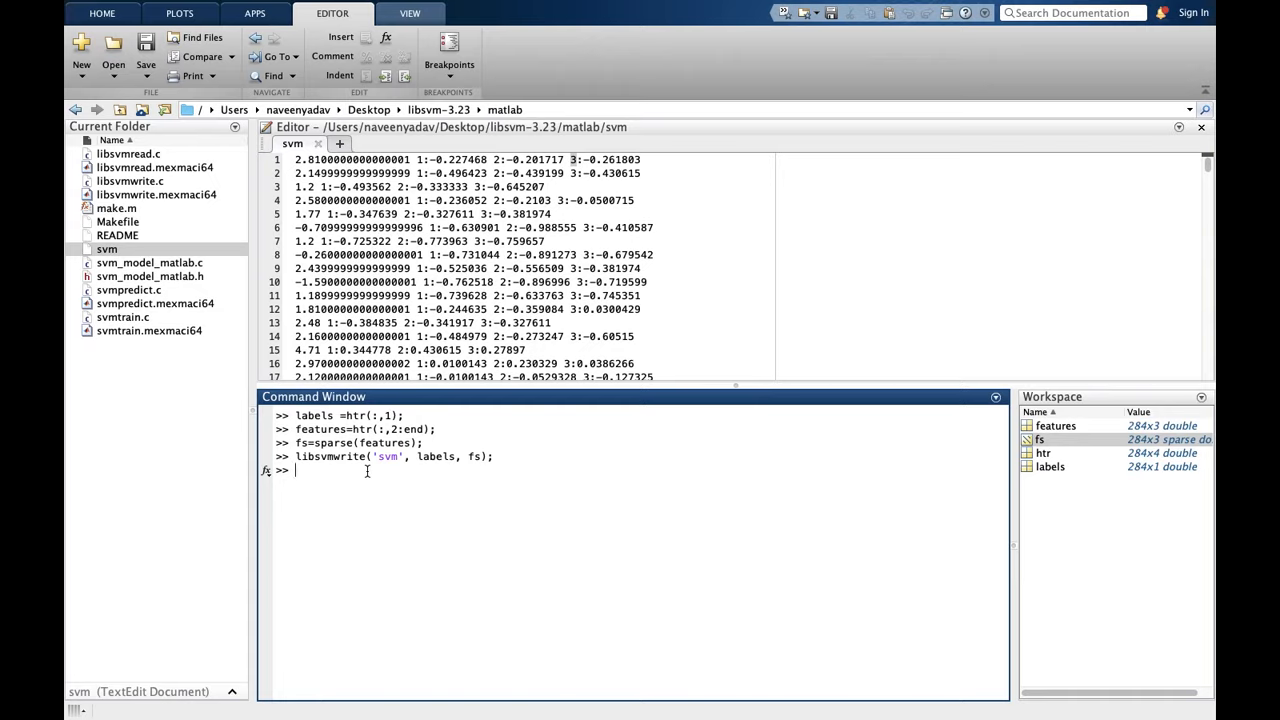
type("t")
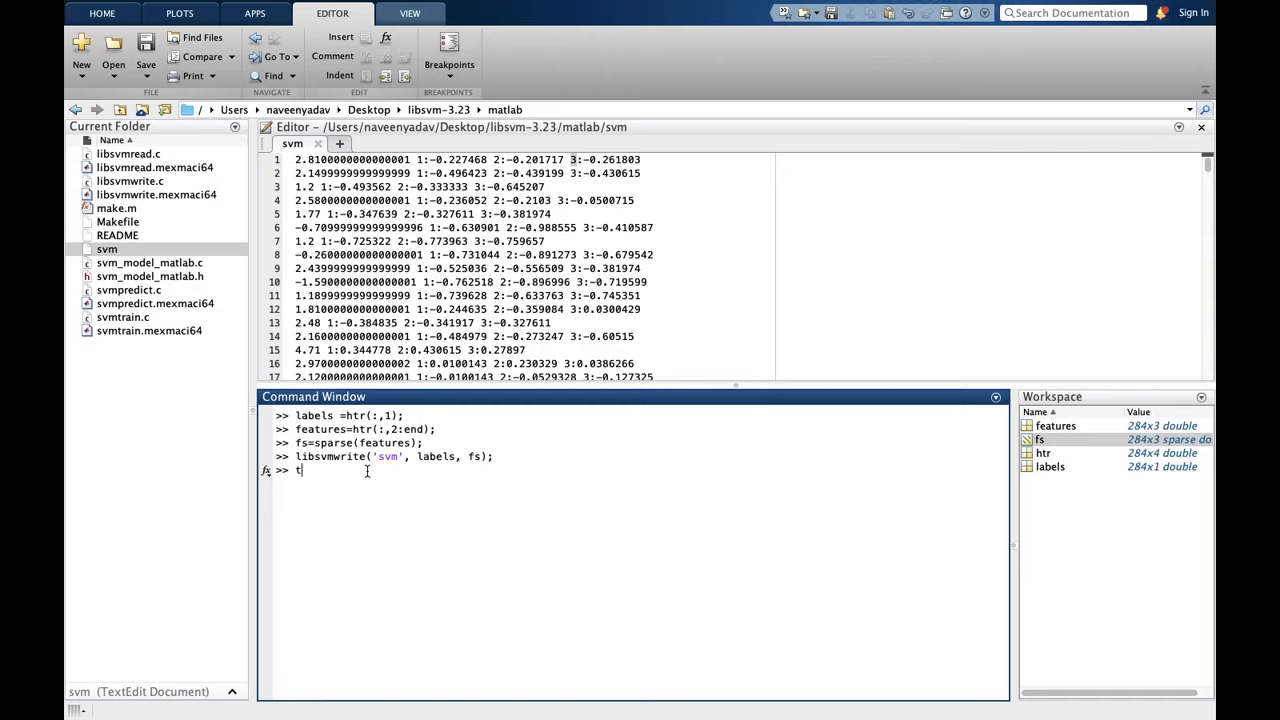
type("rainlabel=y(1:200,:);clc")
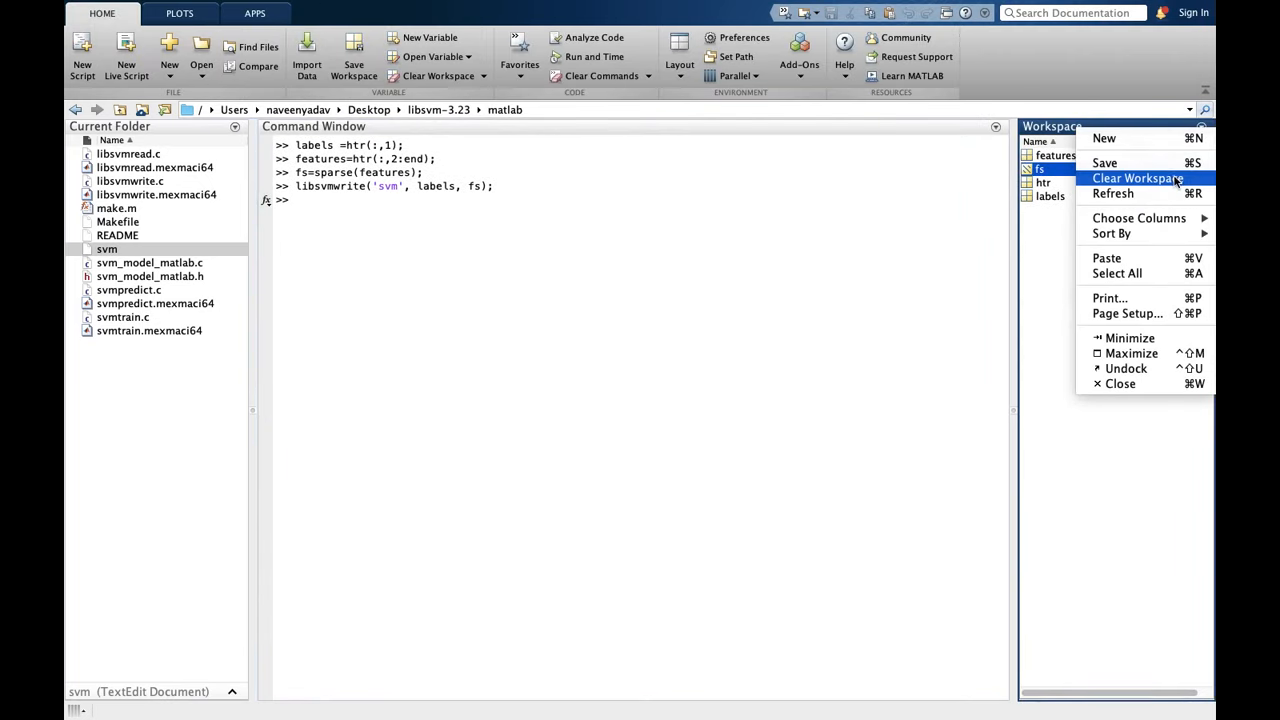
Clear the workspace and enter [y,x]=libsvmread('svm'); to reload labels and sparse features
left_click(1140, 178)
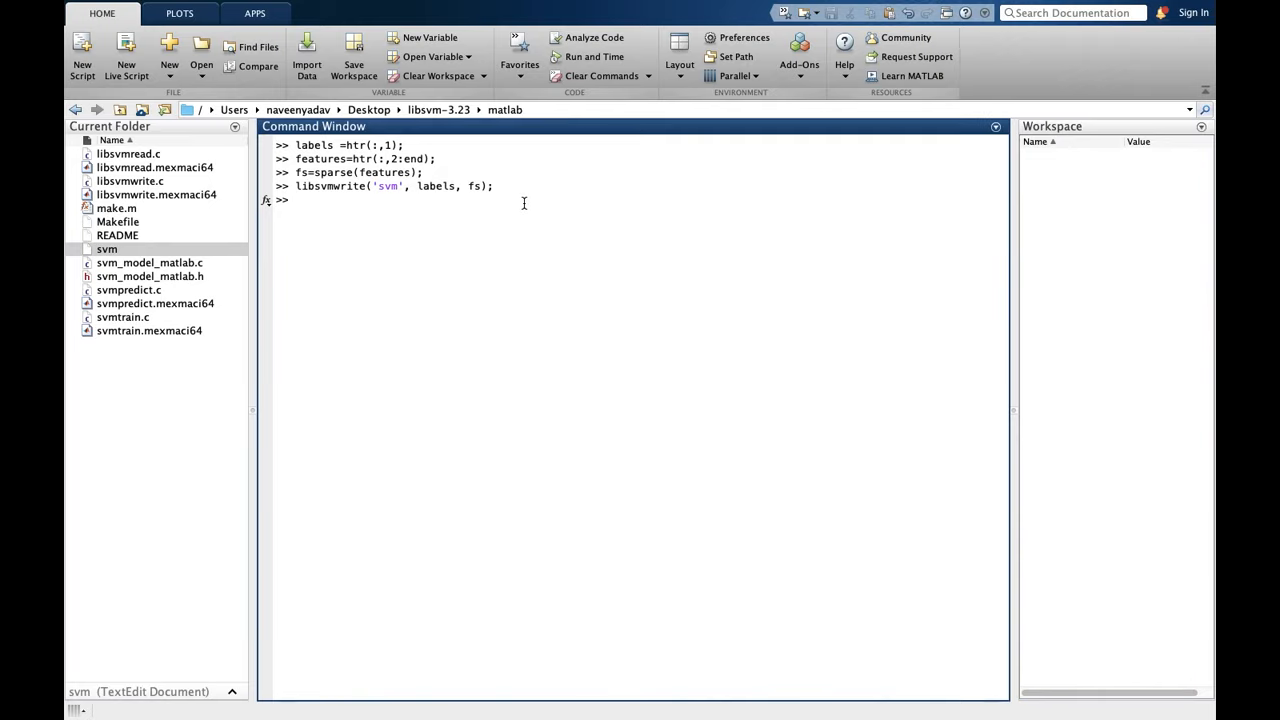
type("[y,x]=libsvmread('mockd');")
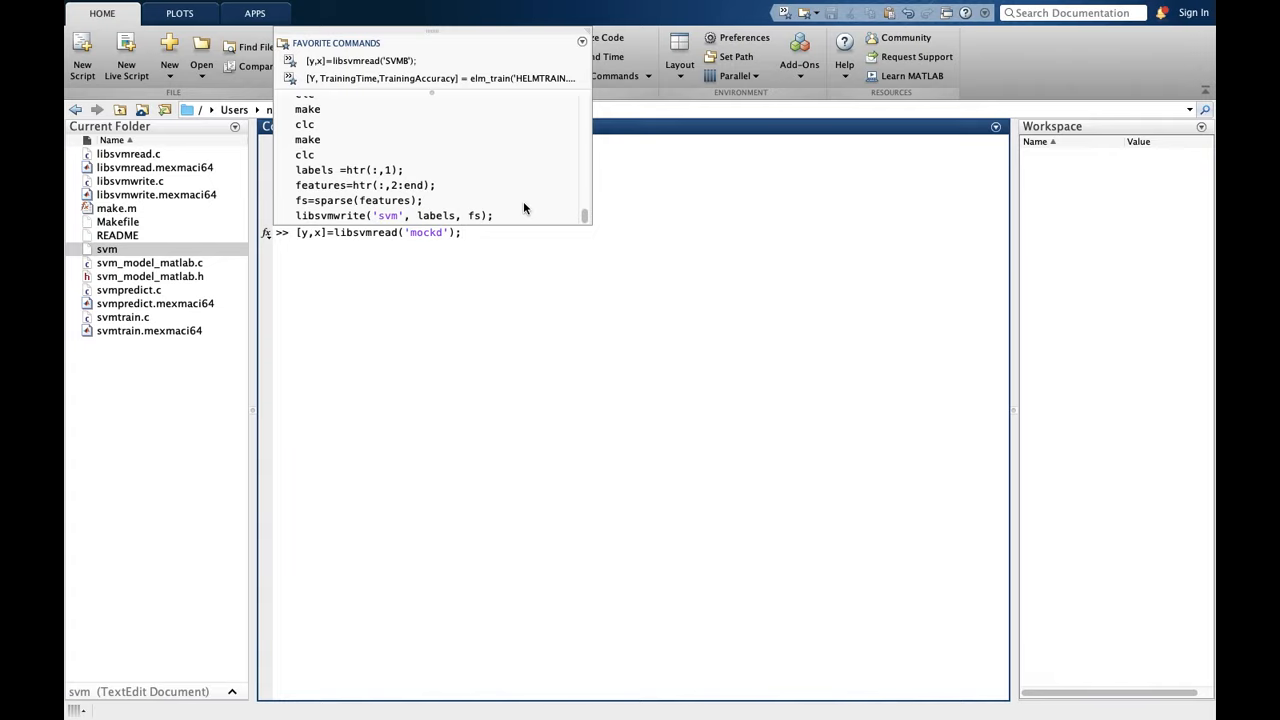
left_click(524, 204)
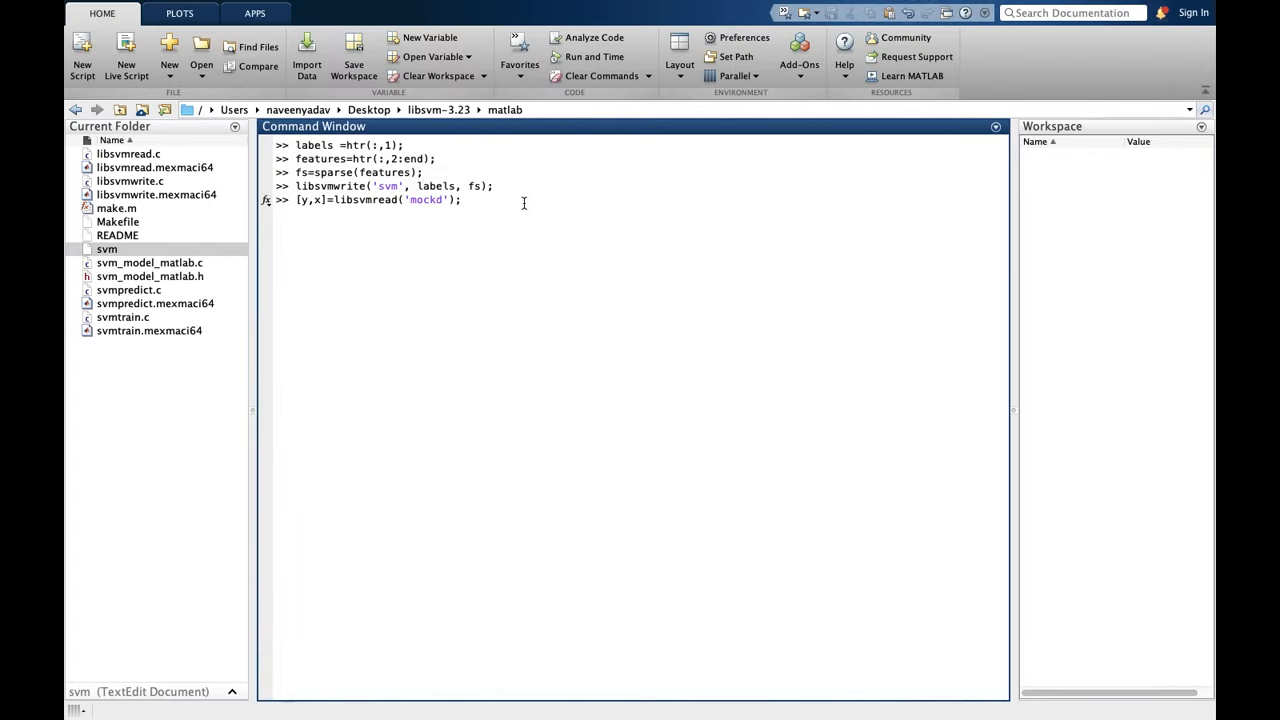
key("Backspace")
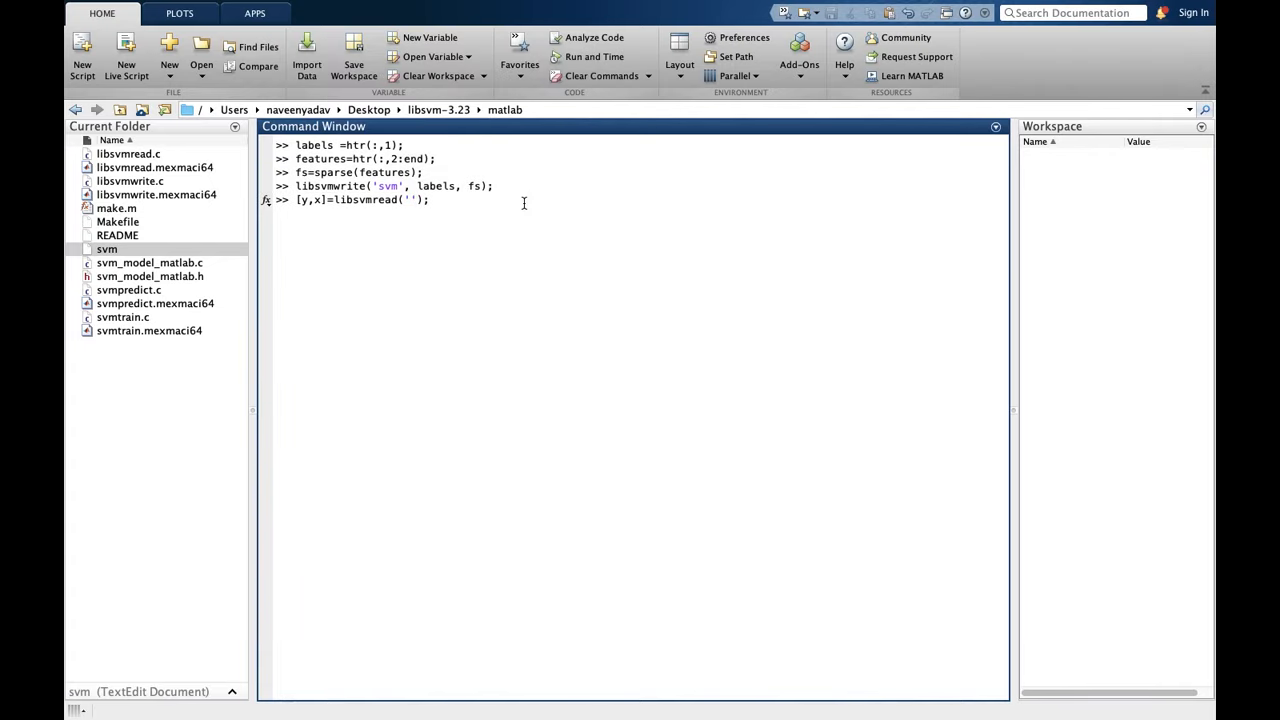
type("svm")
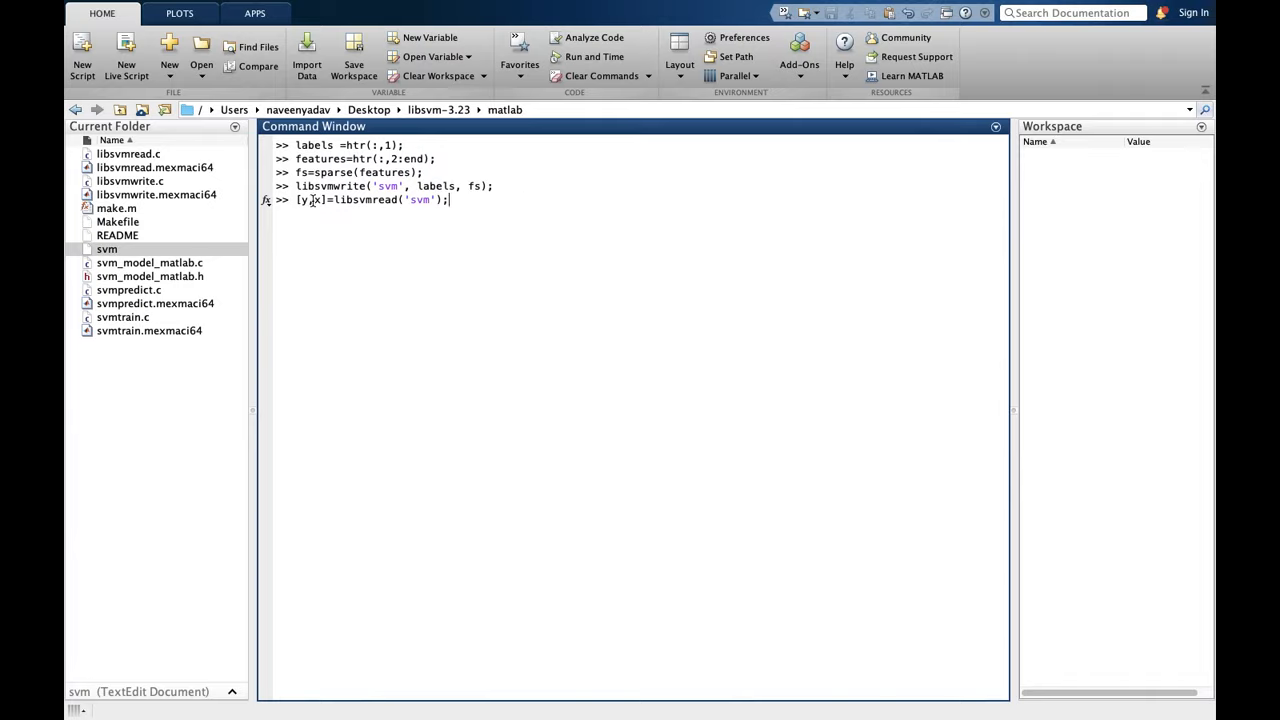
mouse_move(492, 204)
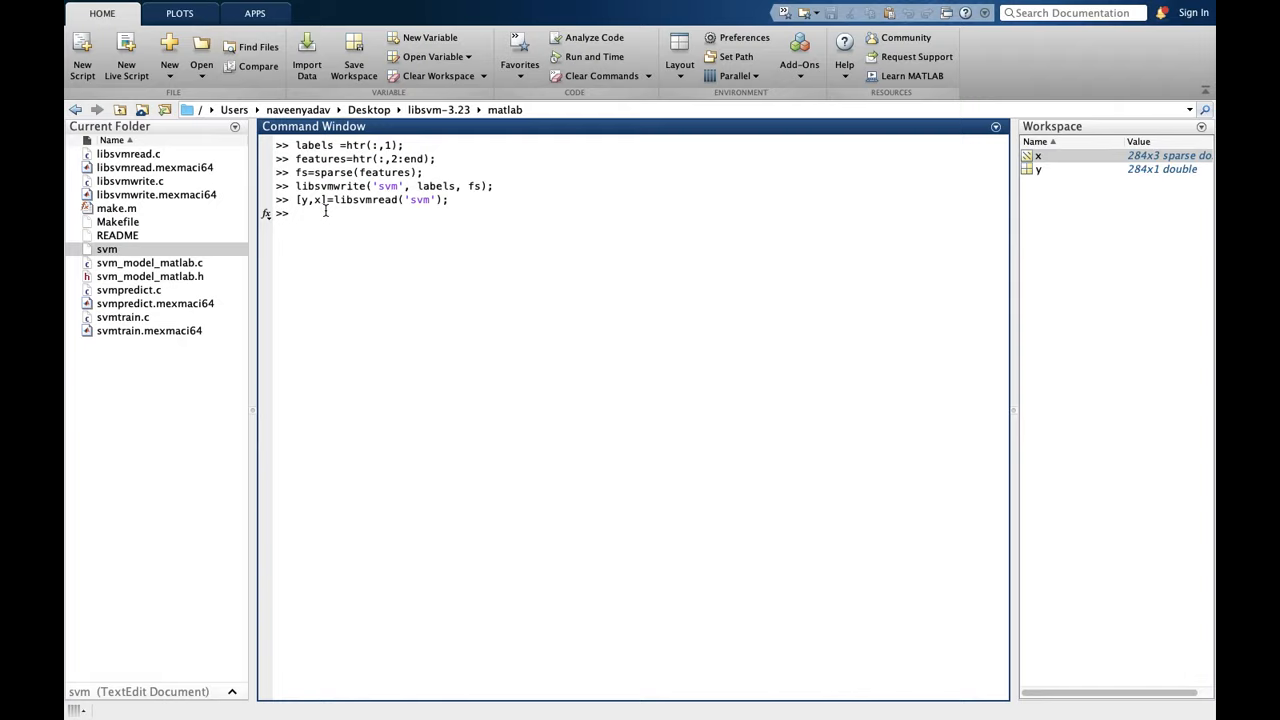
Create trainlabel from y's first 200 rows, inspect it, and start traindata=x(1:200,:);
type("trainlabel=y(1:200,:")
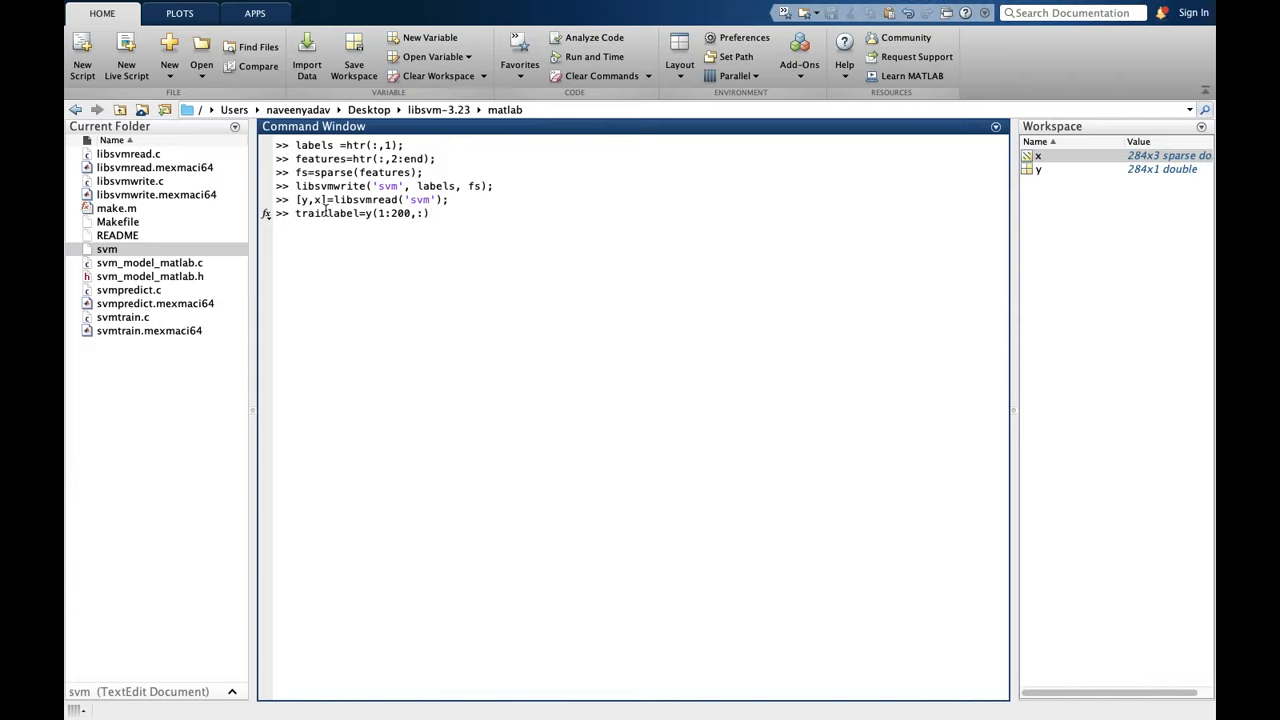
mouse_move(1056, 156)
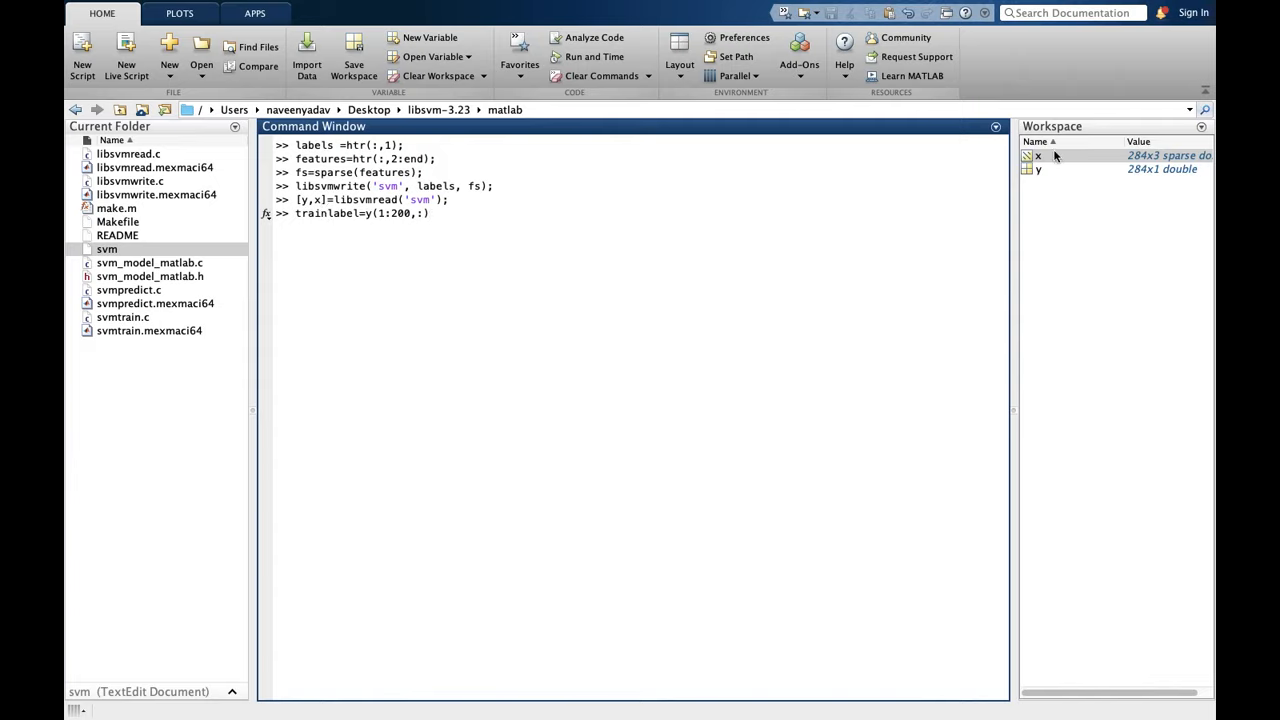
mouse_move(1136, 176)
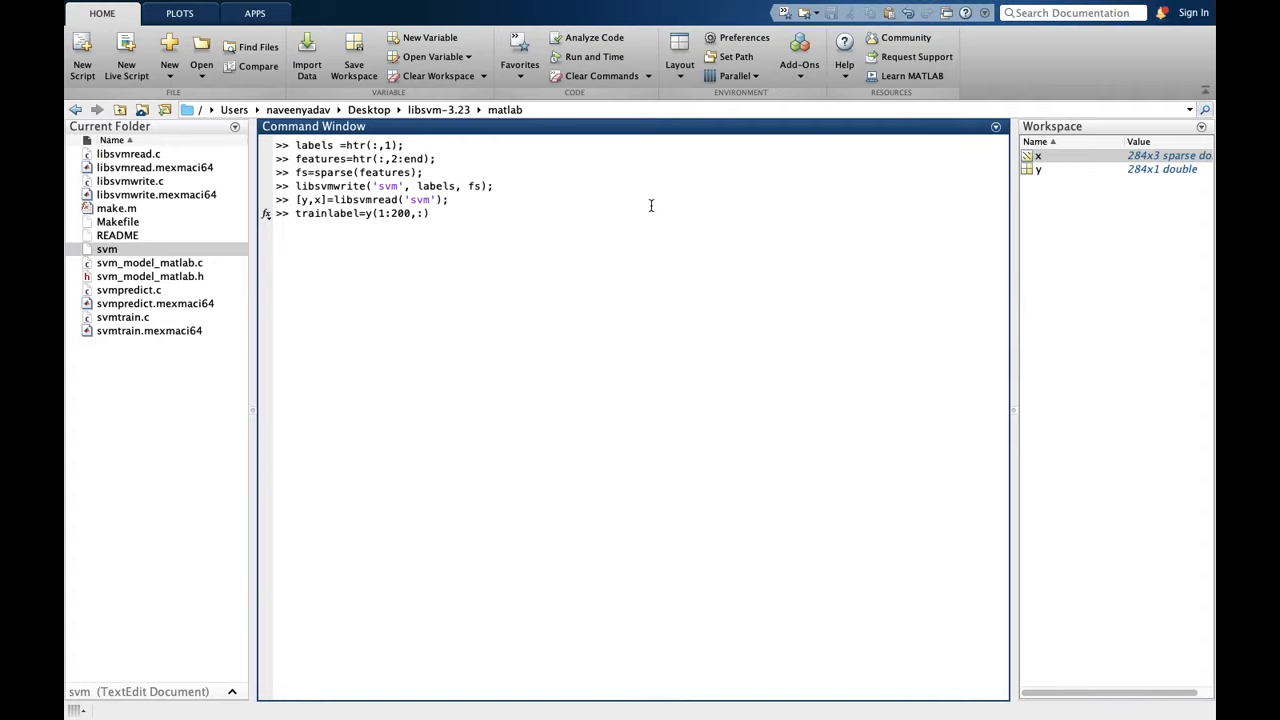
mouse_move(838, 164)
type(";")
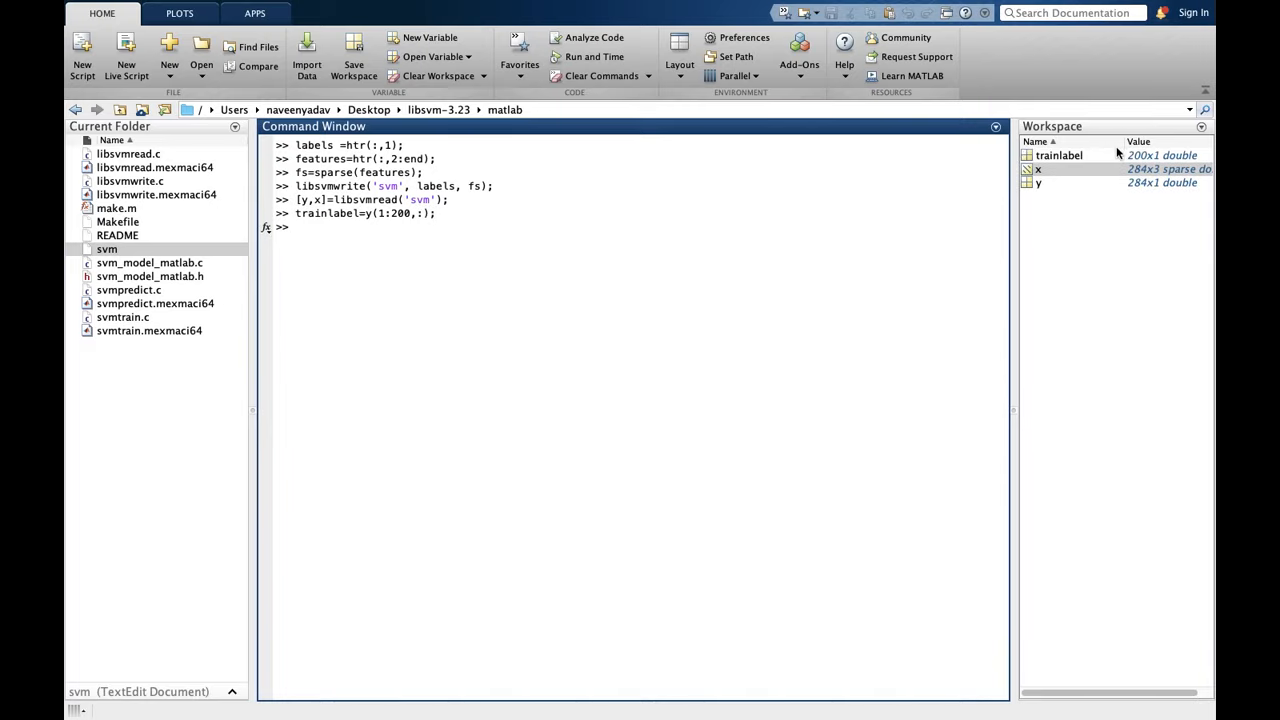
double_click(1058, 156)
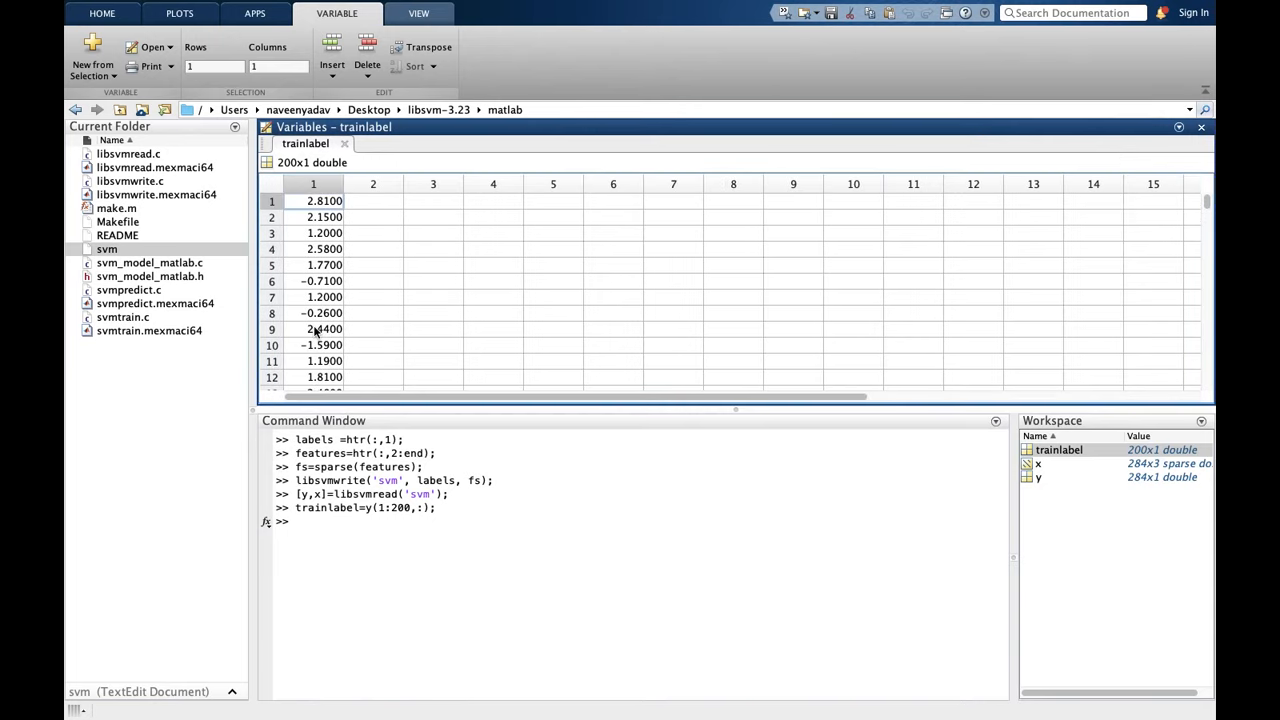
left_click(308, 528)
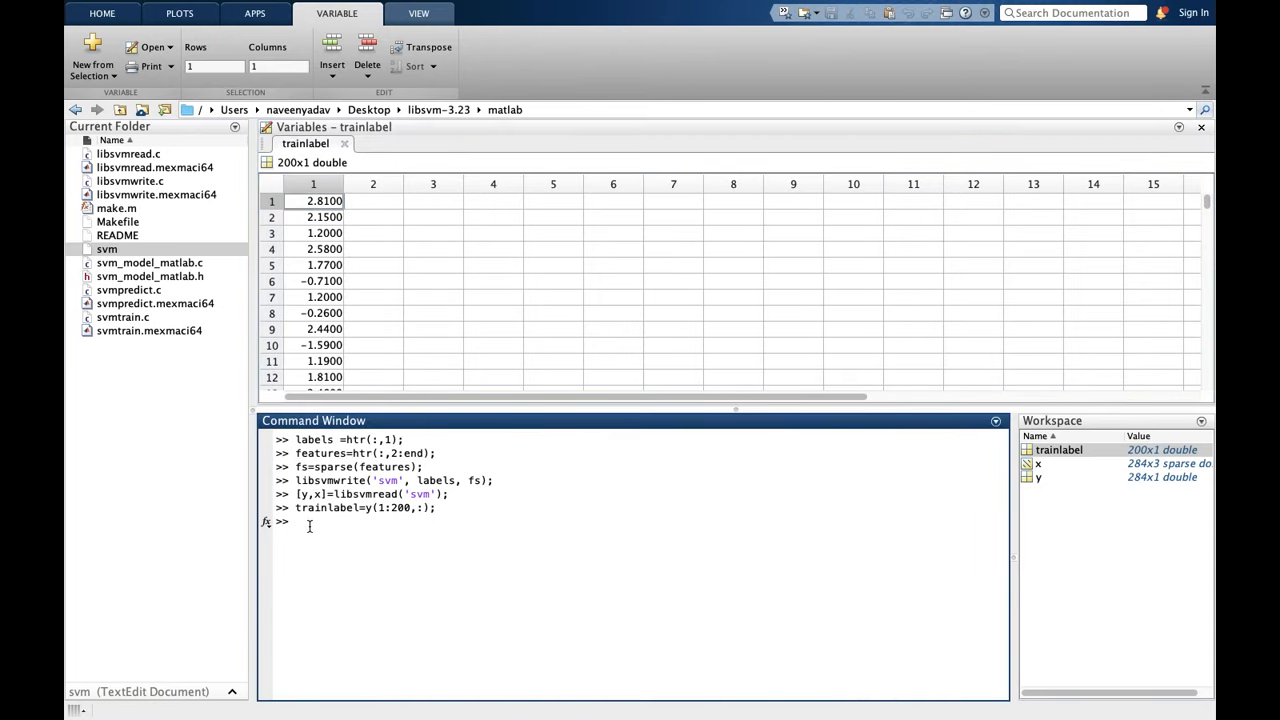
type("traindata=x(1:200,:);")
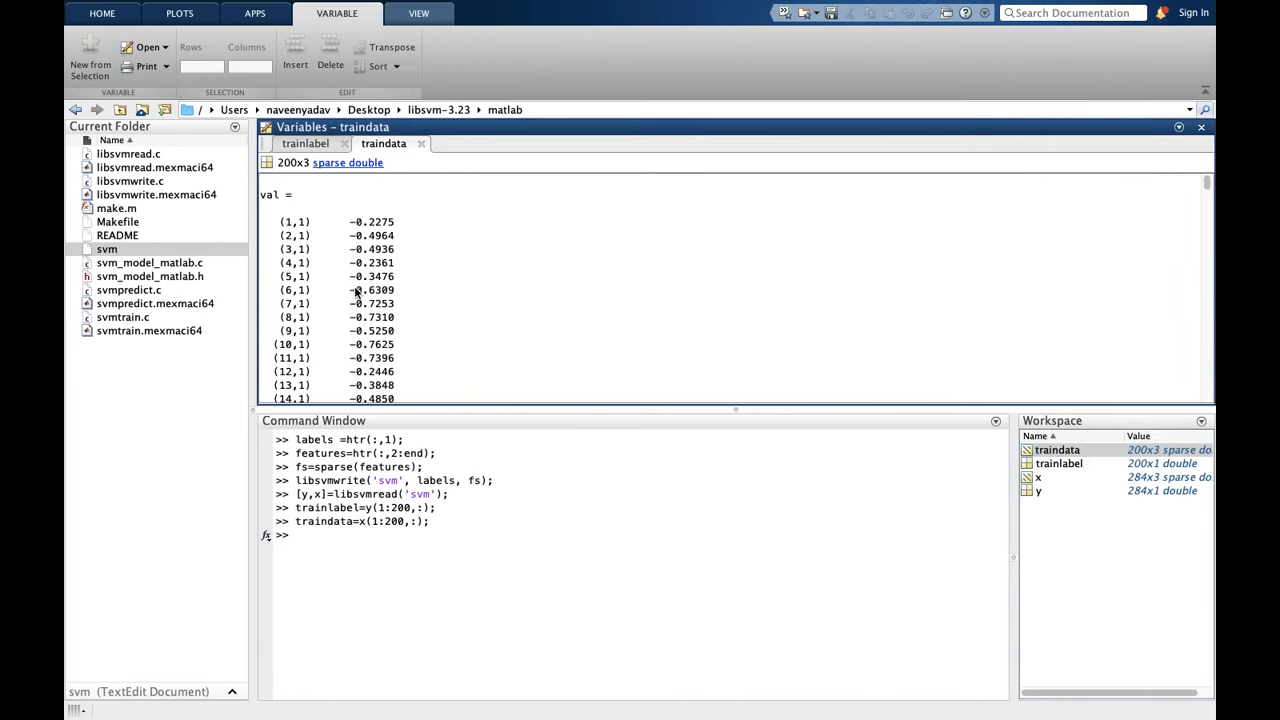
mouse_move(356, 304)
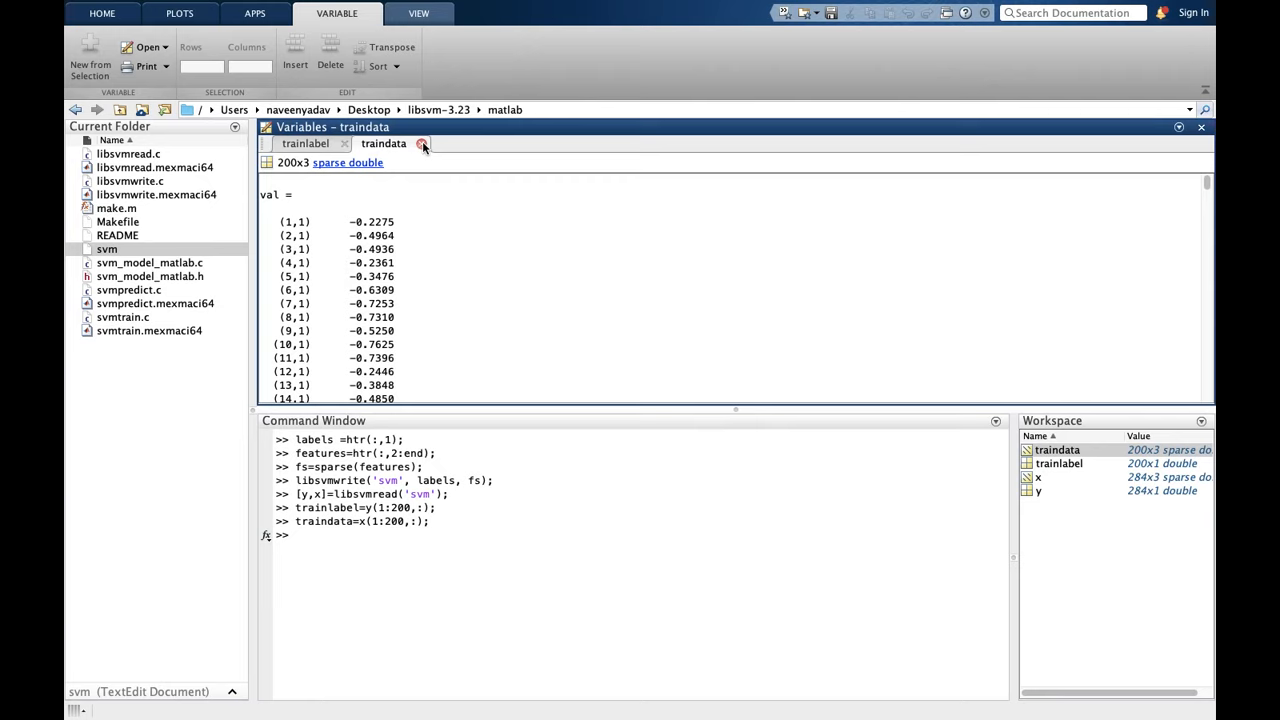
Create testdata=x(201:284,:); as the 84-row sparse test feature set
left_click(422, 144)
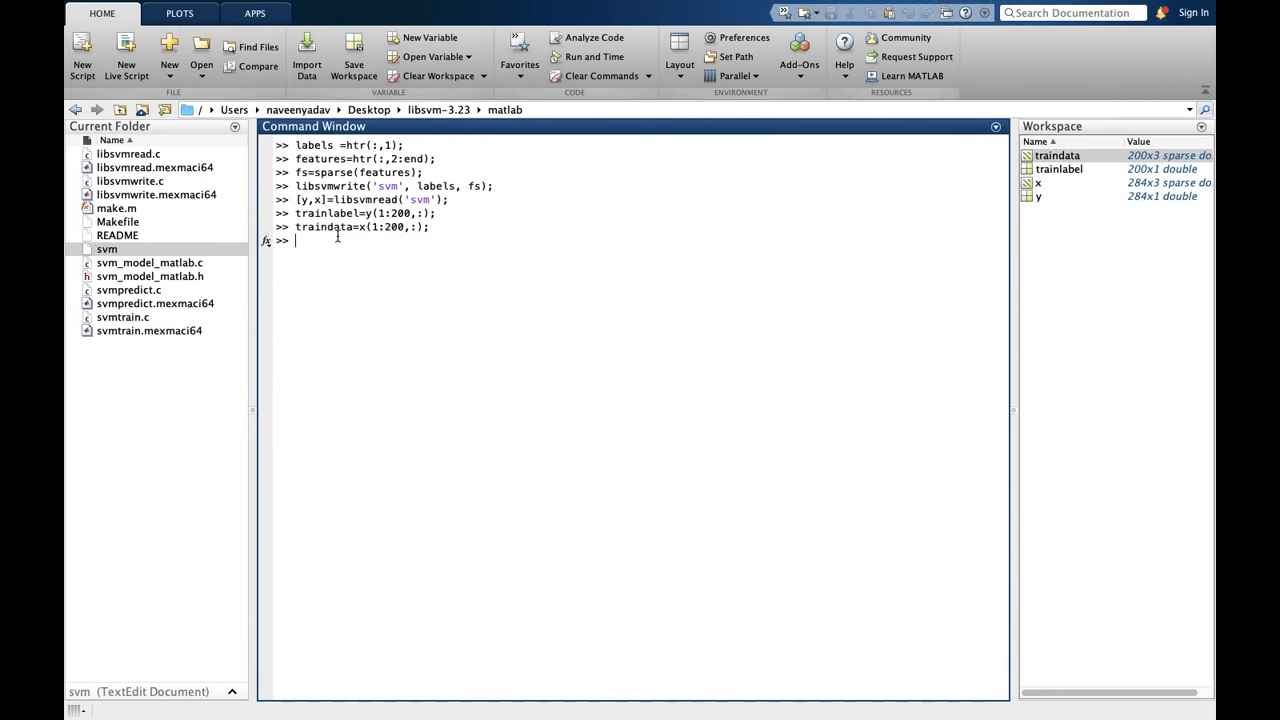
type("traindata=x(1:200,:);")
type("testdata=x(:200,:);")
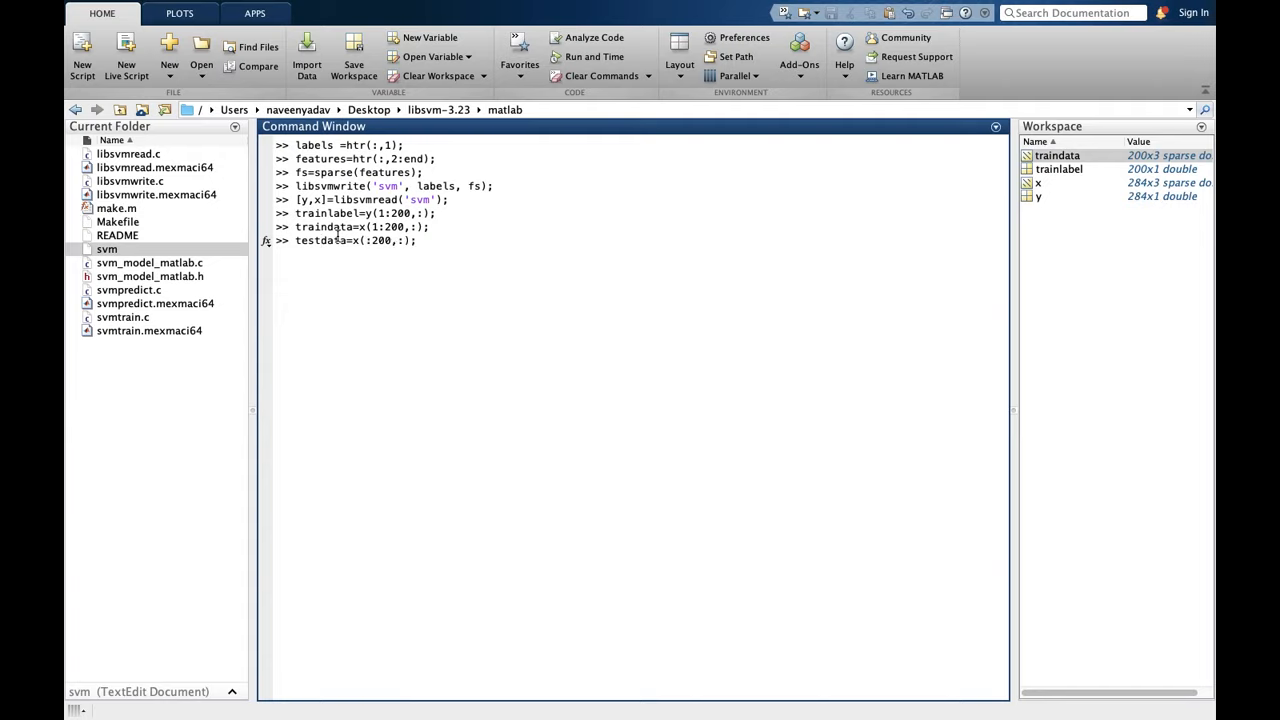
type("201:200")
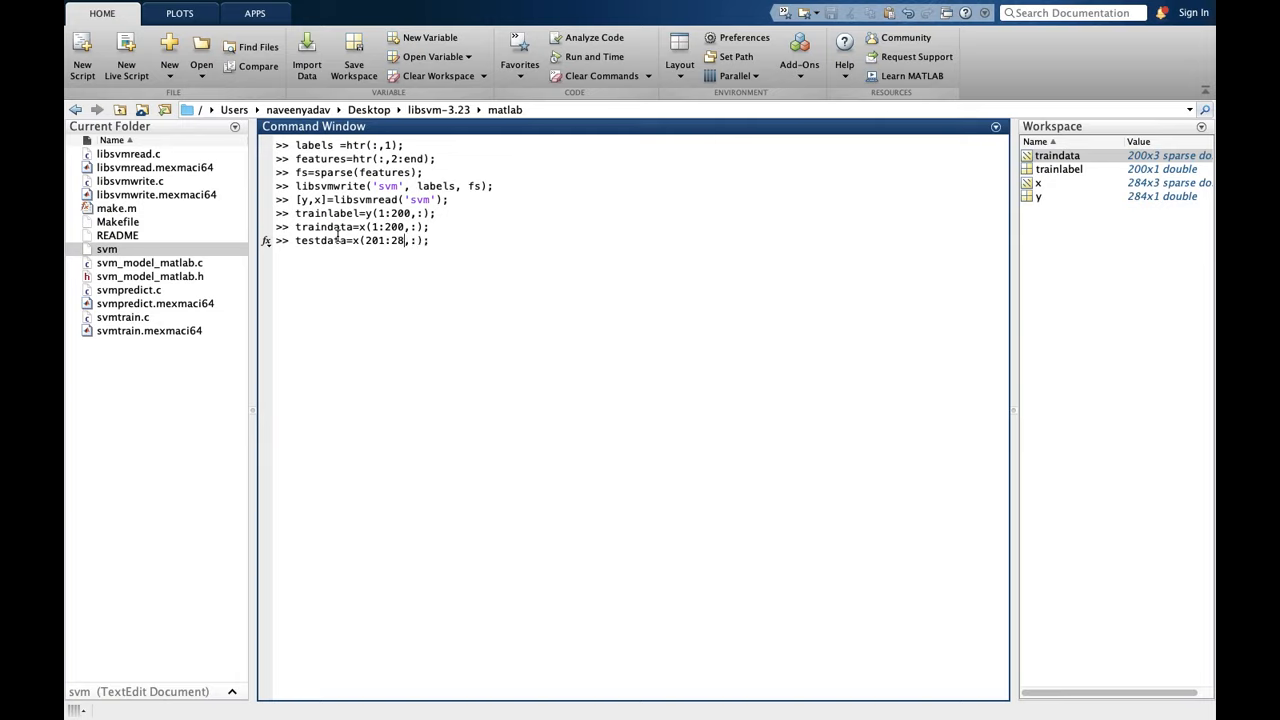
type("4")
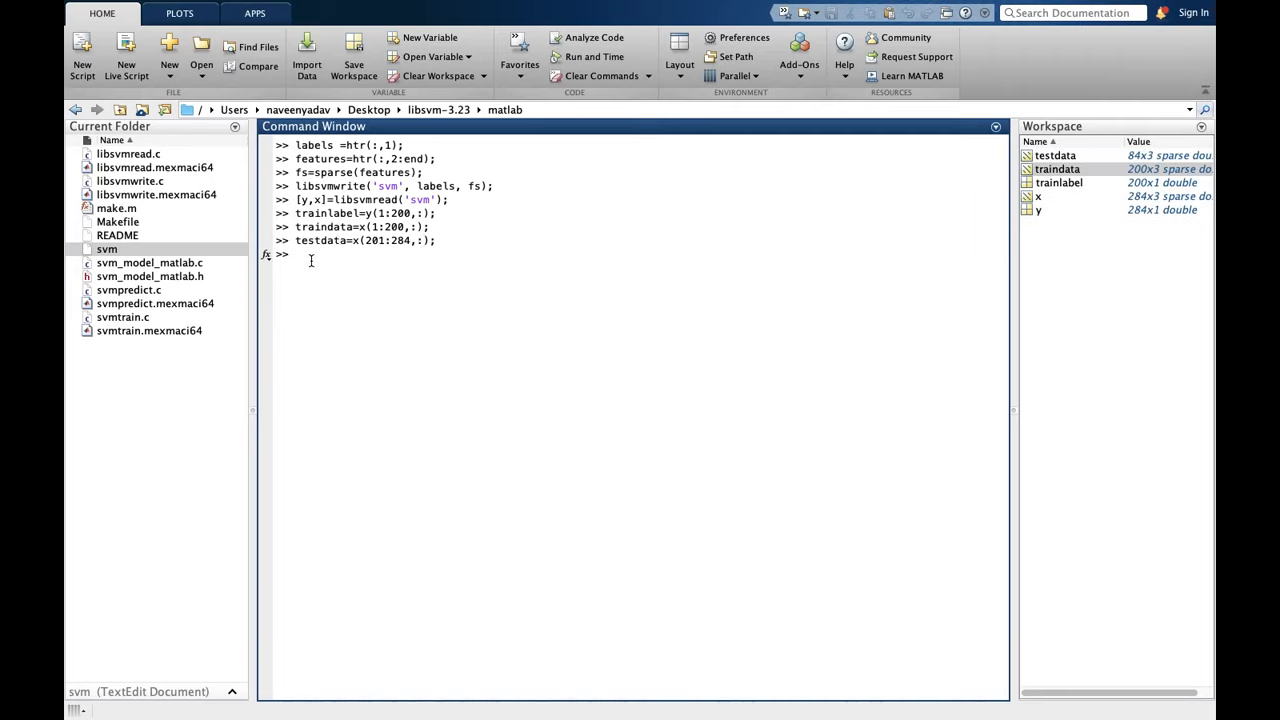
Create testlabel=y(201:284,:); completing the train/test split
type("testlabel")
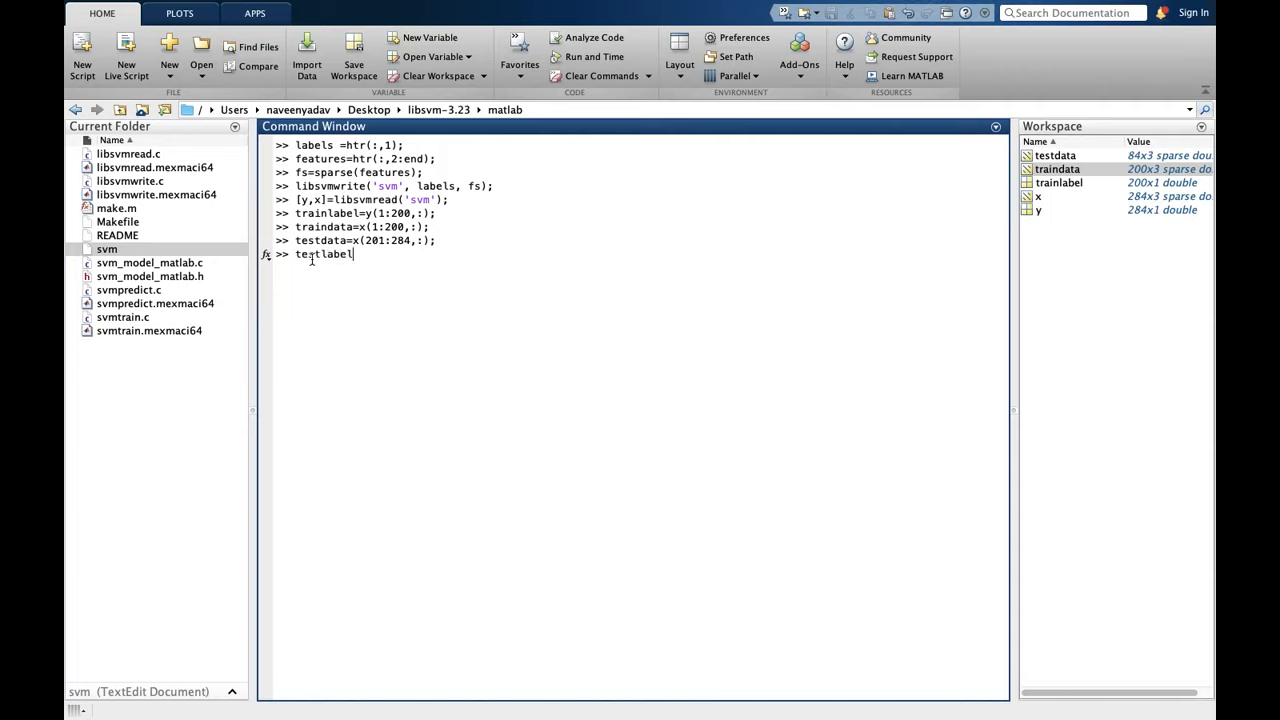
type("=y")
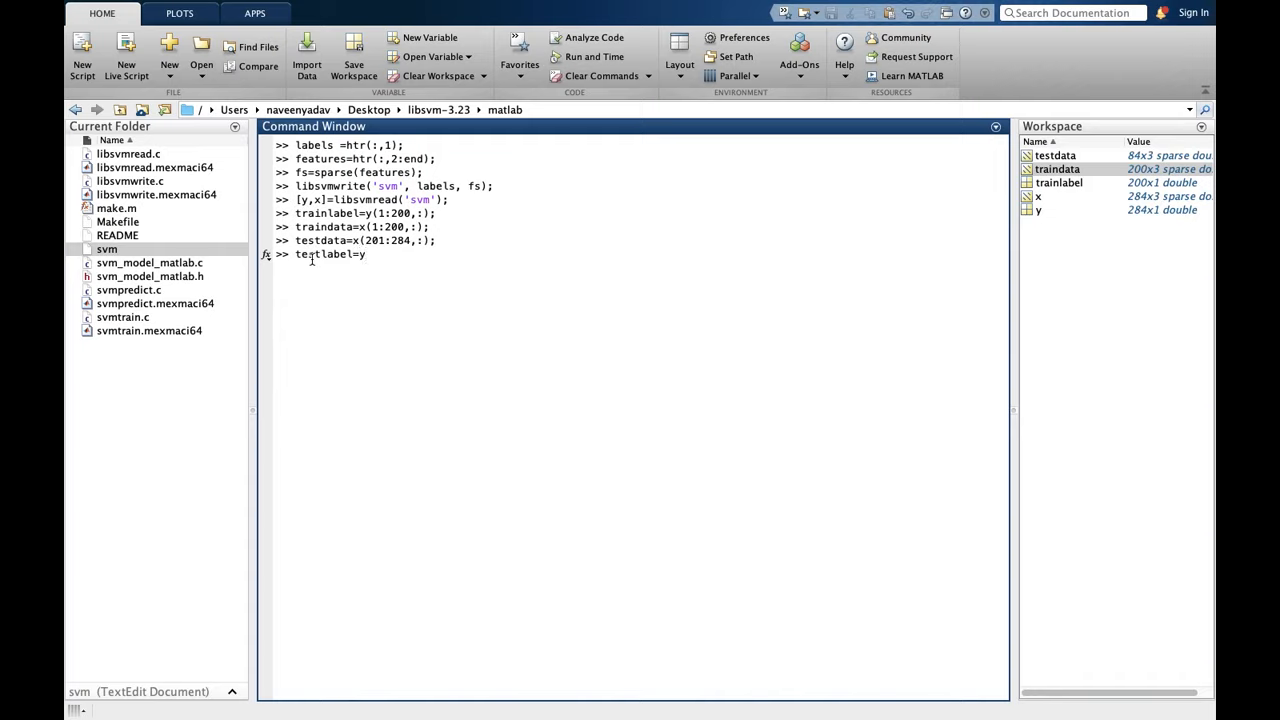
type("(2")
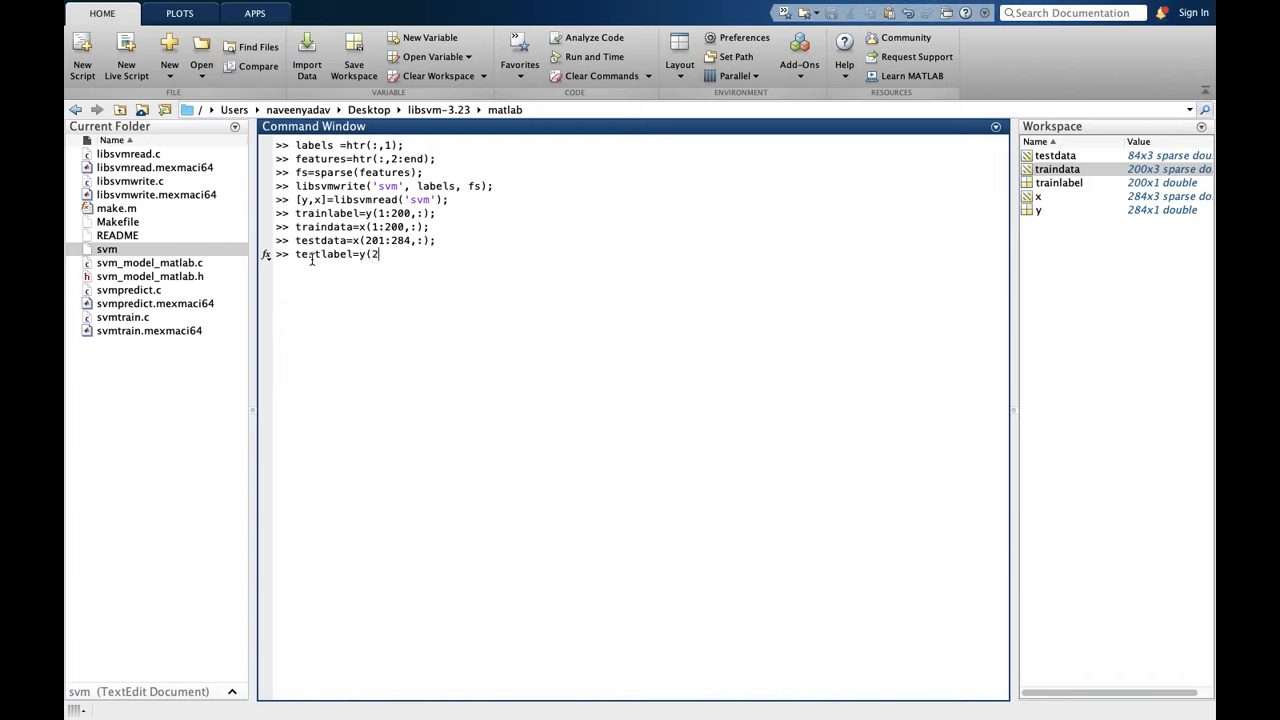
type("01")
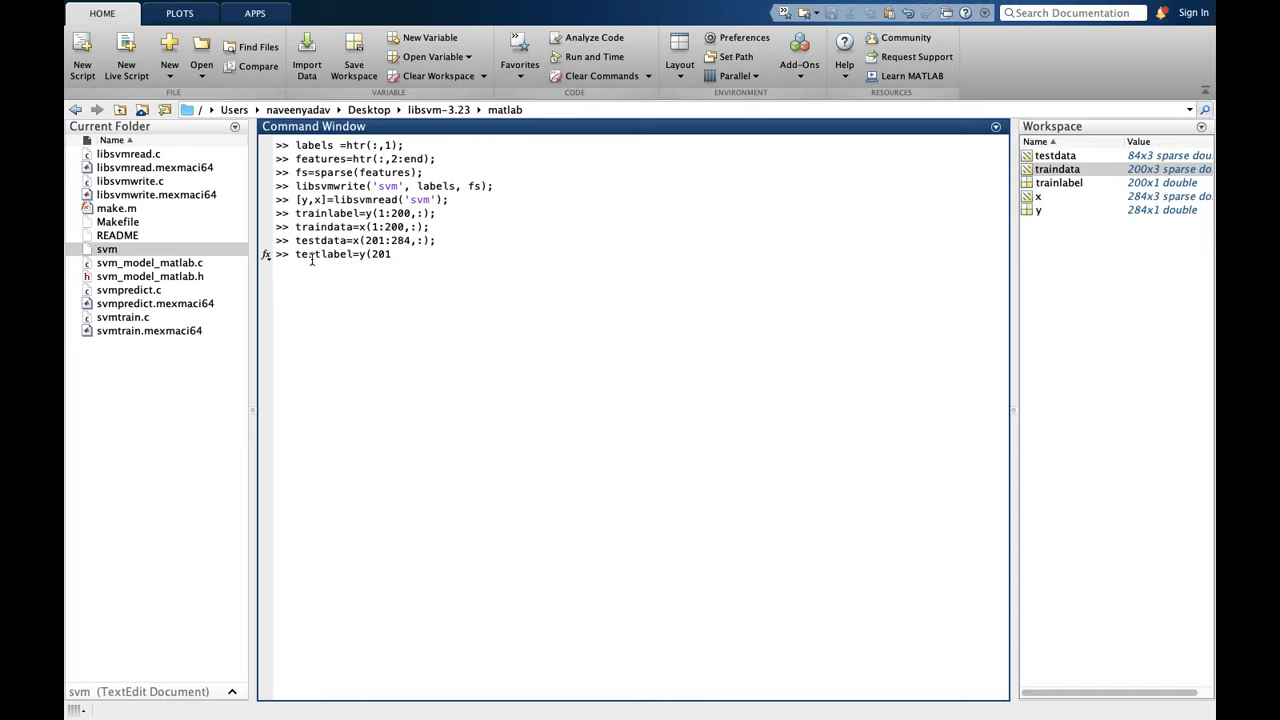
type(":")
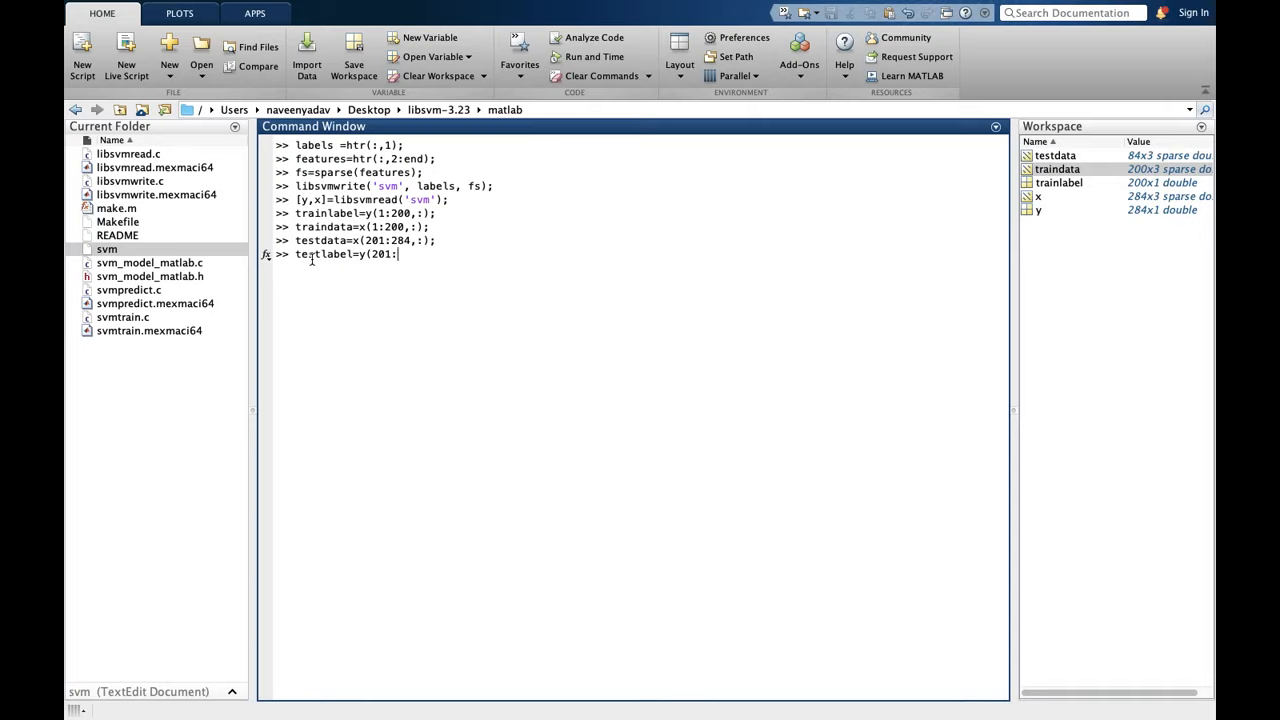
type("284,")
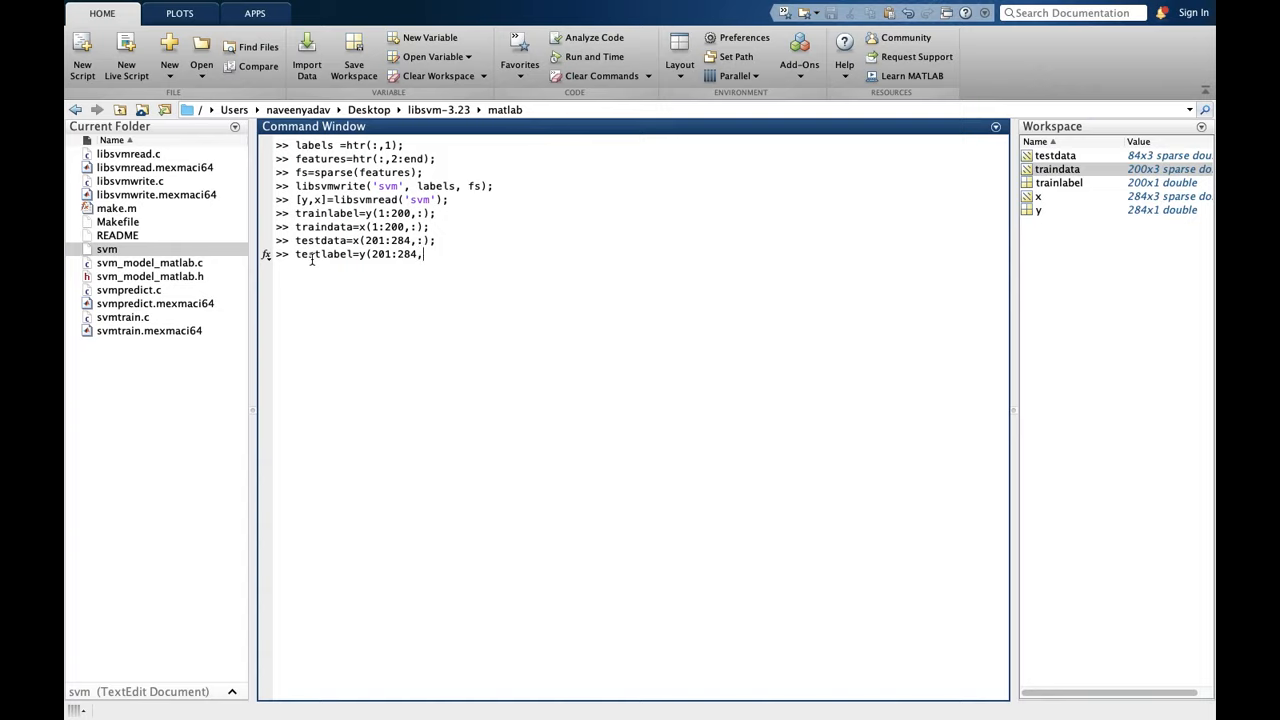
type(":")
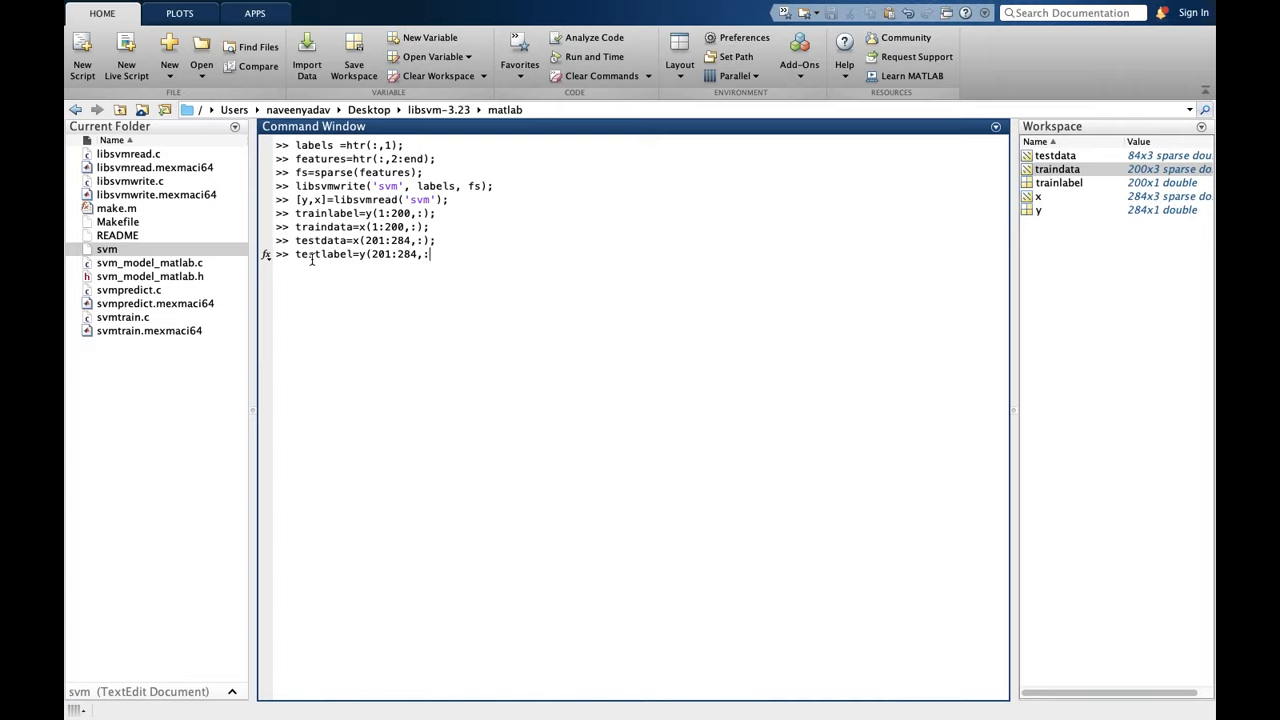
type(");")
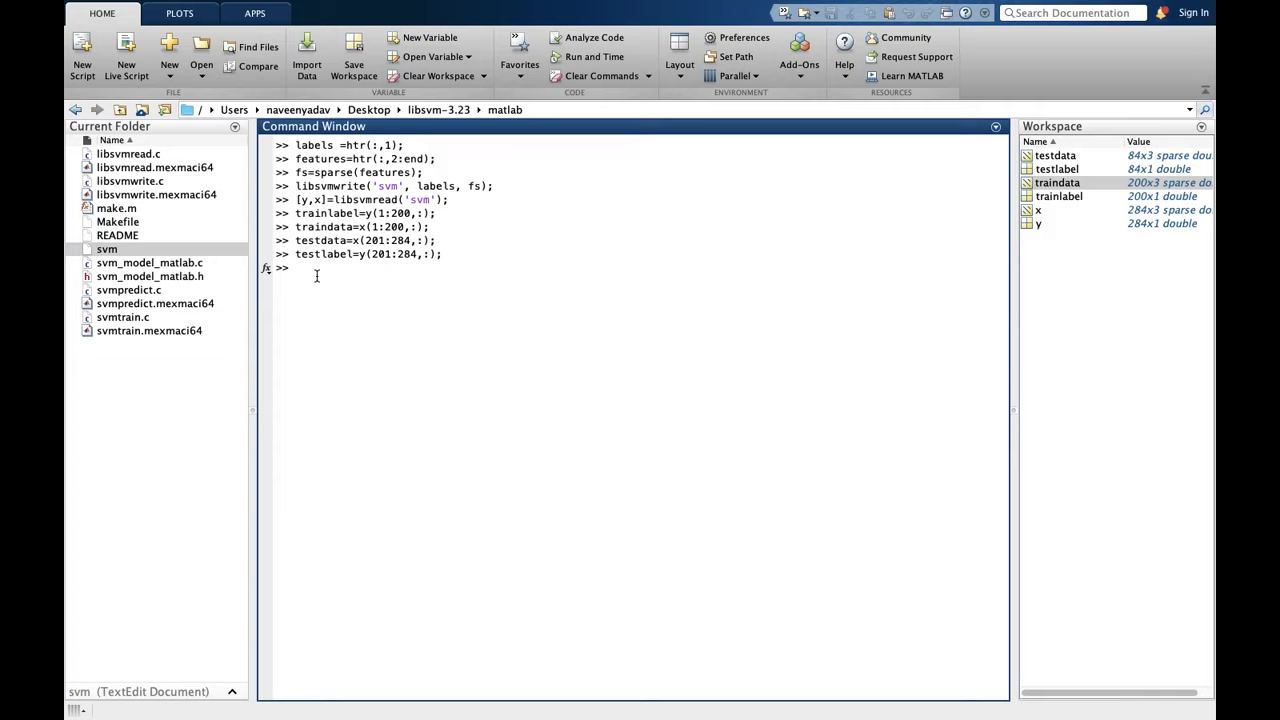
type("svm")
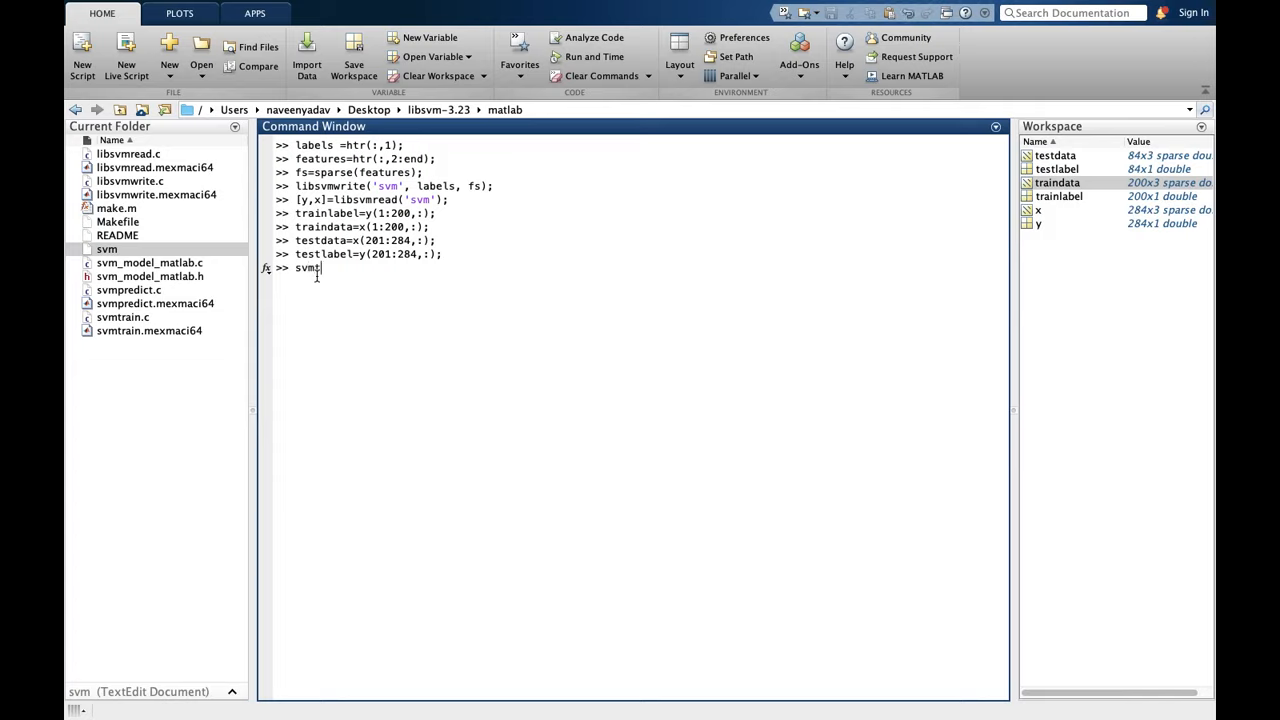
Run svmtrain with no arguments to print its usage and LIBSVM training options
type("train")
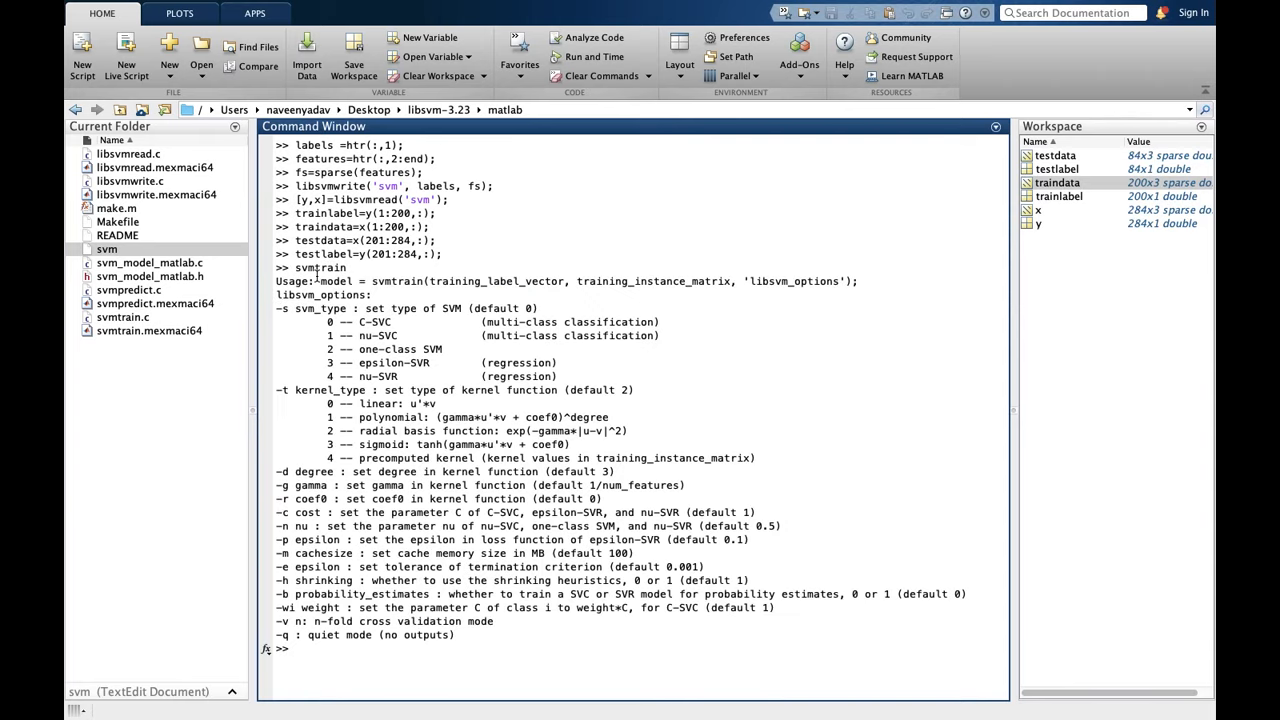
mouse_move(322, 290)
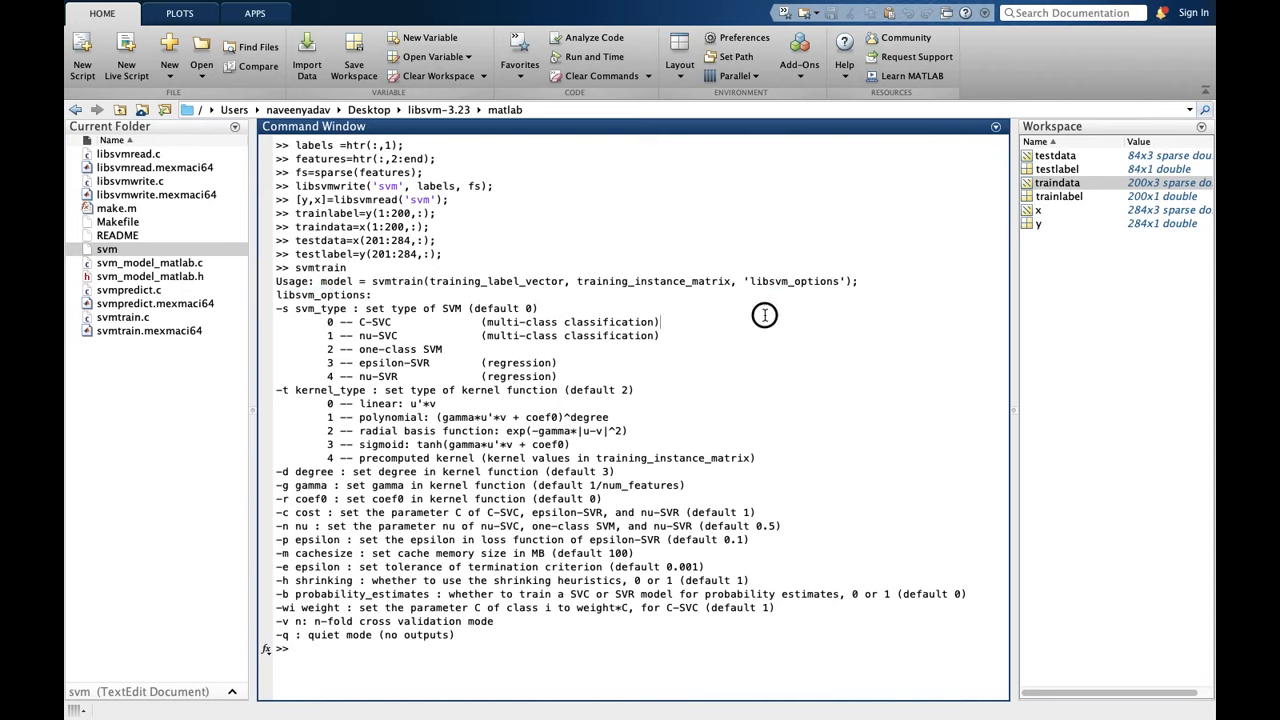
mouse_move(420, 280)
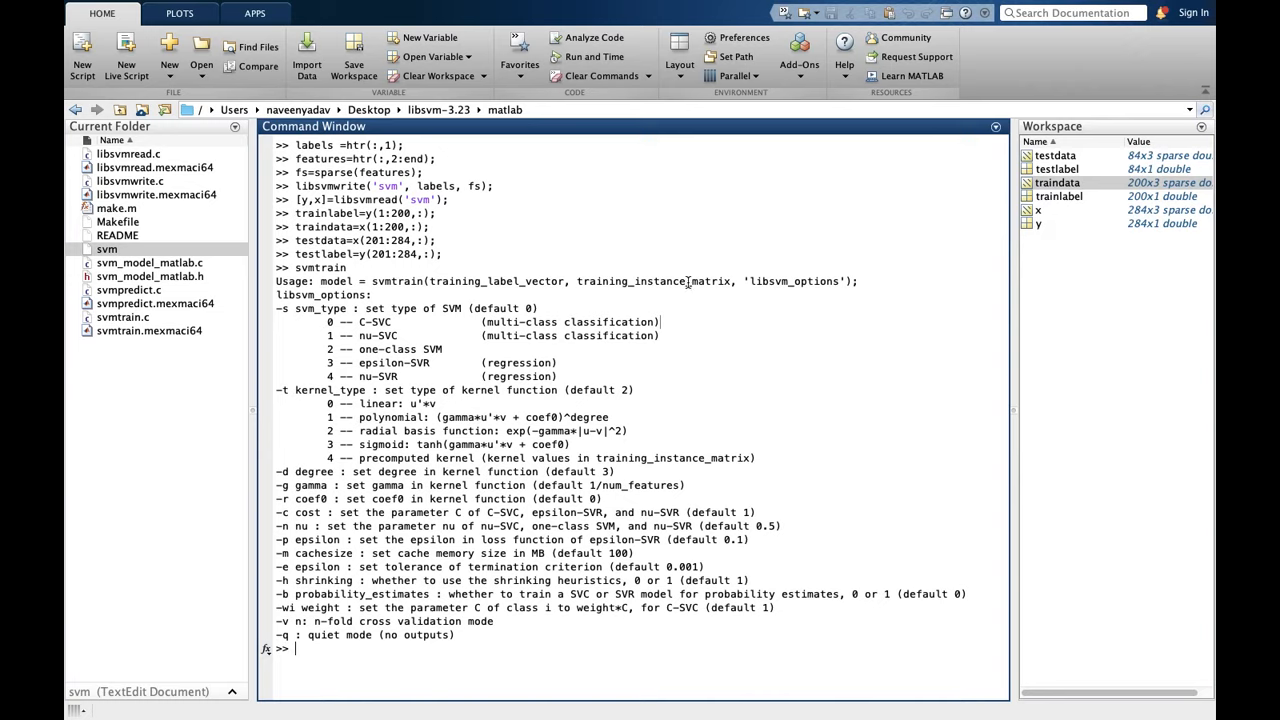
mouse_move(724, 286)
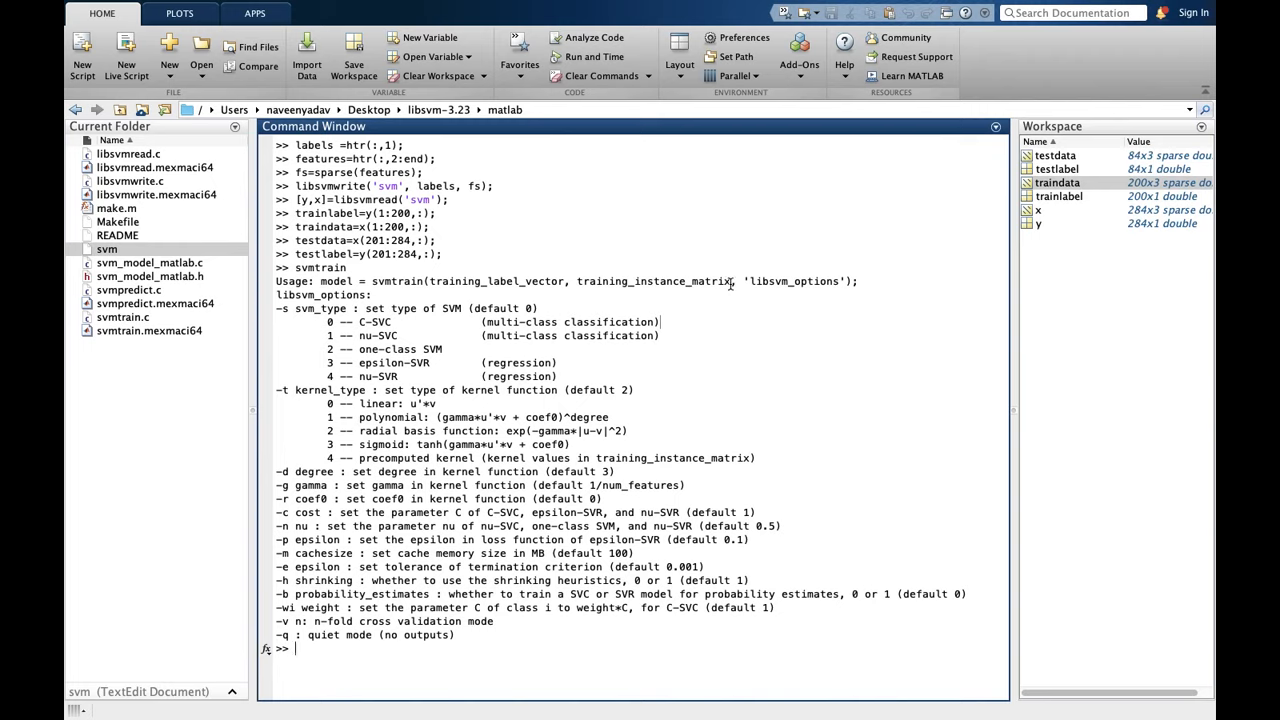
mouse_move(1060, 184)
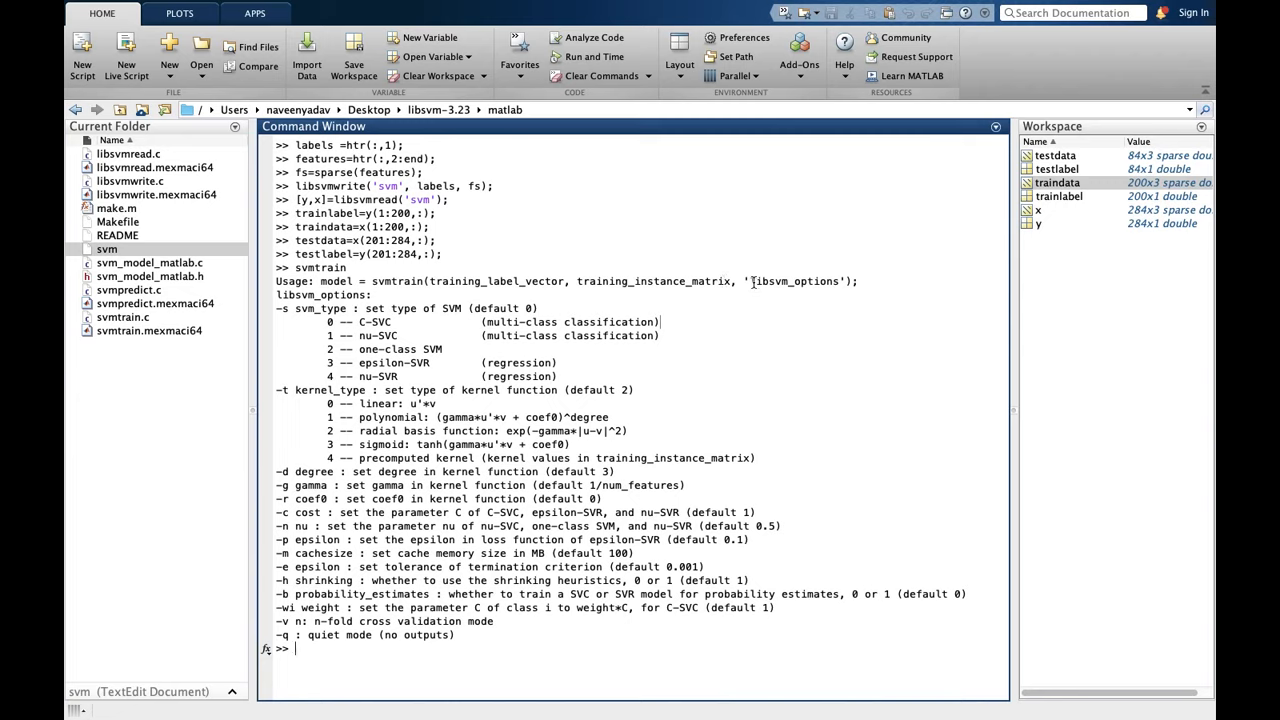
mouse_move(842, 276)
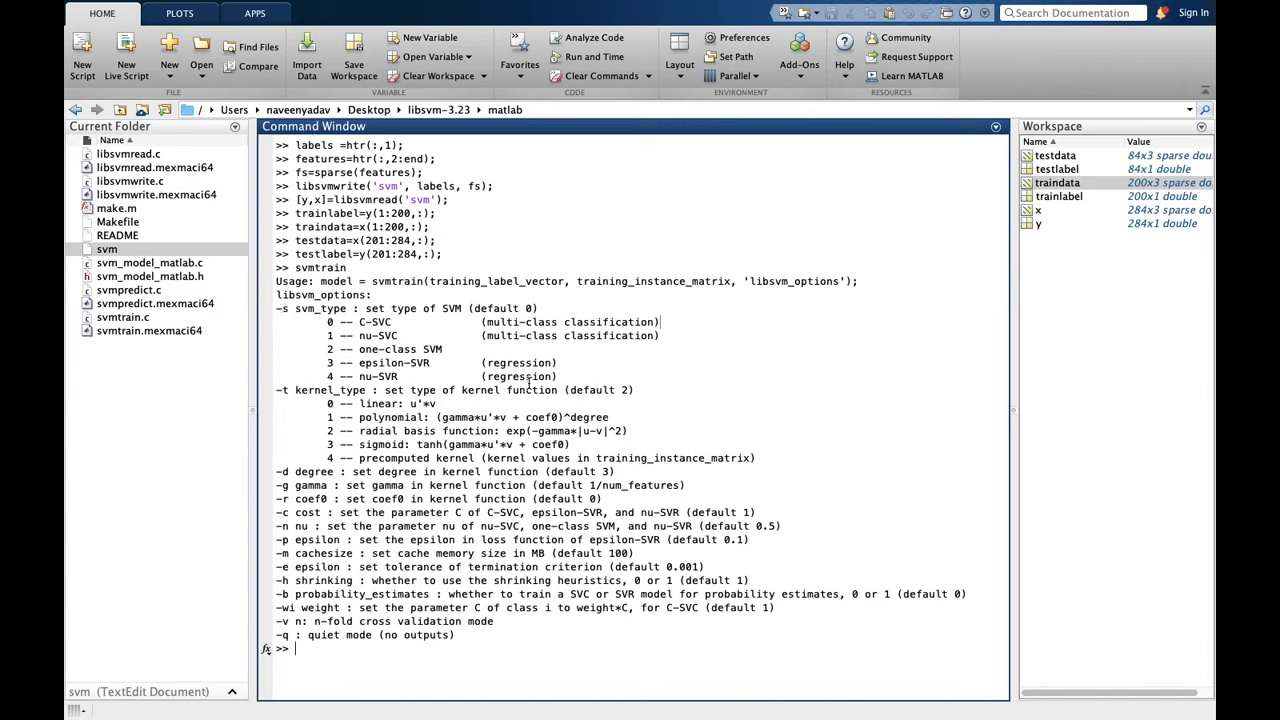
mouse_move(280, 308)
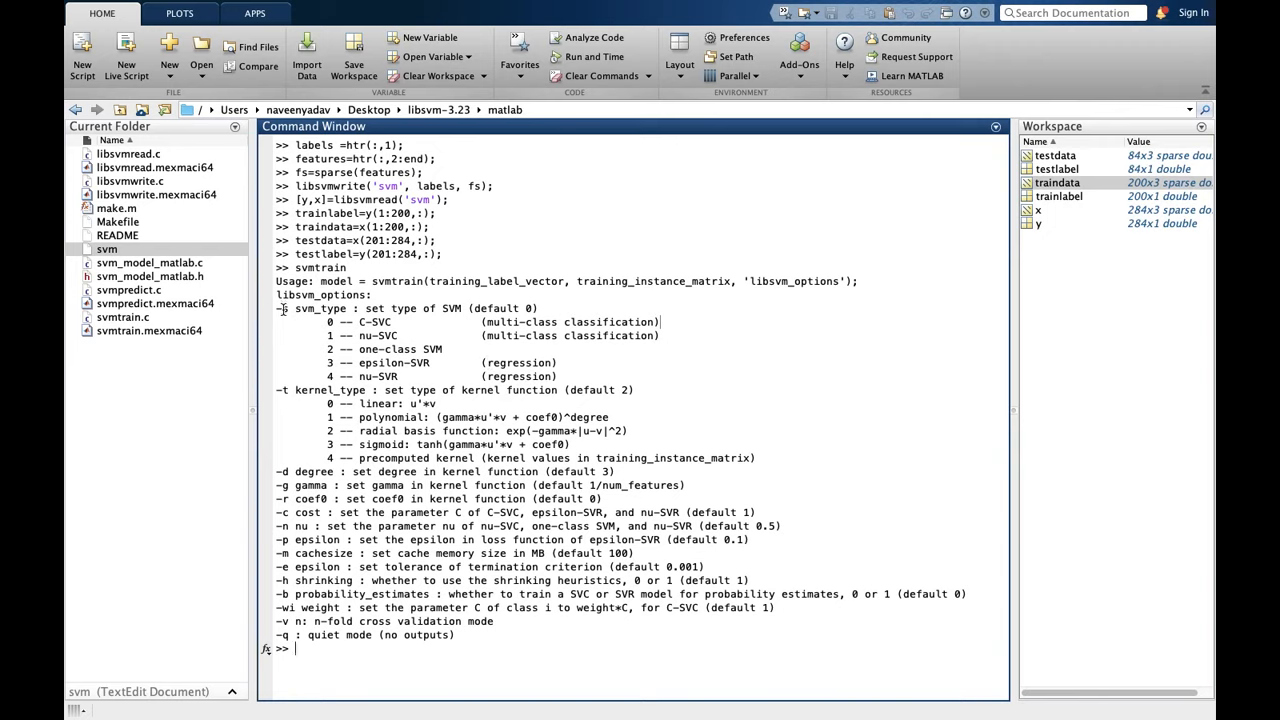
mouse_move(314, 374)
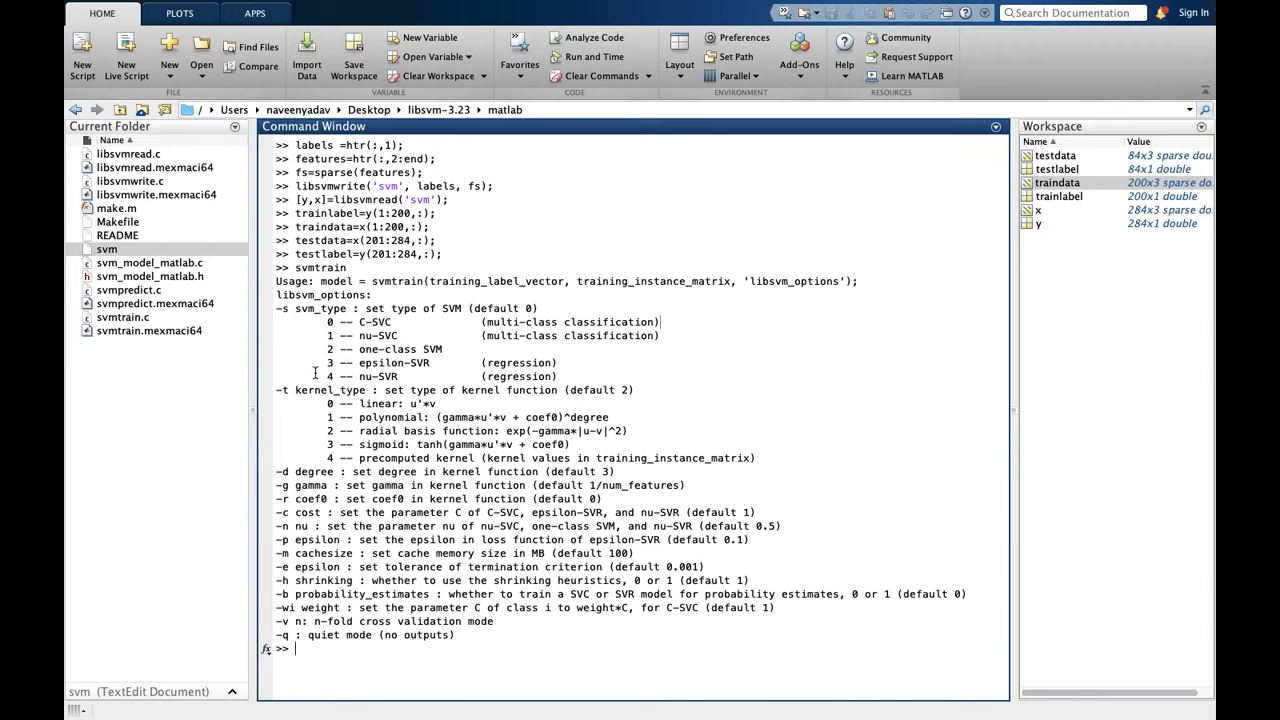
mouse_move(280, 394)
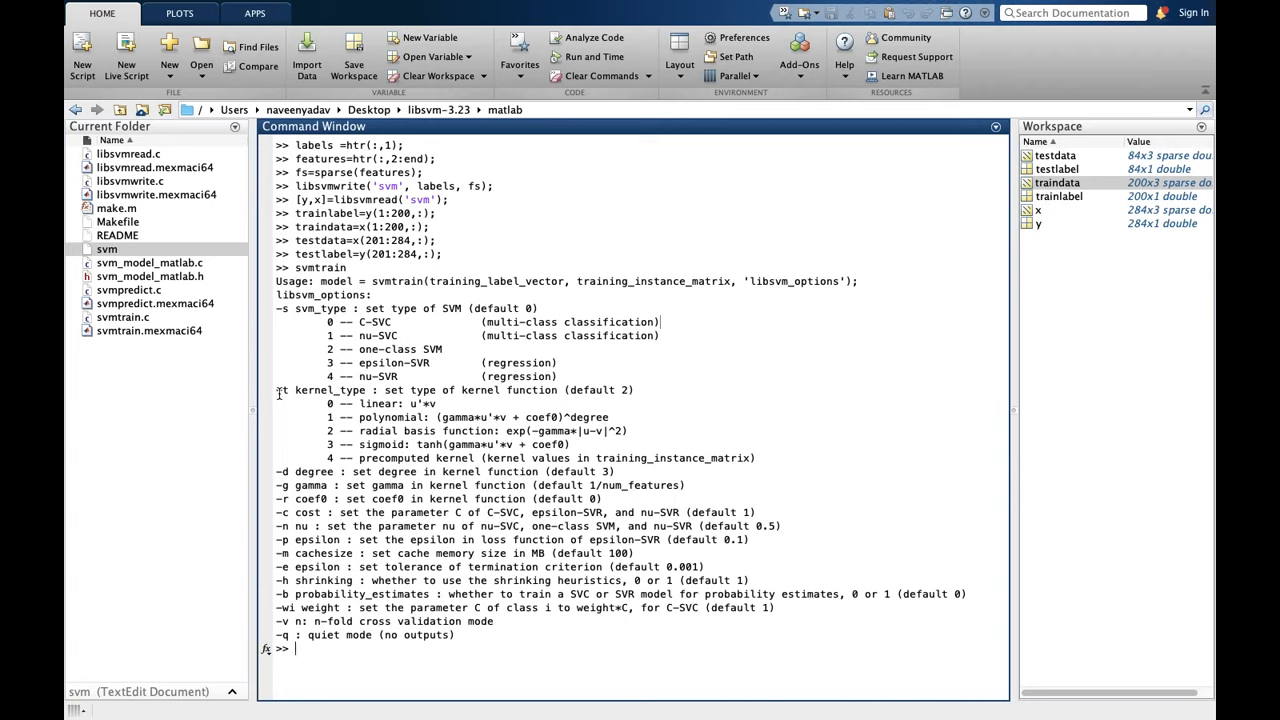
mouse_move(344, 432)
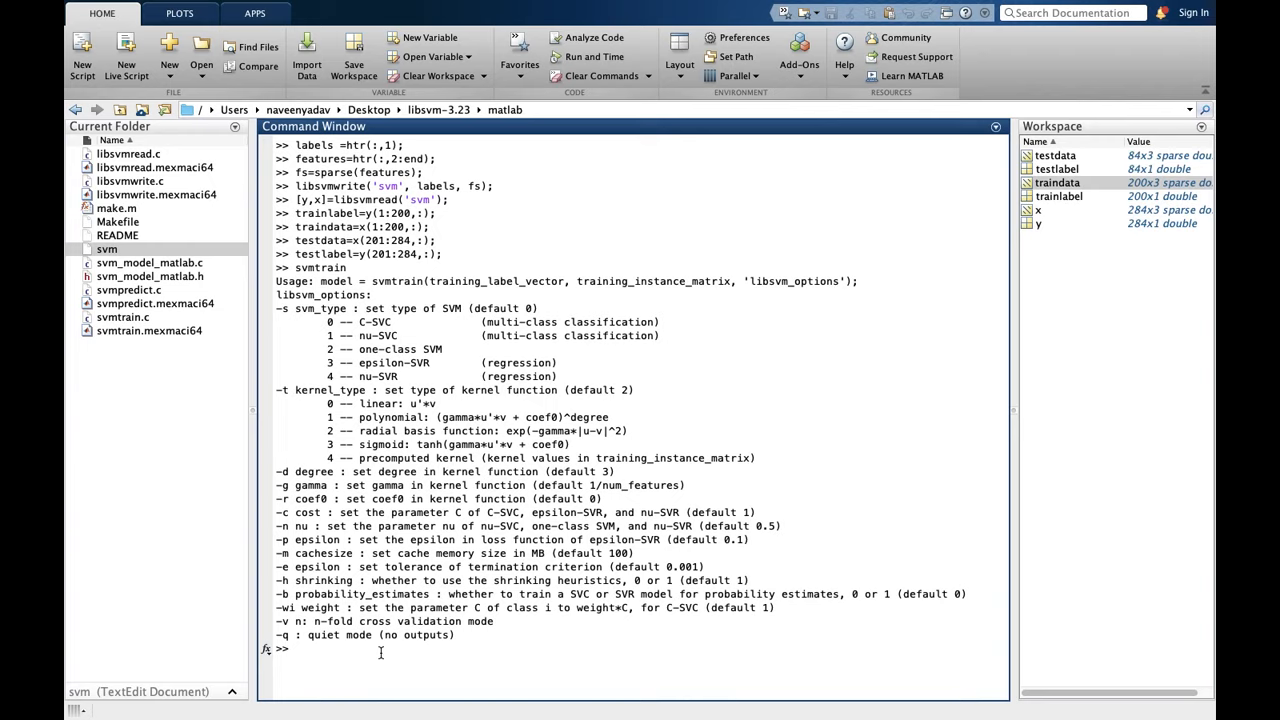
Train model = svmtrain(trainlabel, traindata, '-s 3 -t 2 -g 0.0078125 -c 1024 -p .125'), check model in Workspace, then clc
type("model = svmtrain(trainlabel, traindata, '-s 3 -t 2 -g 0.0078125 -c 1024 -p .125');")
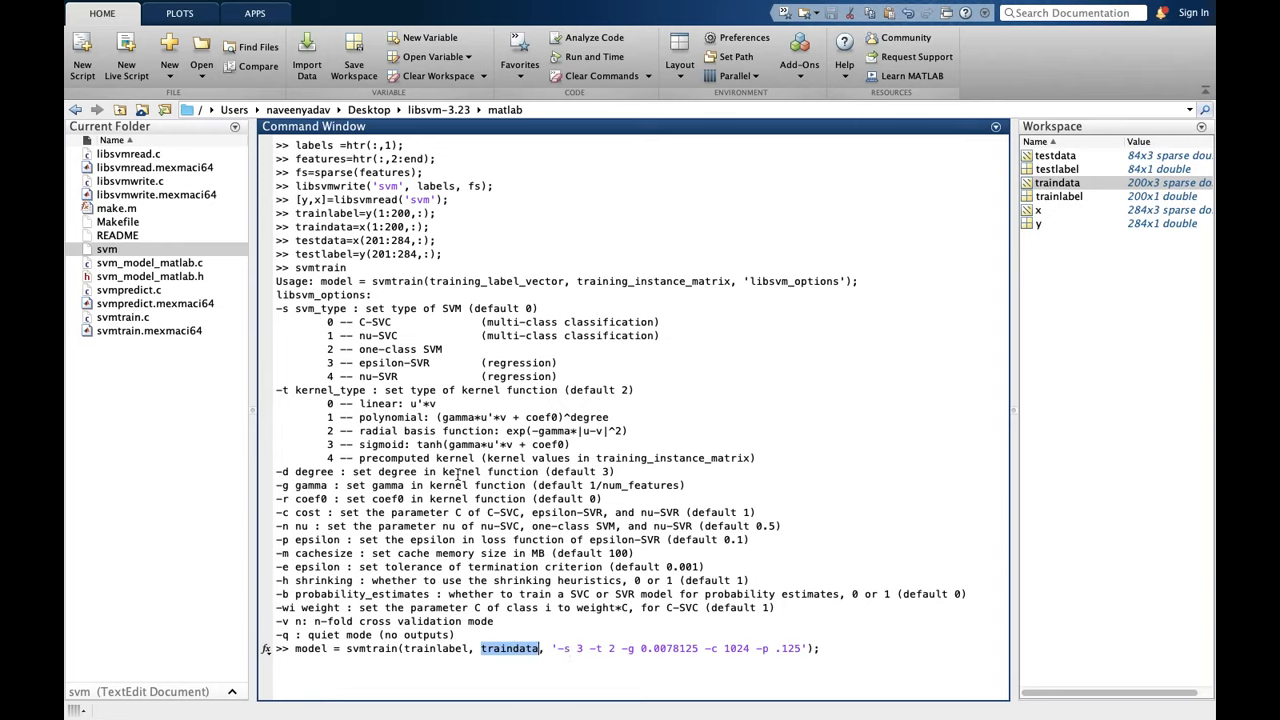
double_click(424, 364)
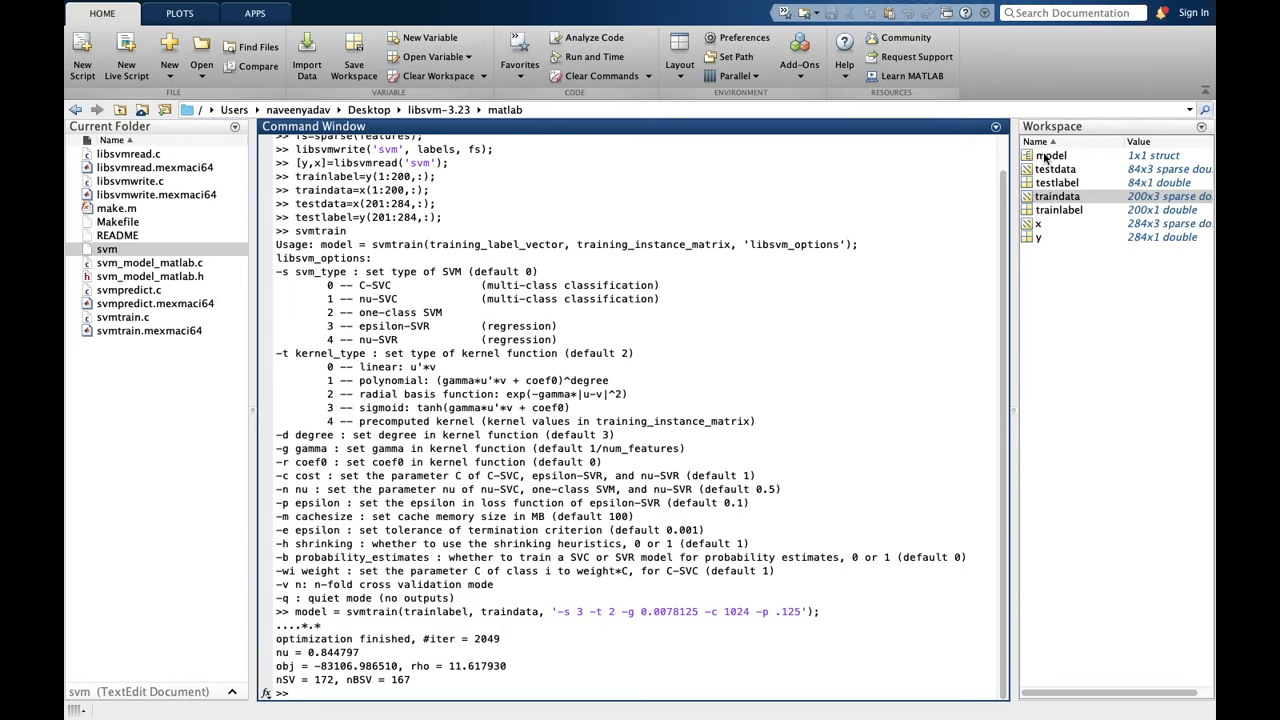
mouse_move(1042, 156)
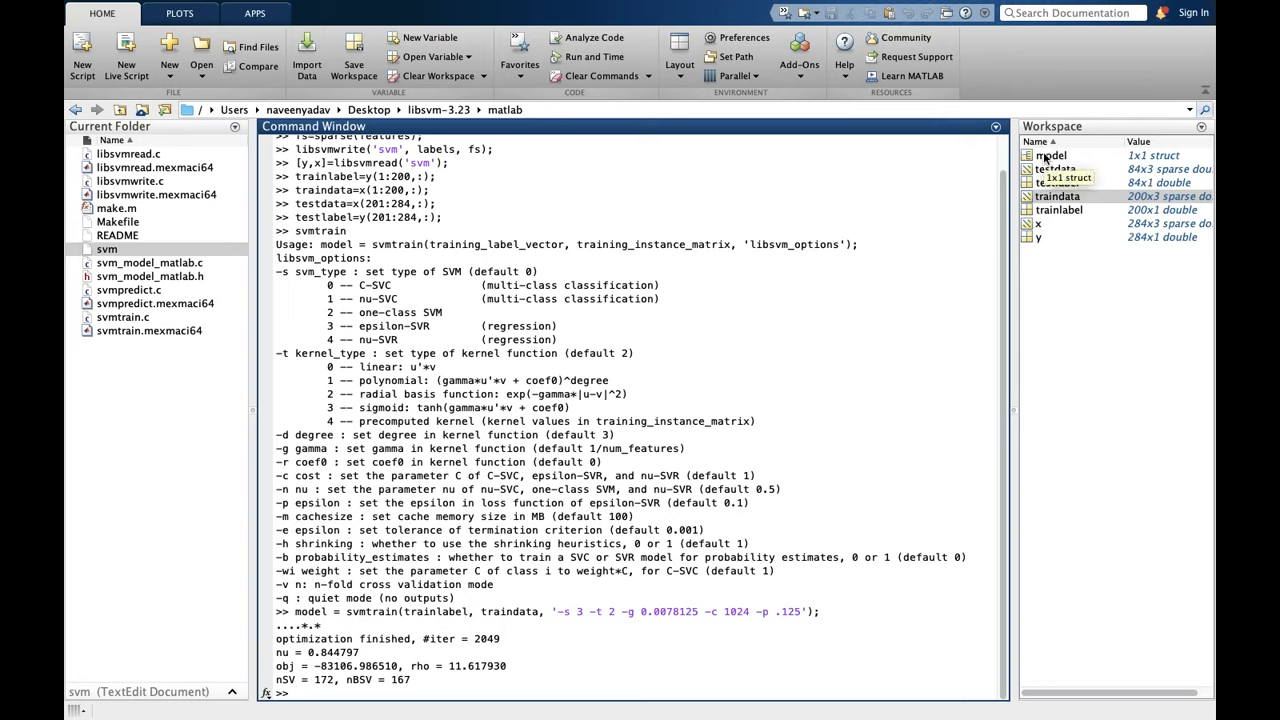
left_click(1048, 156)
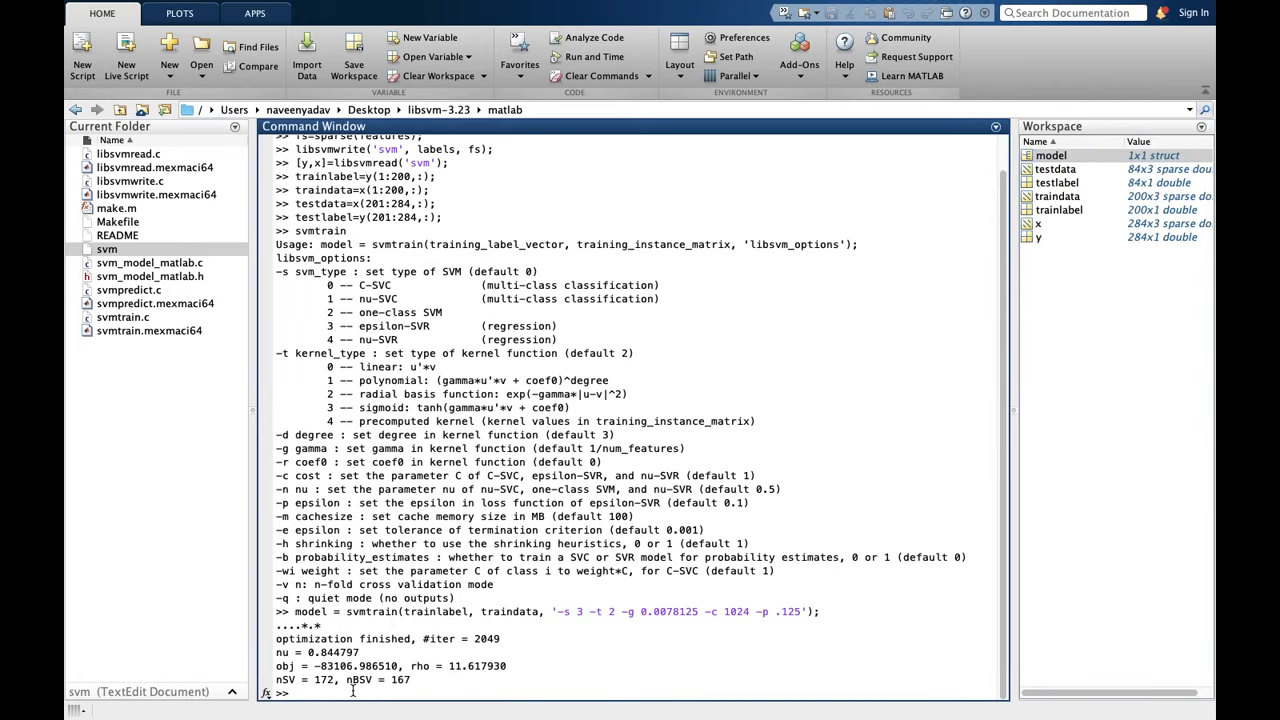
type("clc")
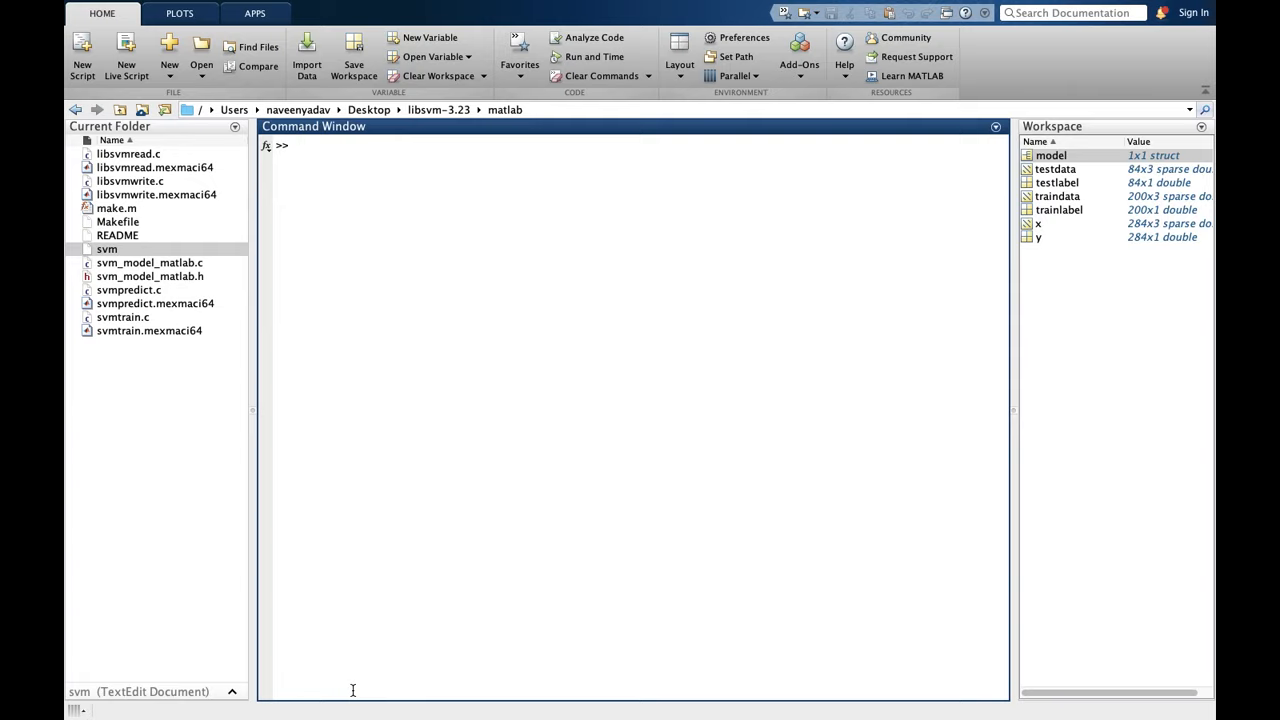
Run svmpredict with no arguments and review its usage arguments and the trained model variable
type("sv")
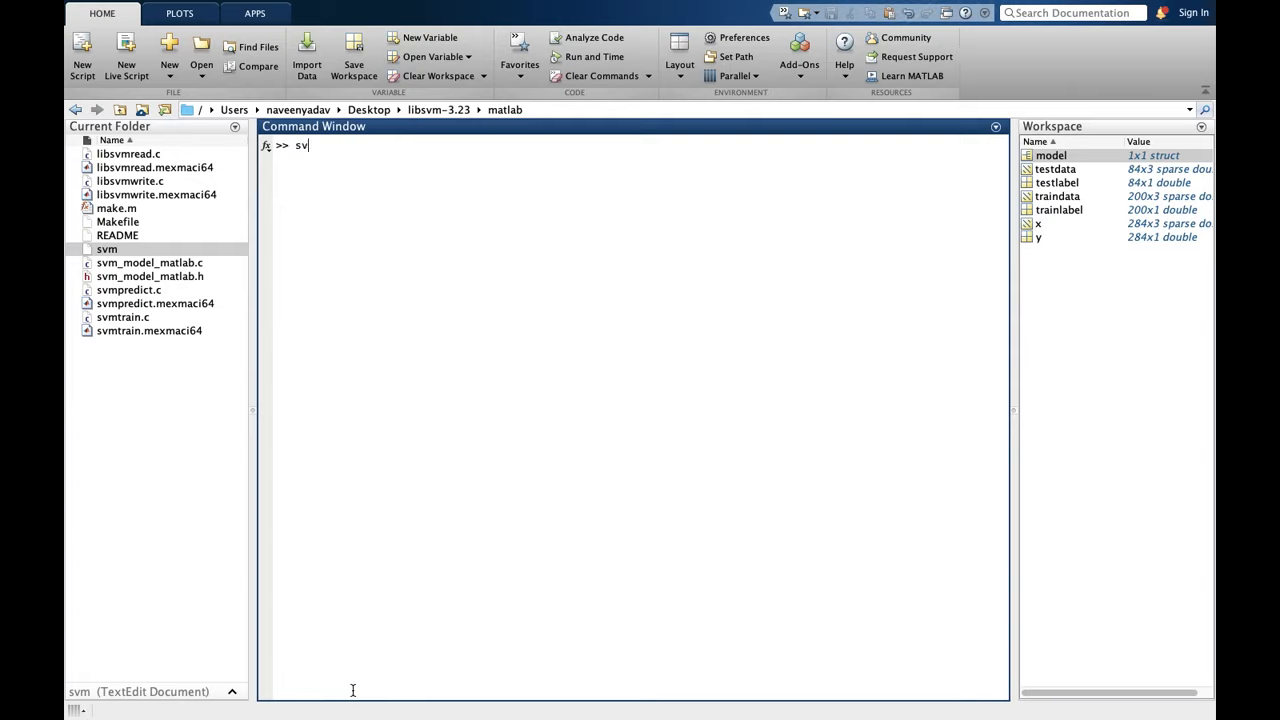
type("mpedic")
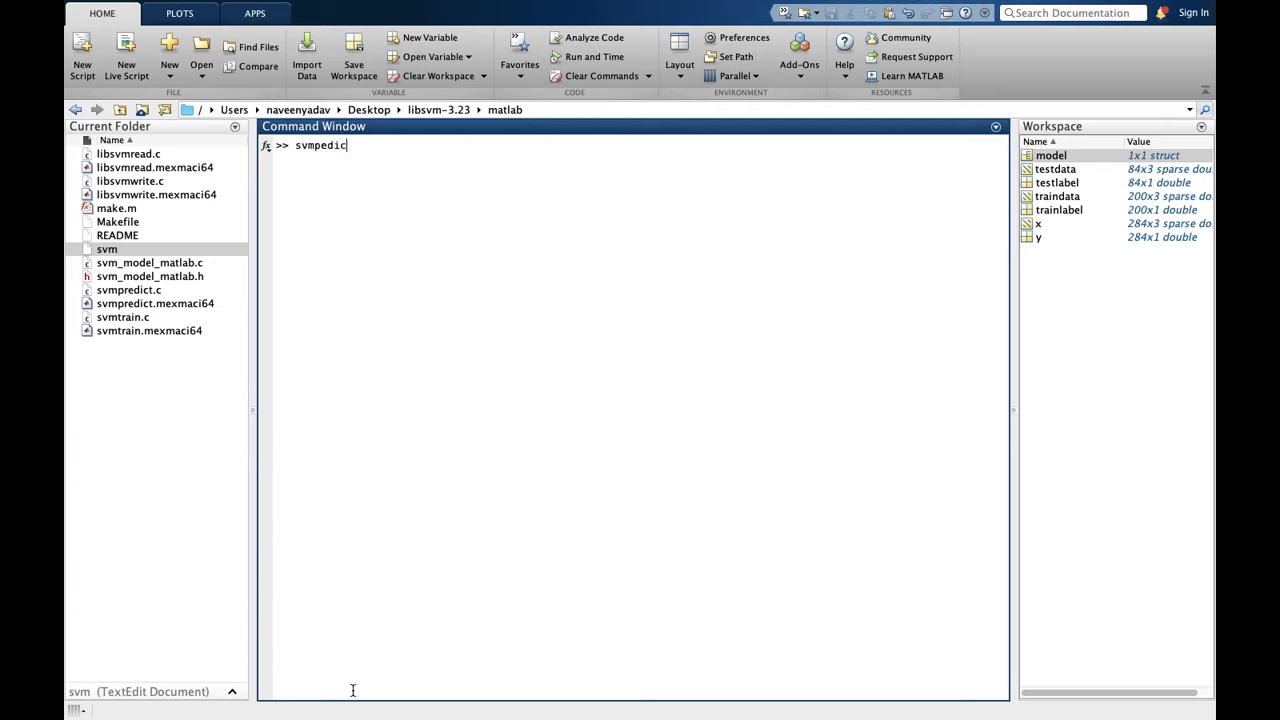
type("t")
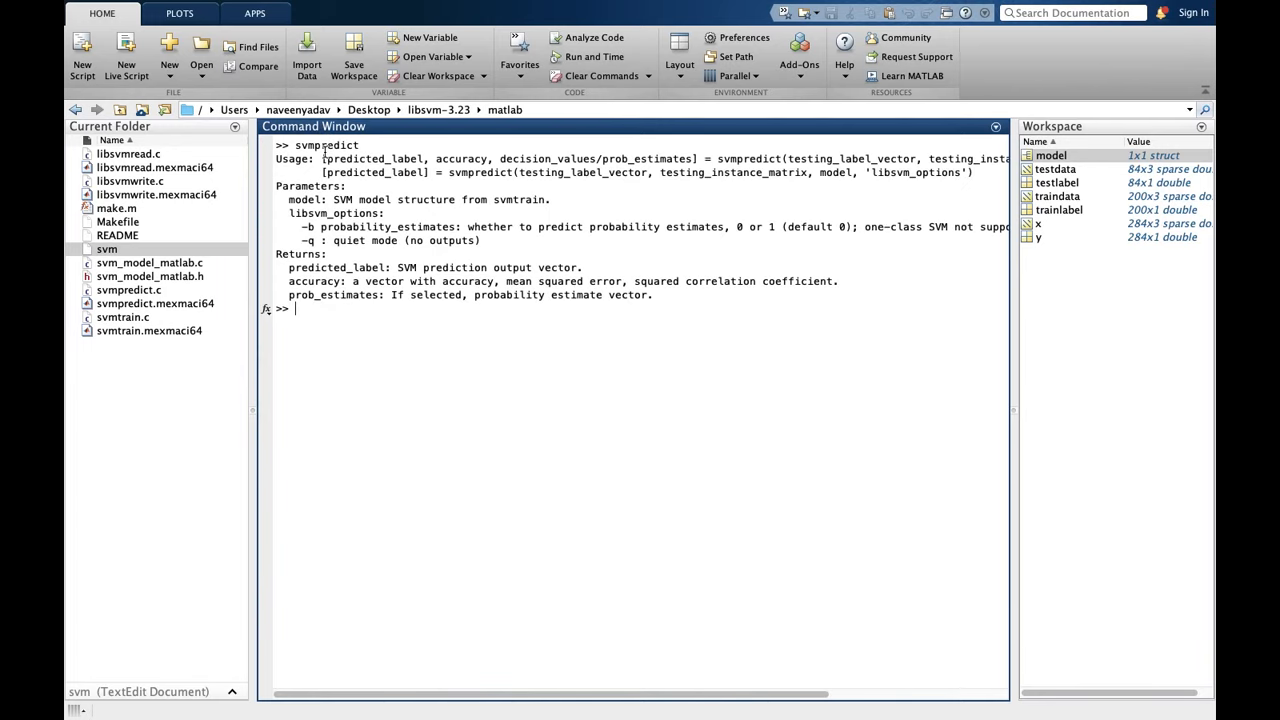
mouse_move(328, 160)
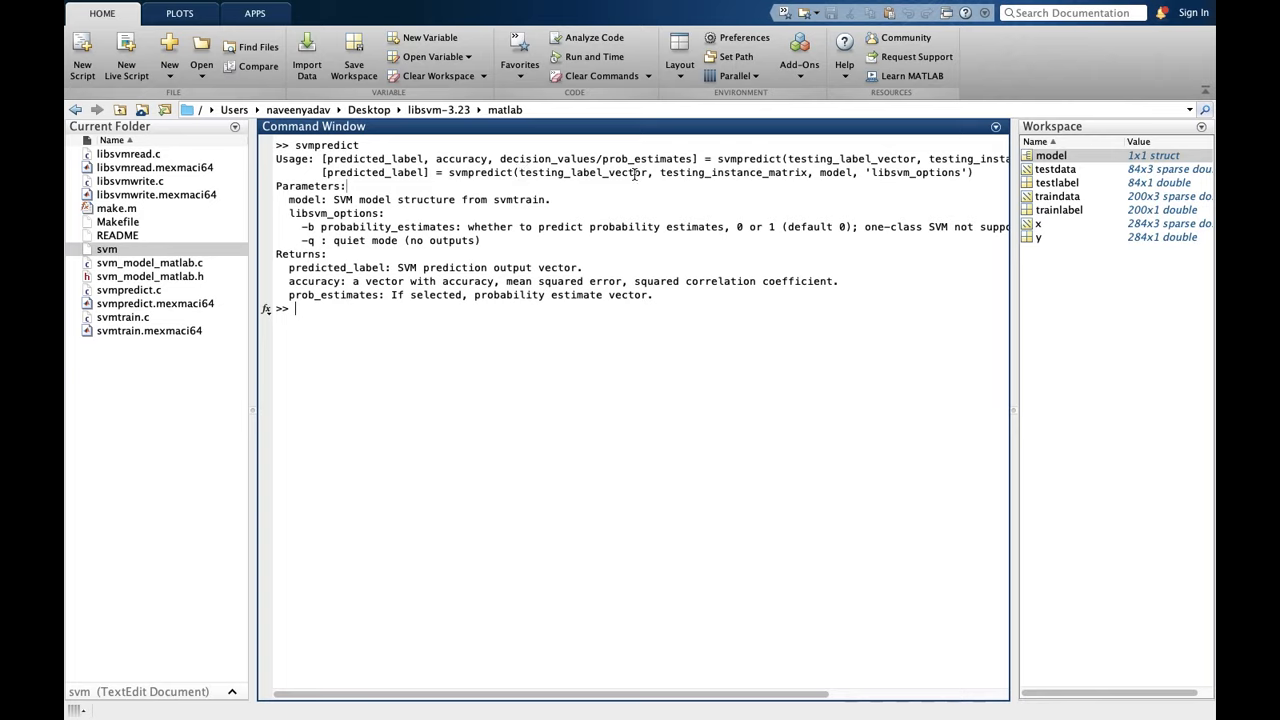
double_click(684, 172)
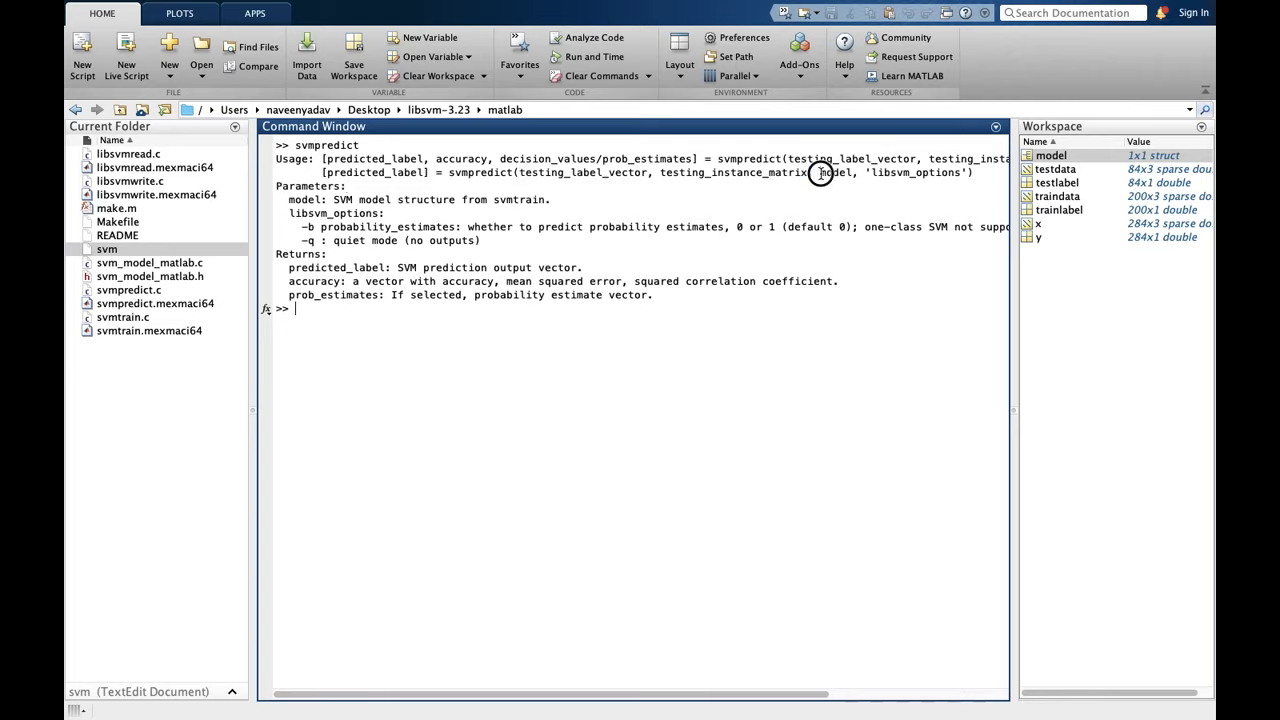
double_click(836, 172)
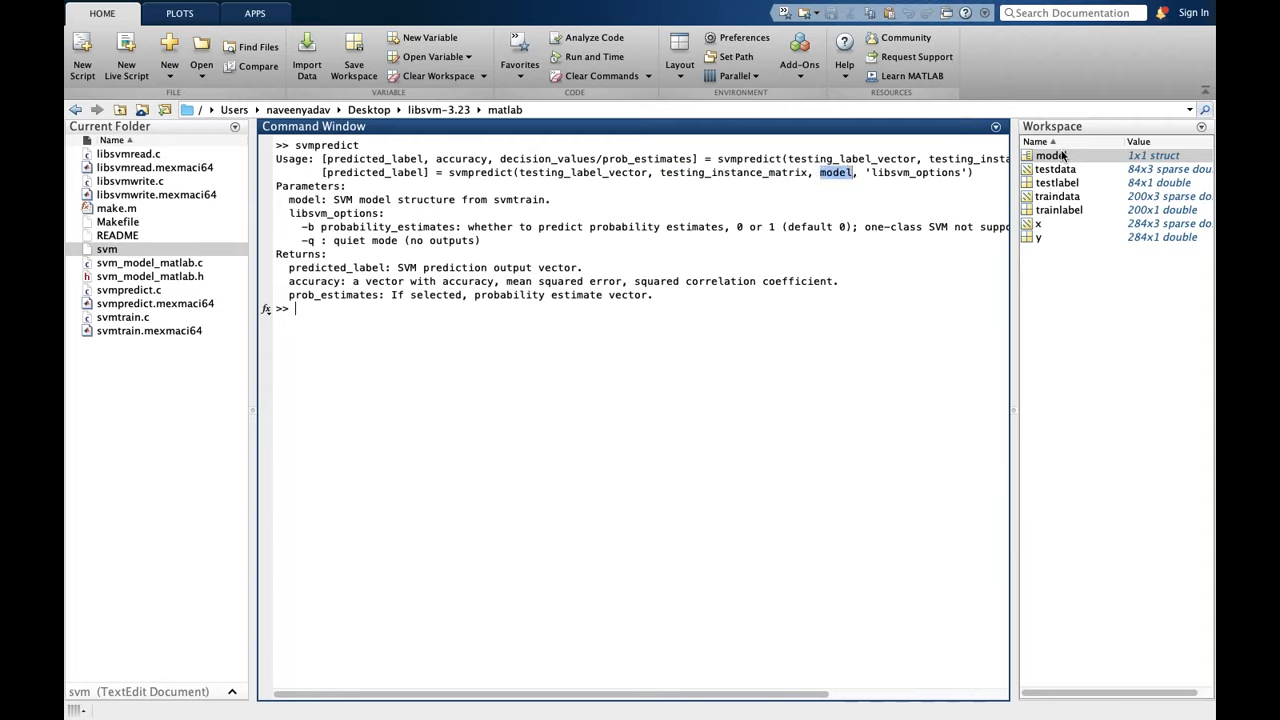
left_click(1052, 156)
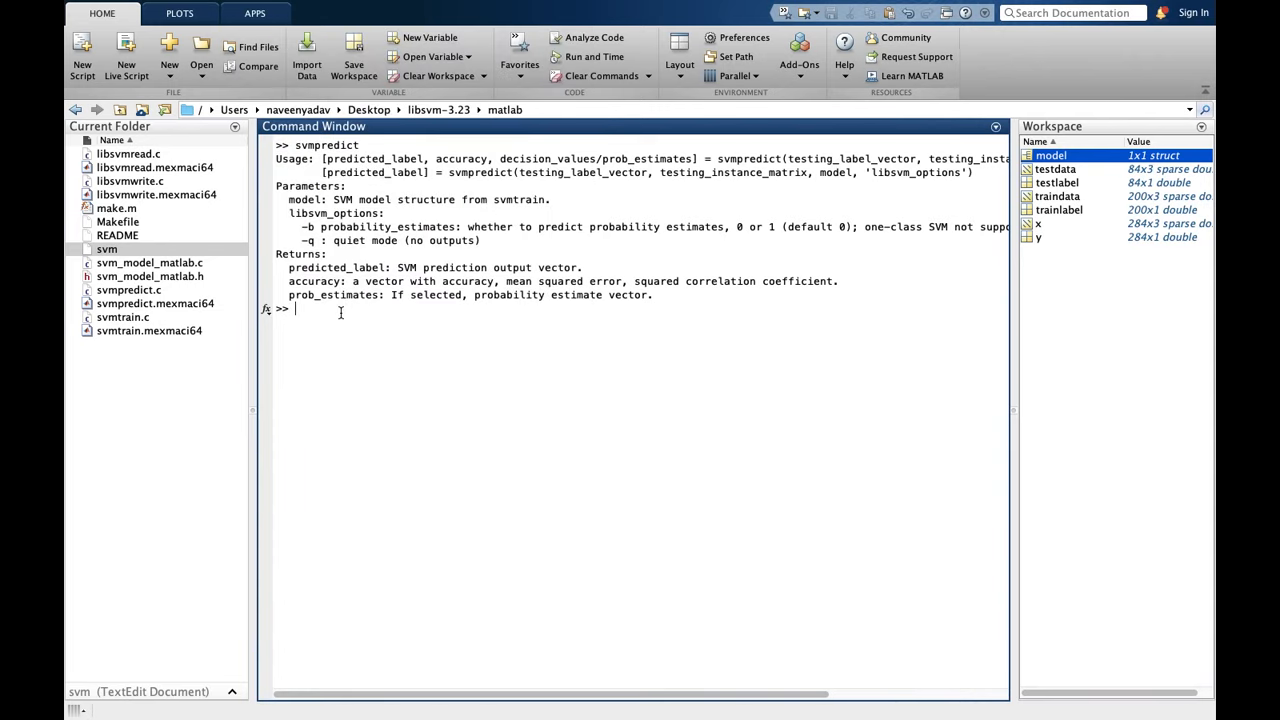
Run [predicted_labeltest] = svmpredict(testlabel, testdata, model, '-q') on the test data
type("[")
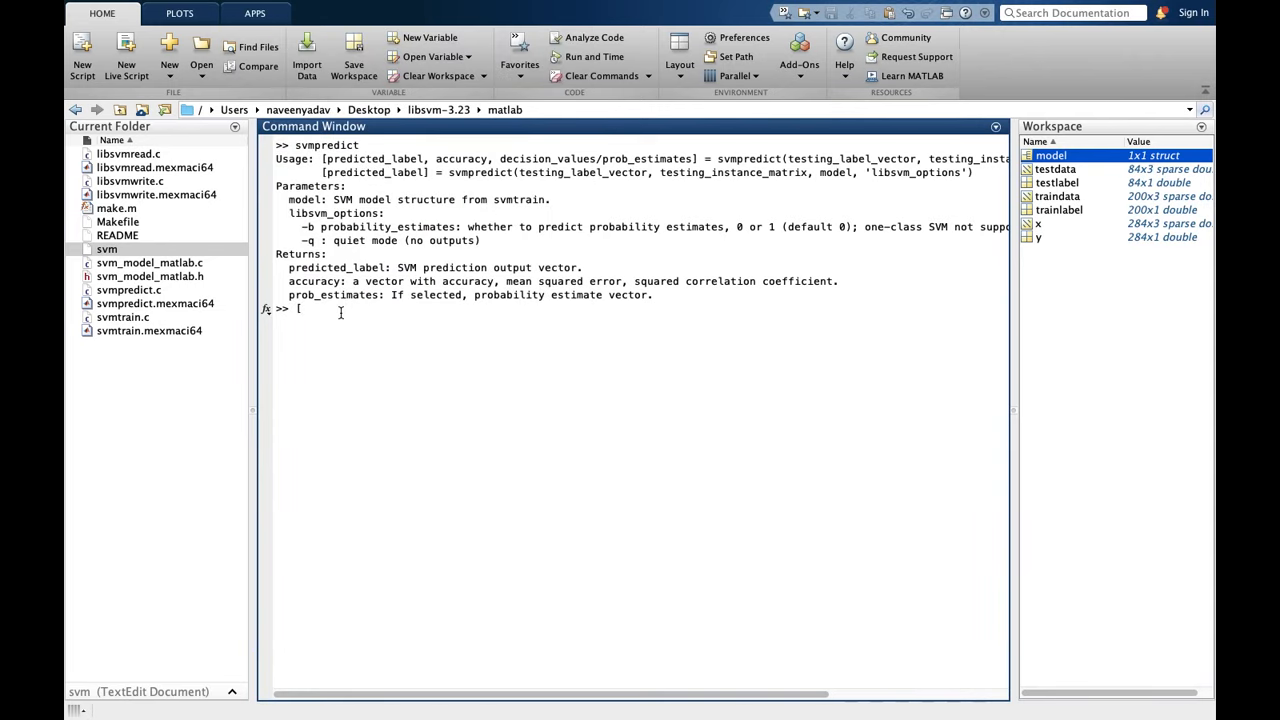
type("p")
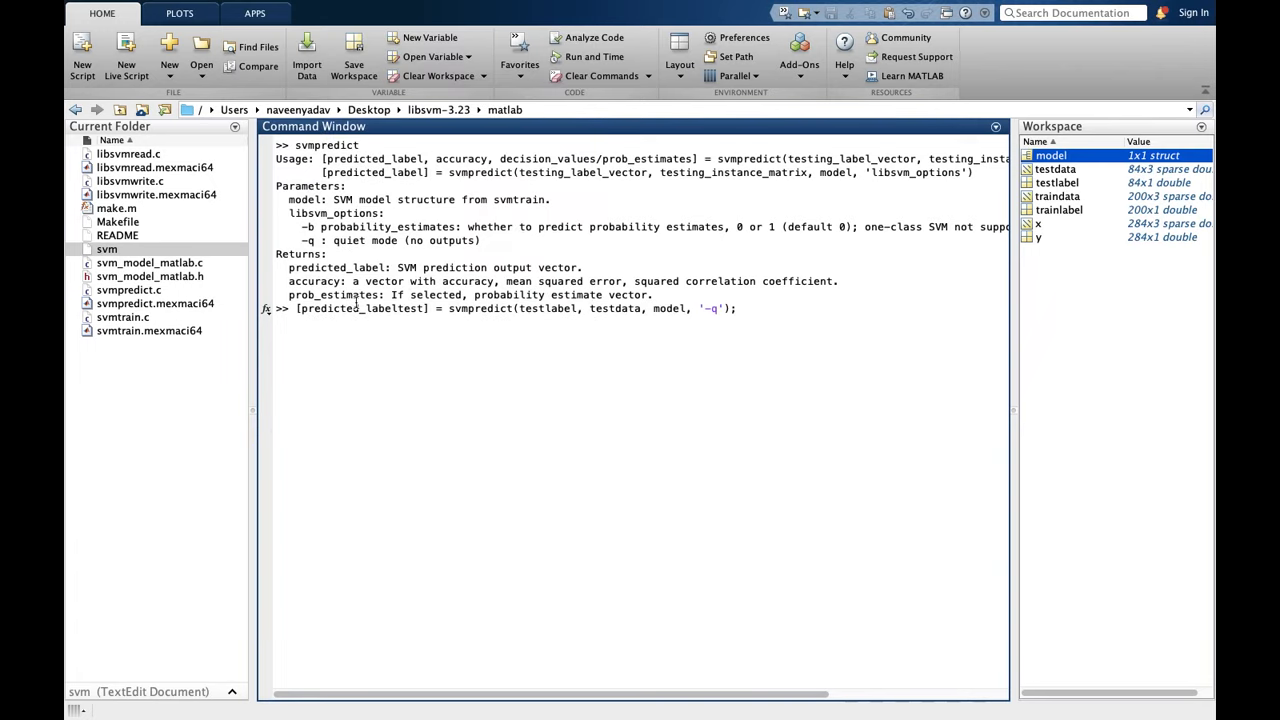
double_click(532, 308)
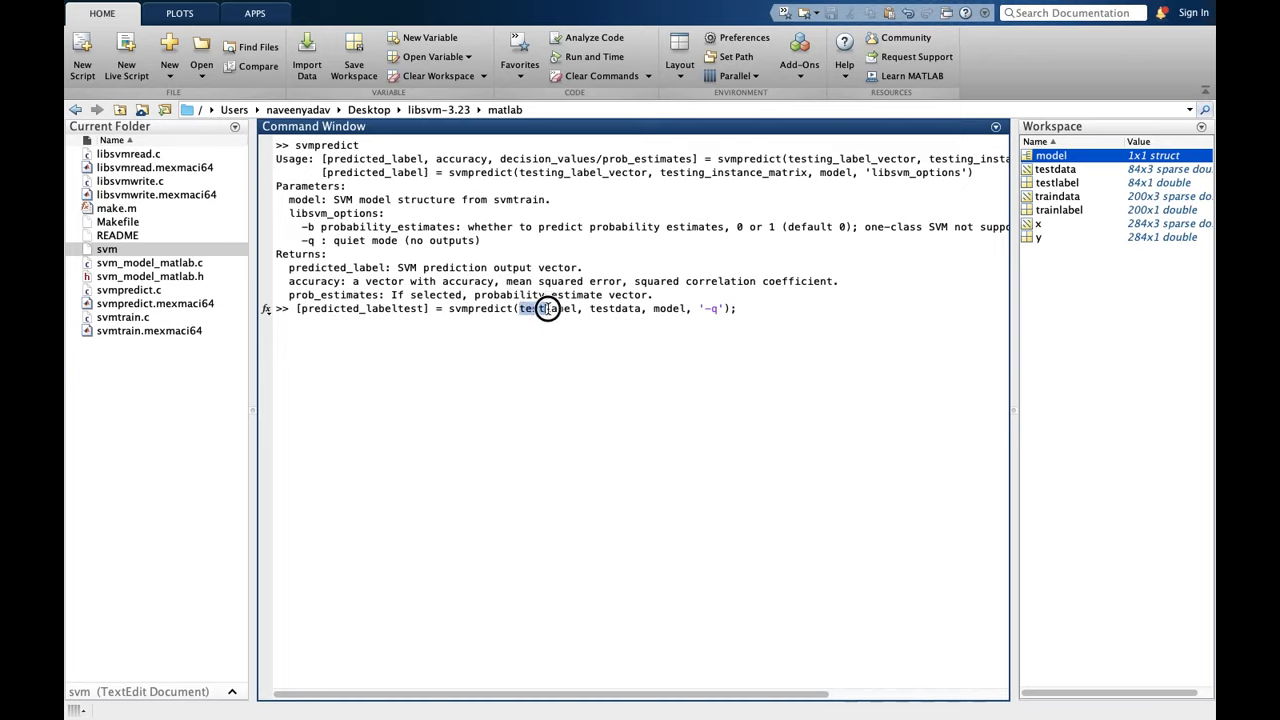
double_click(546, 308)
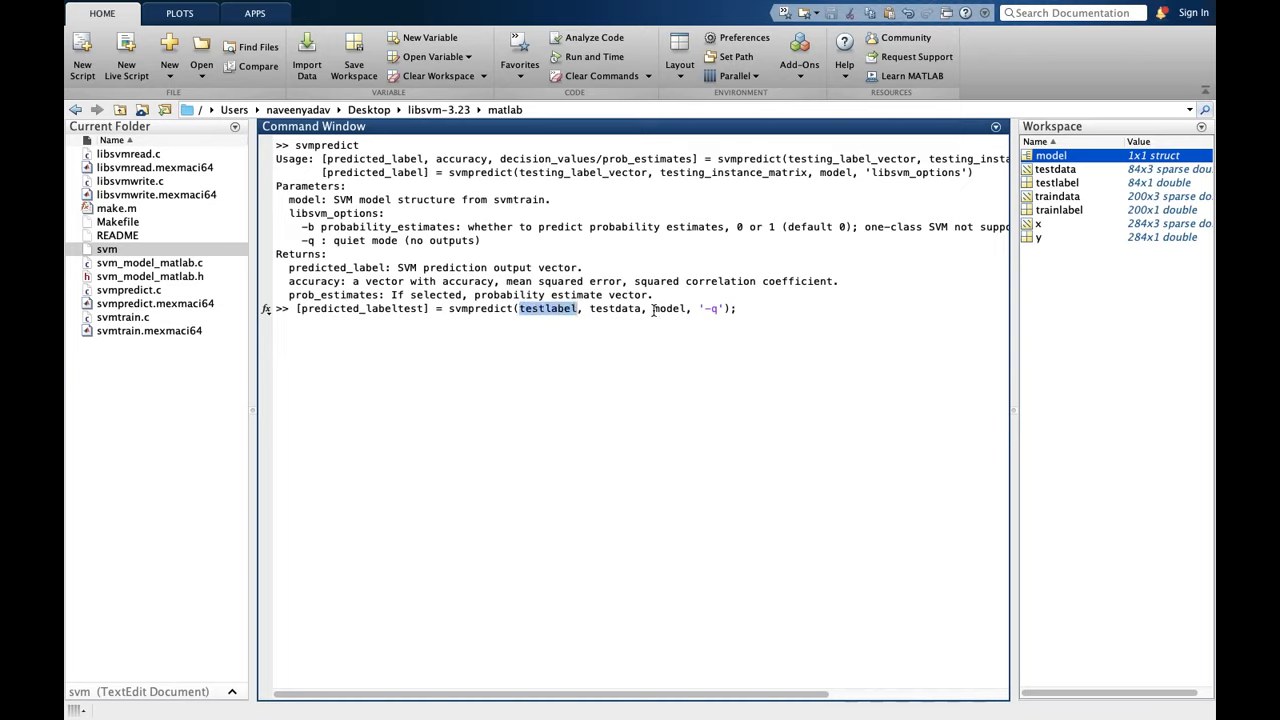
double_click(668, 308)
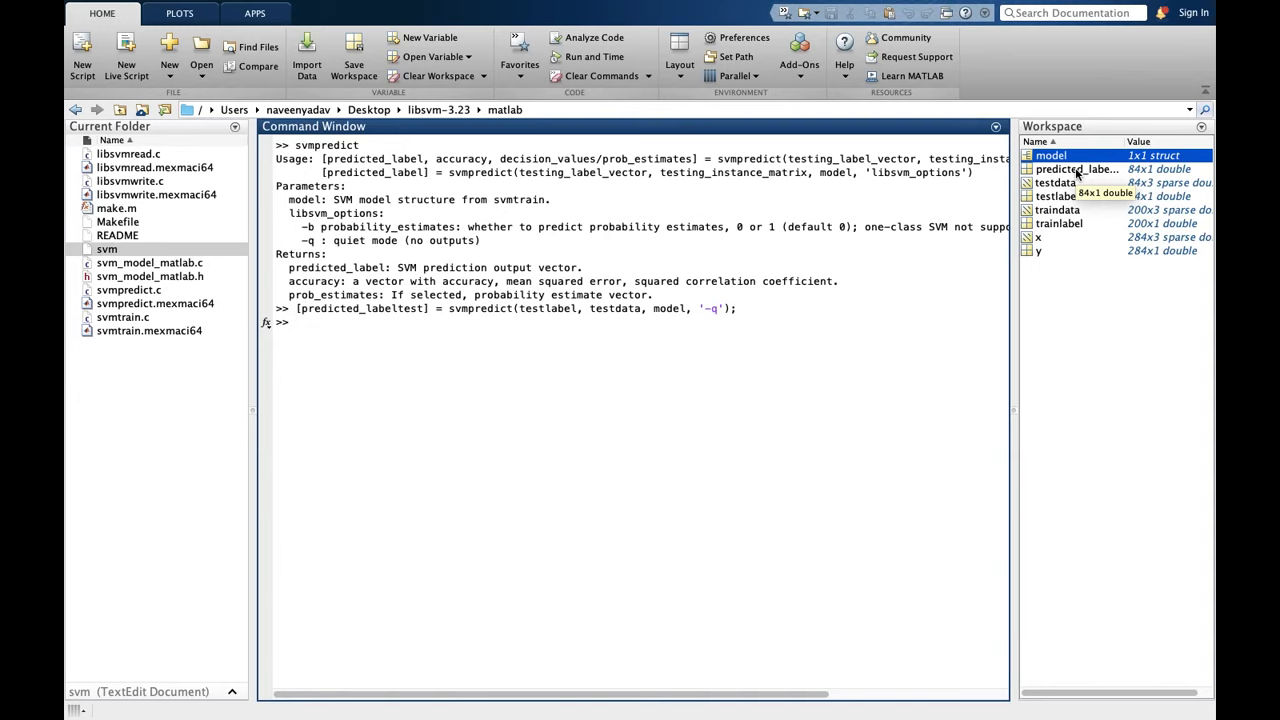
Open the 84x1 predicted_labeltest variable in the Variables editor
left_click(1076, 168)
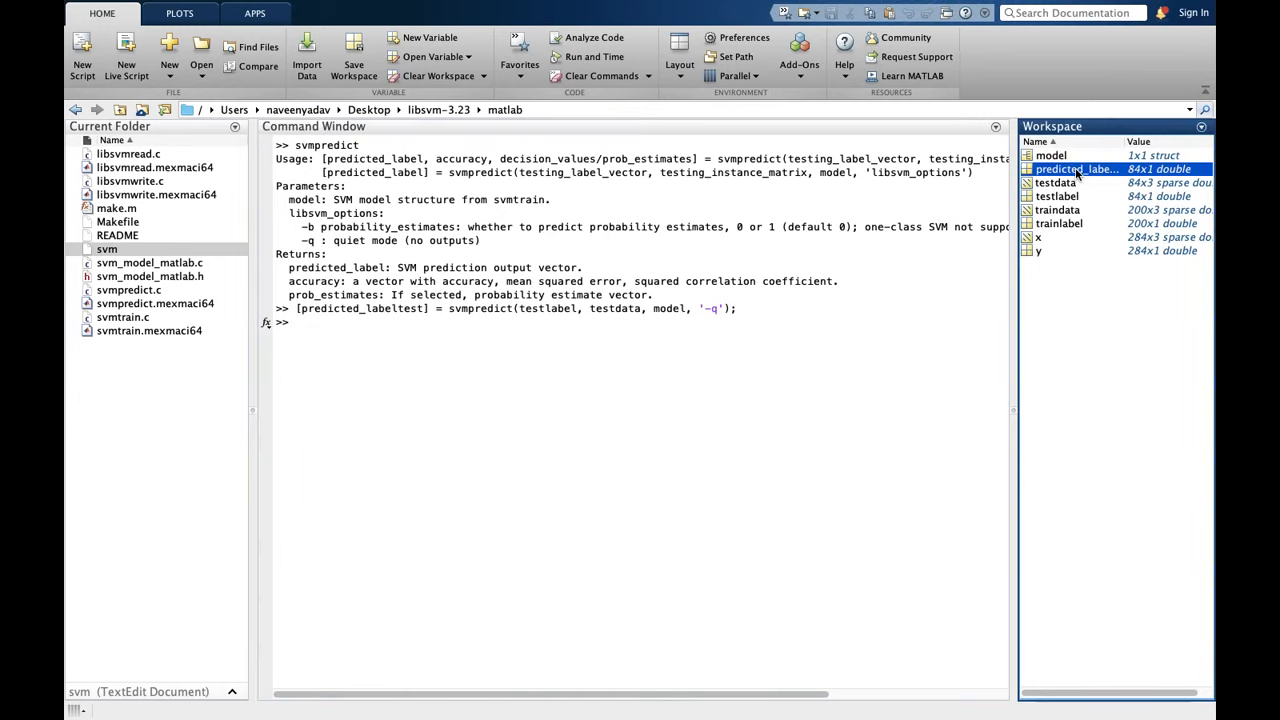
double_click(1076, 168)
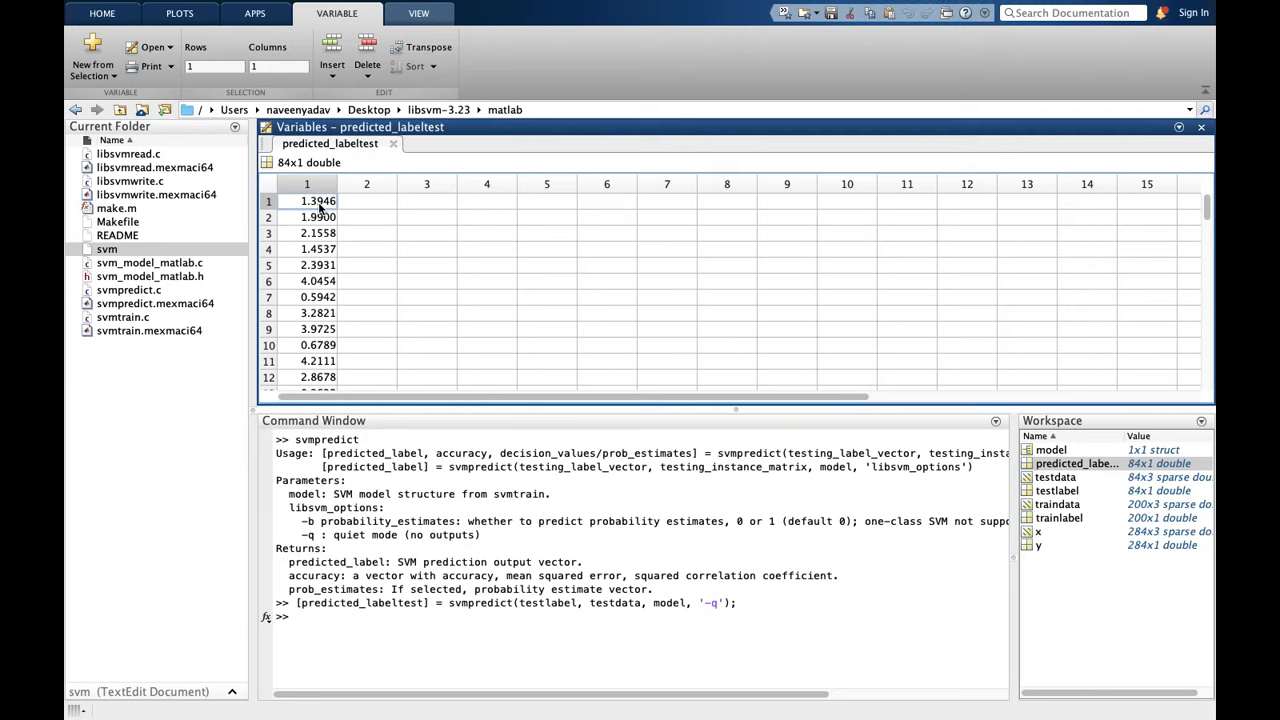
mouse_move(1044, 552)
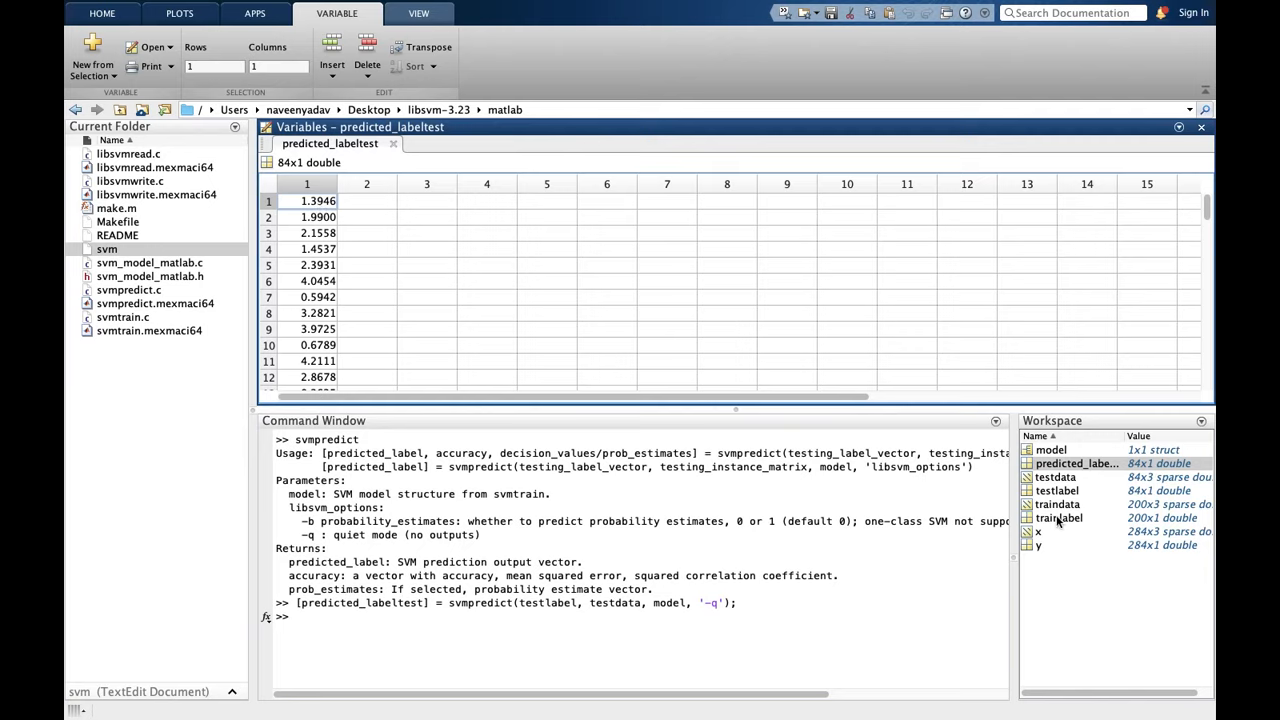
Open testlabel beside predicted_labeltest, scroll to compare the values, then close the testlabel view
left_click(1052, 490)
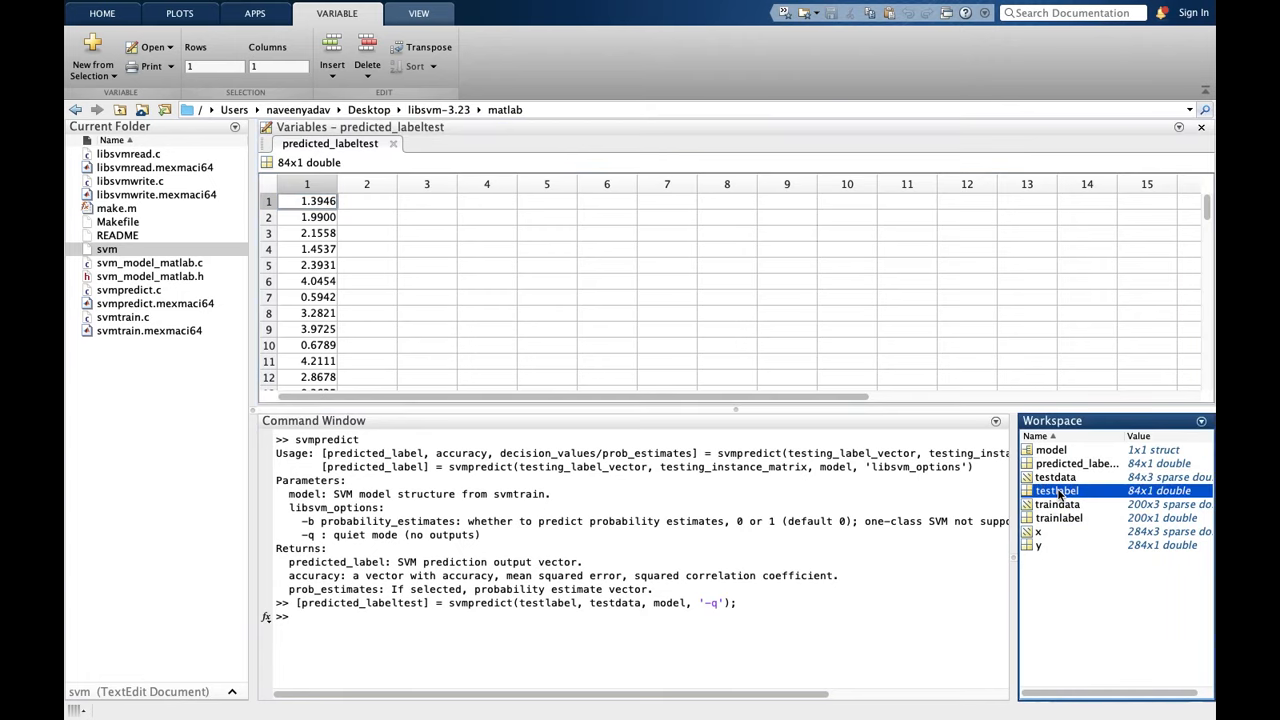
double_click(1056, 490)
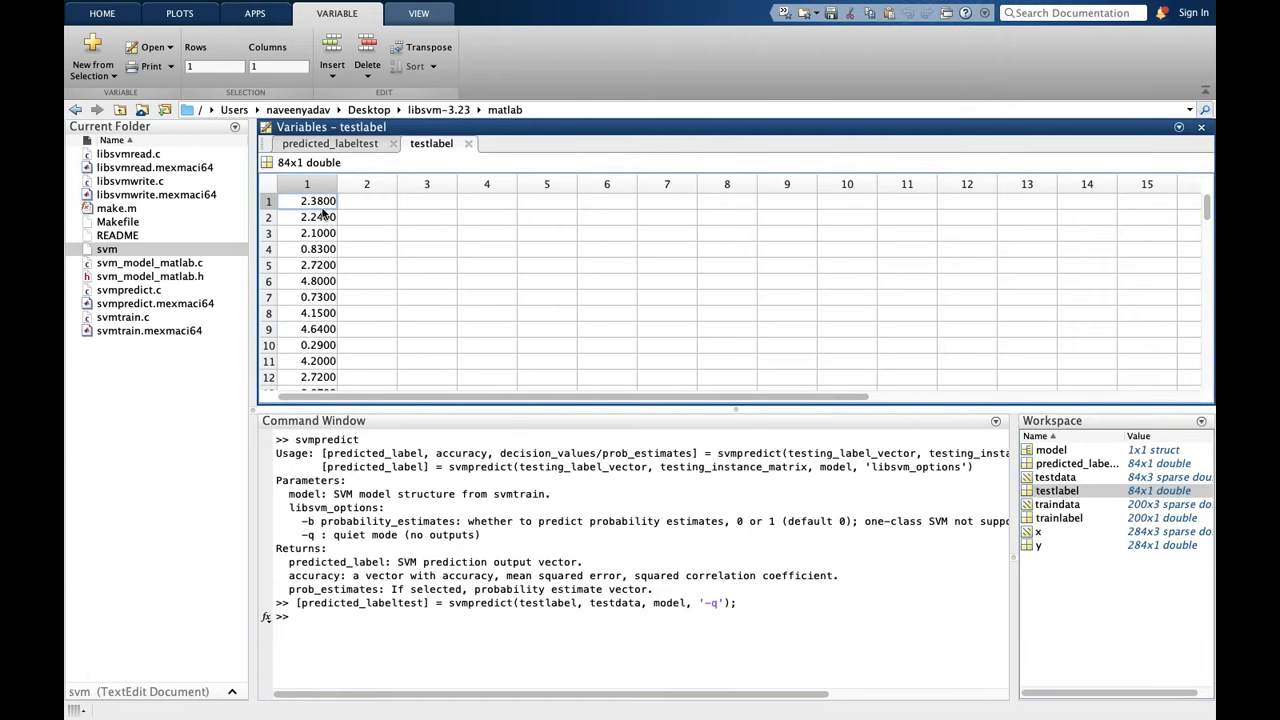
mouse_move(306, 312)
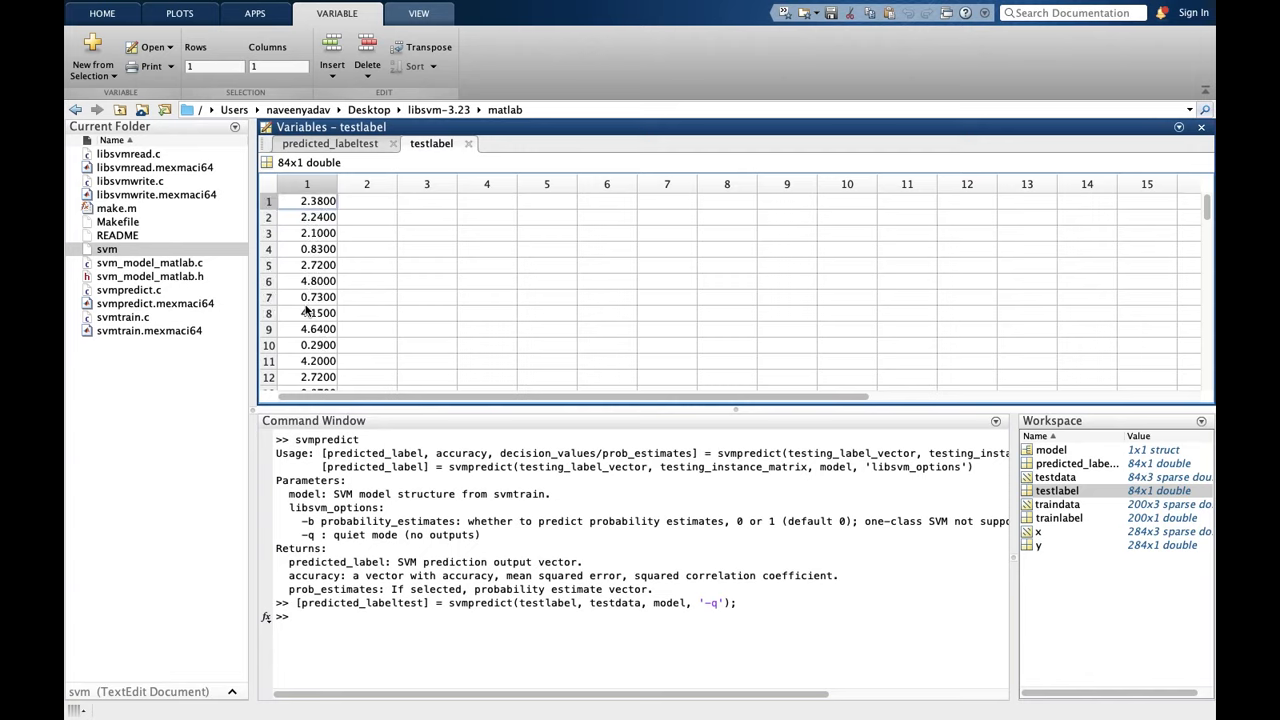
left_click(328, 144)
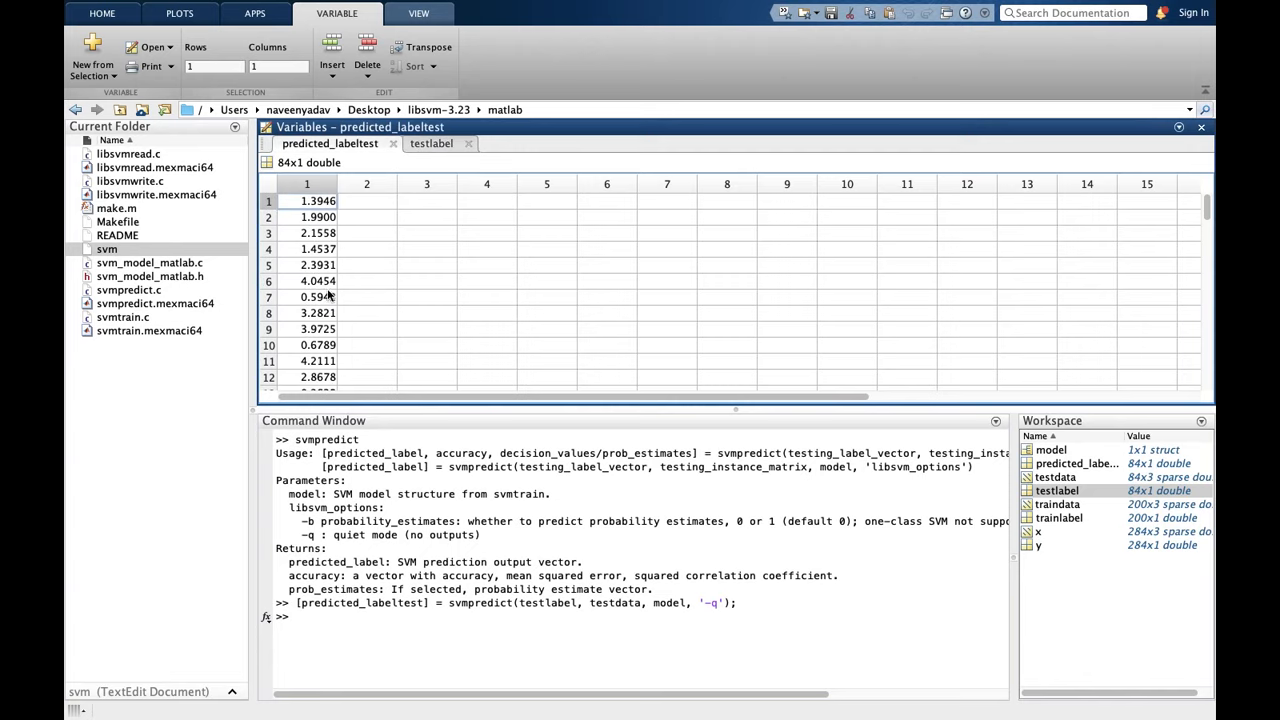
scroll("down", 3)
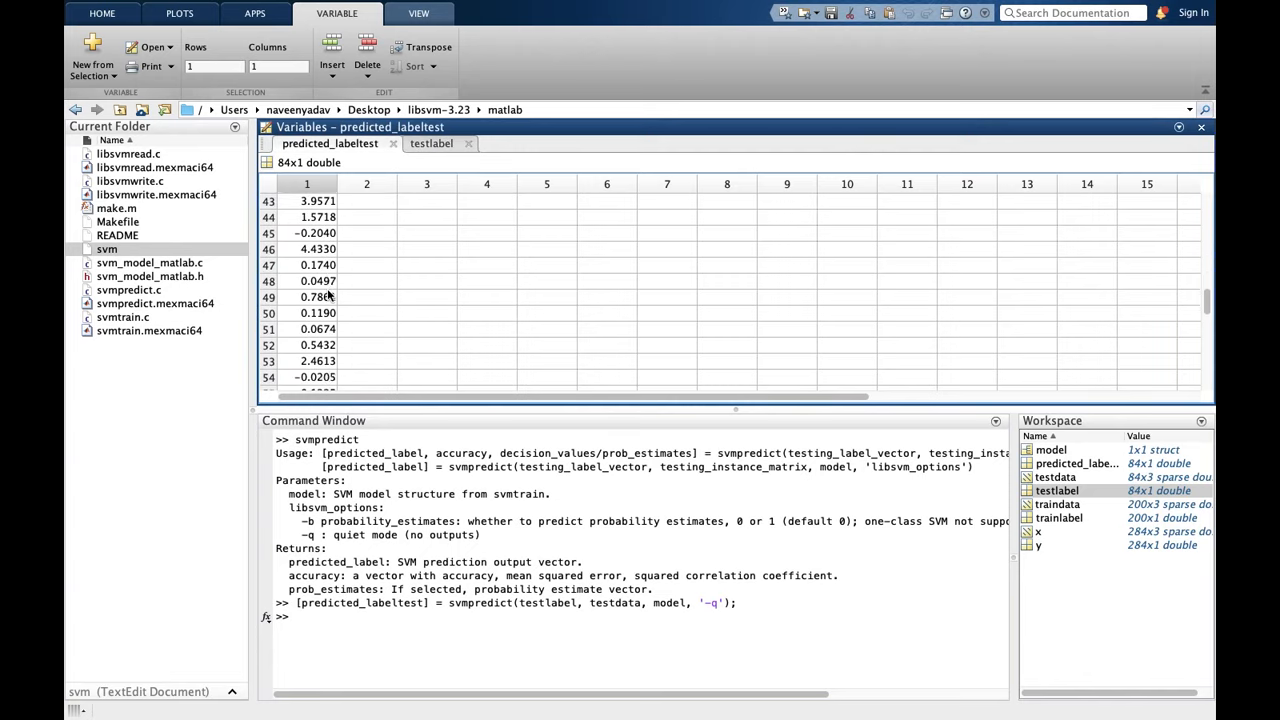
scroll("down", 3)
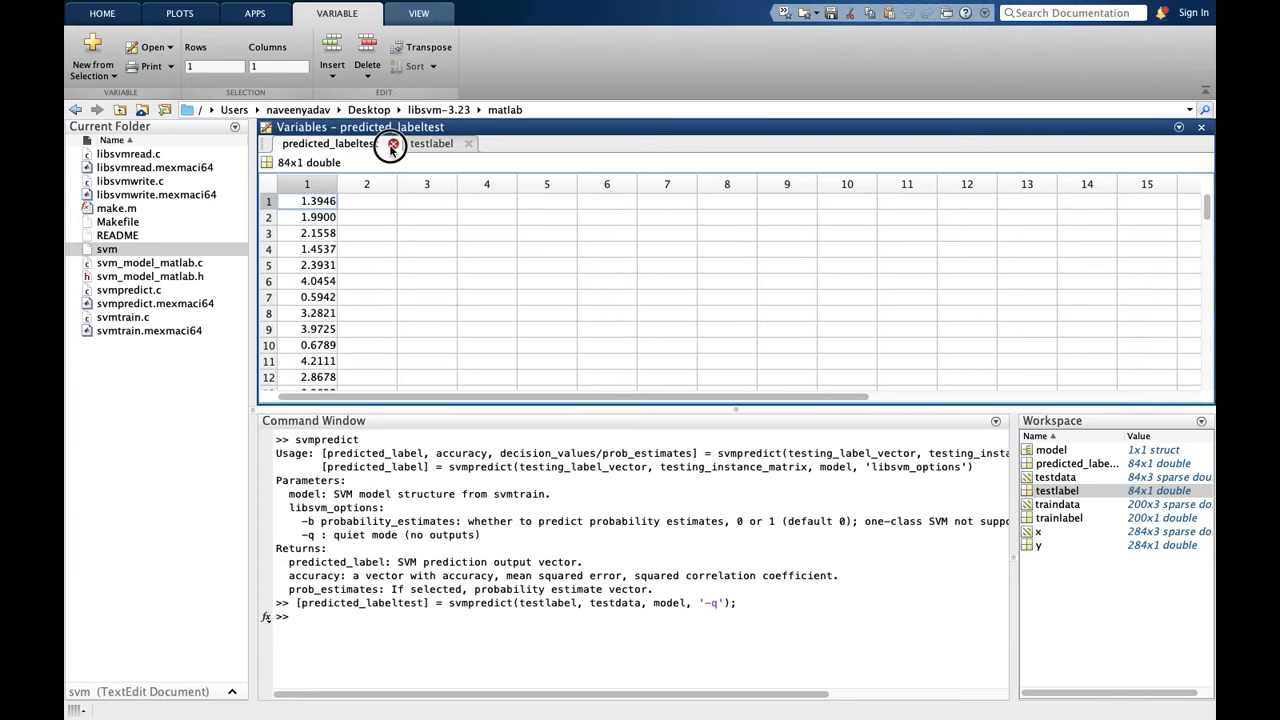
left_click(388, 144)
type("[predicted_labeltest] = svmpredict(trainlabel, traindata, model, '-q');")
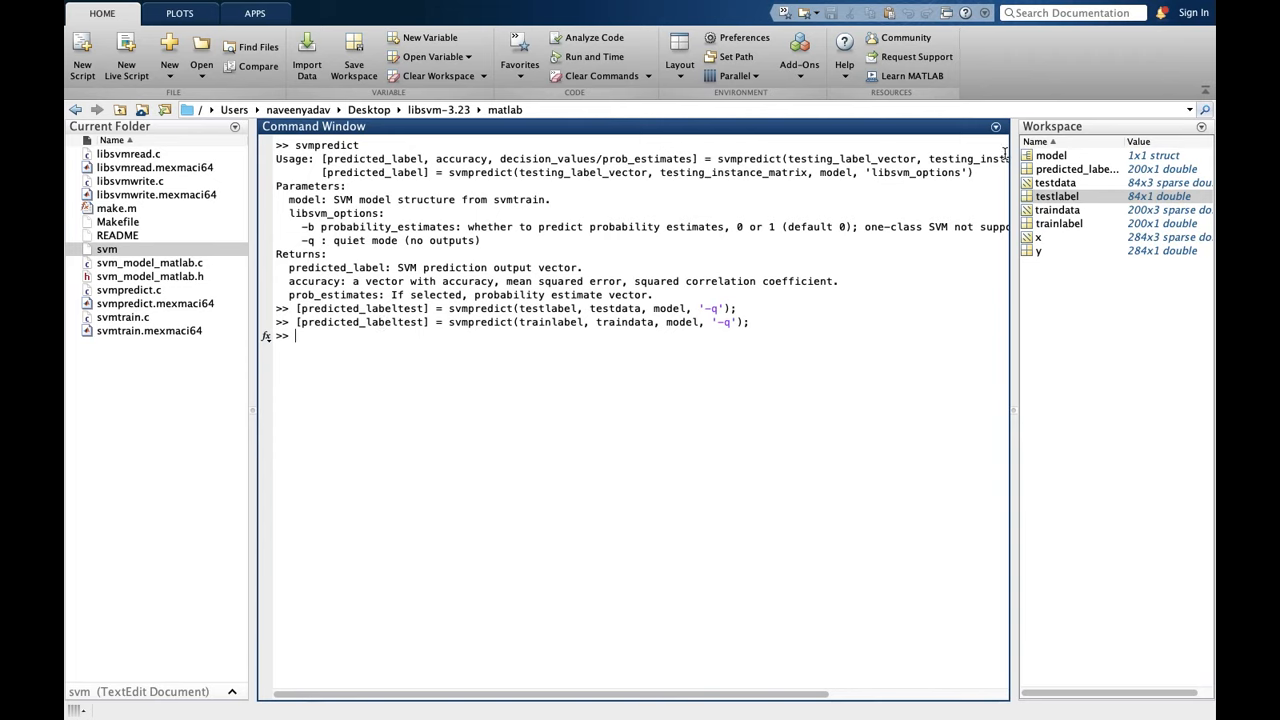
Open the 200x1 predicted_labeltest training-set predictions and browse through the values
double_click(1080, 168)
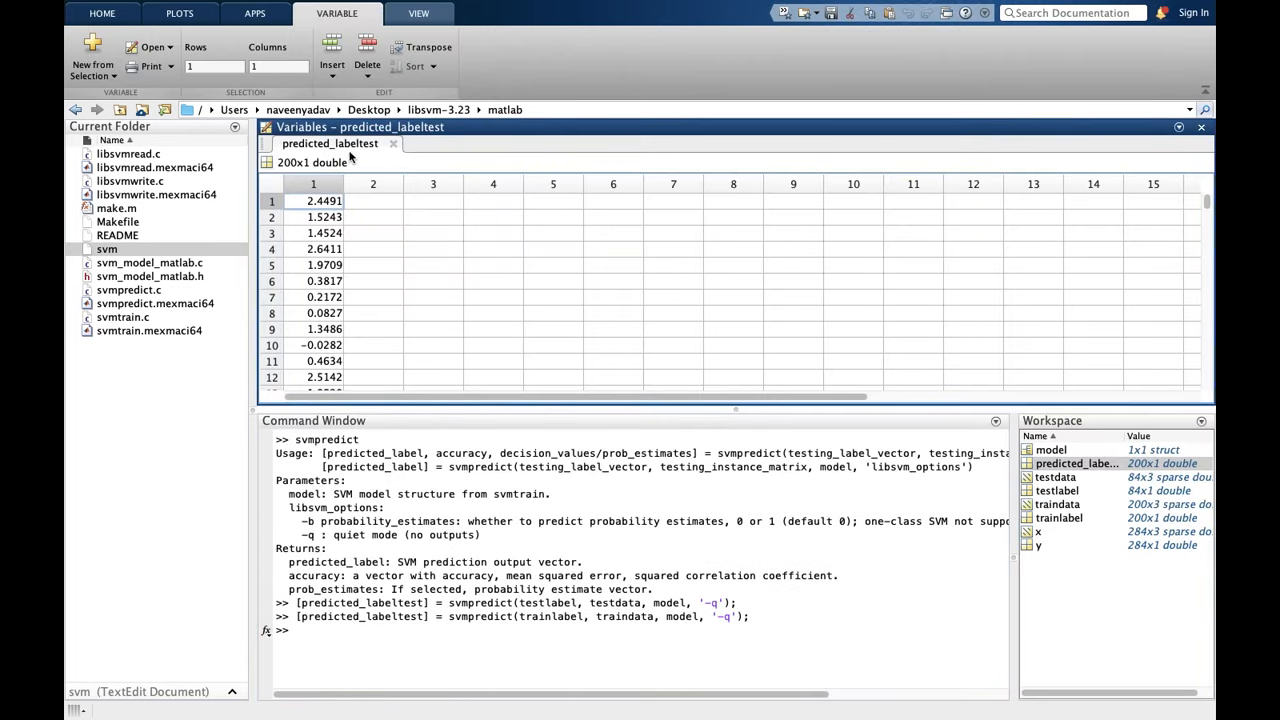
scroll("down", 3)
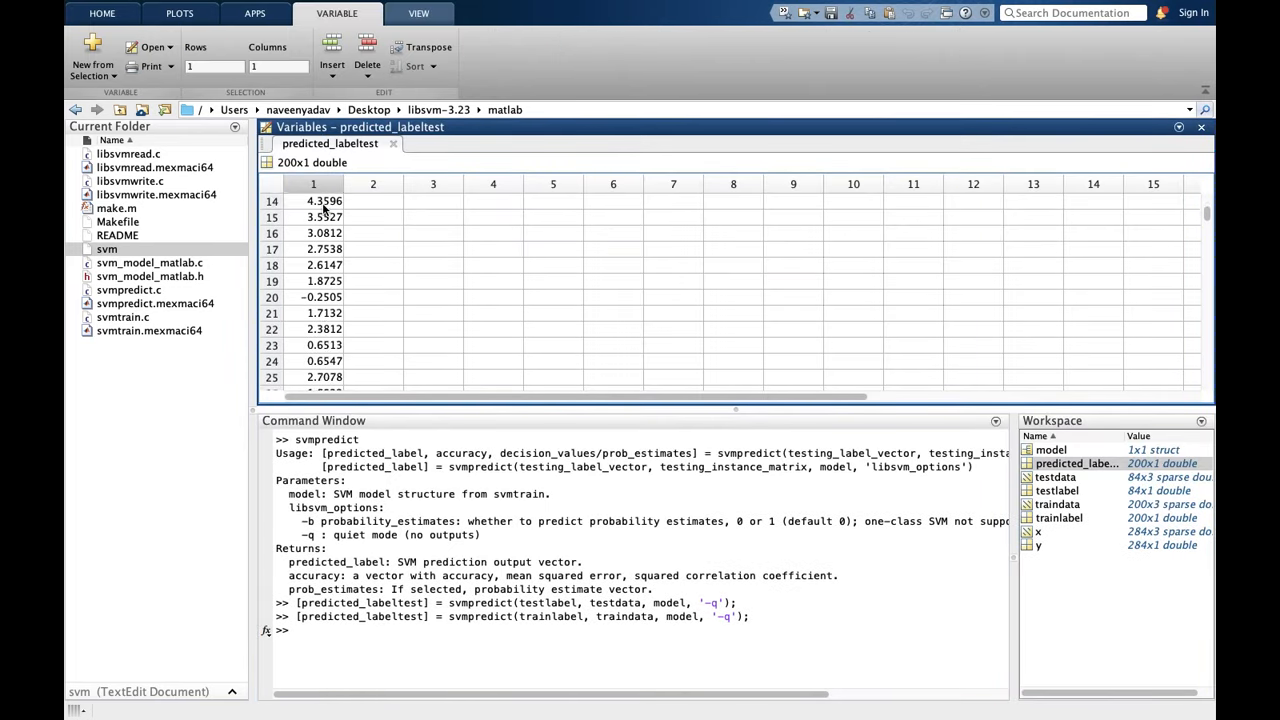
scroll("down", 3)
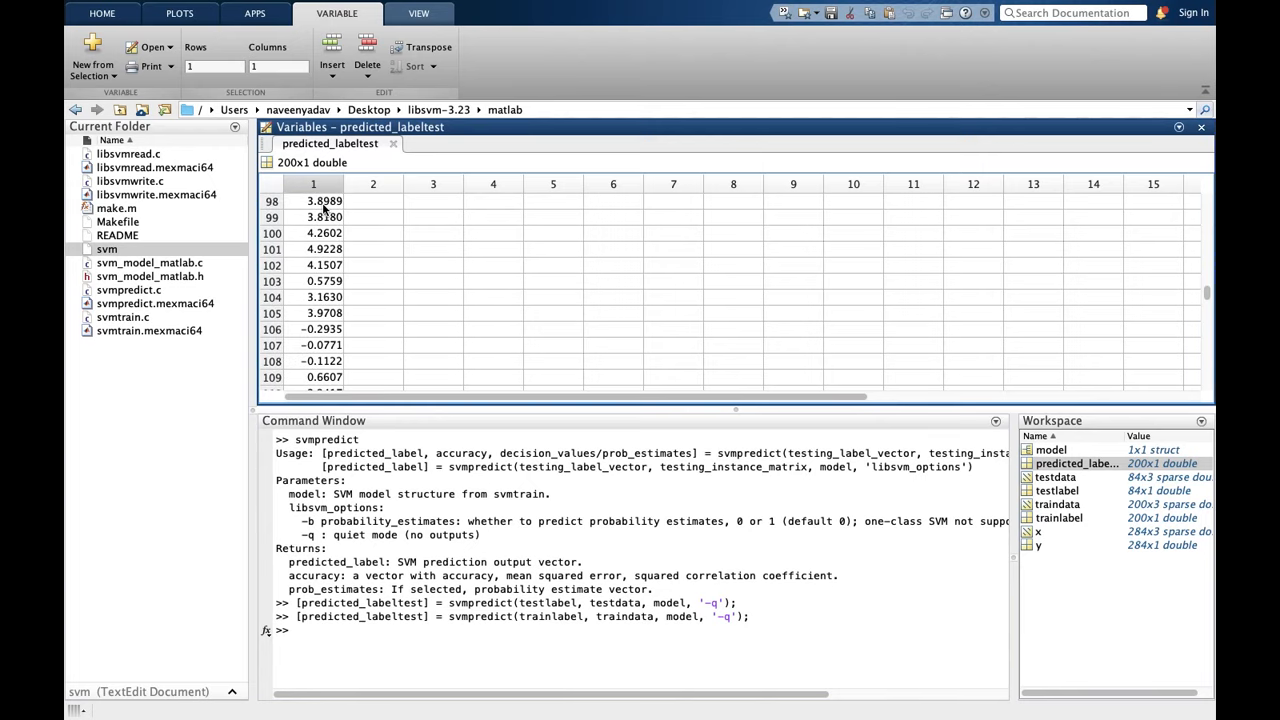
scroll("down", 3)
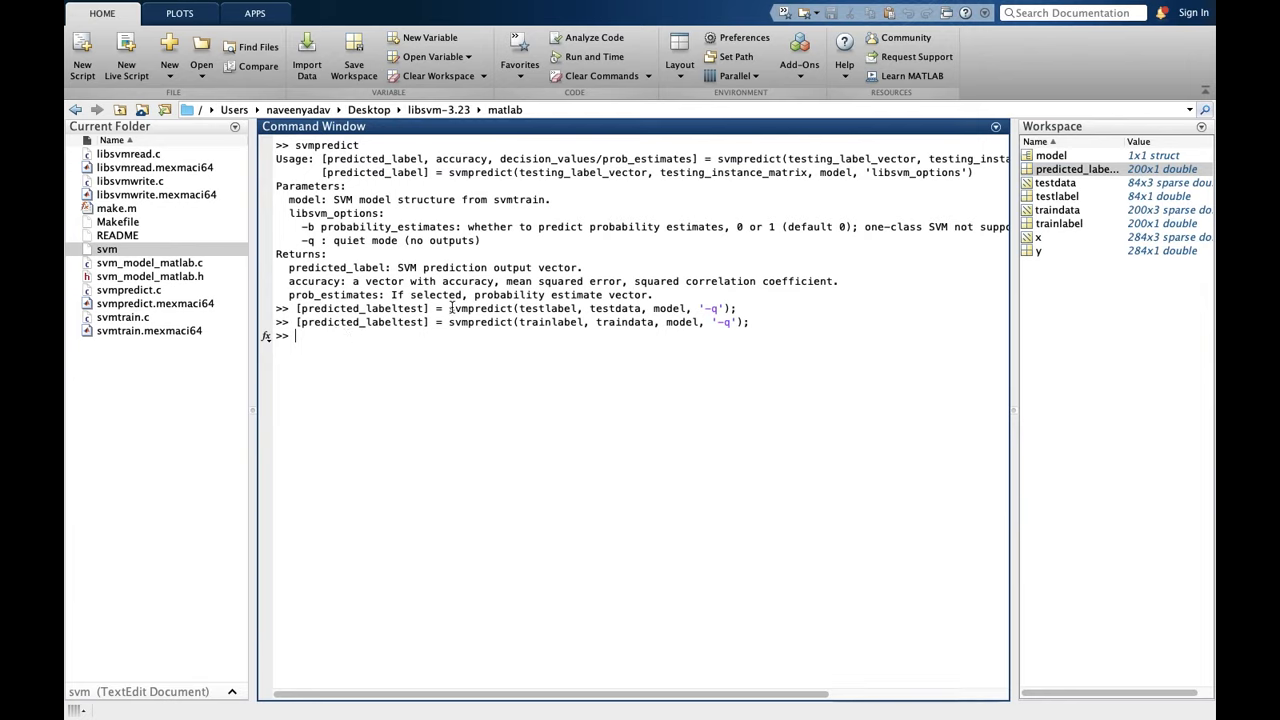
mouse_move(362, 340)
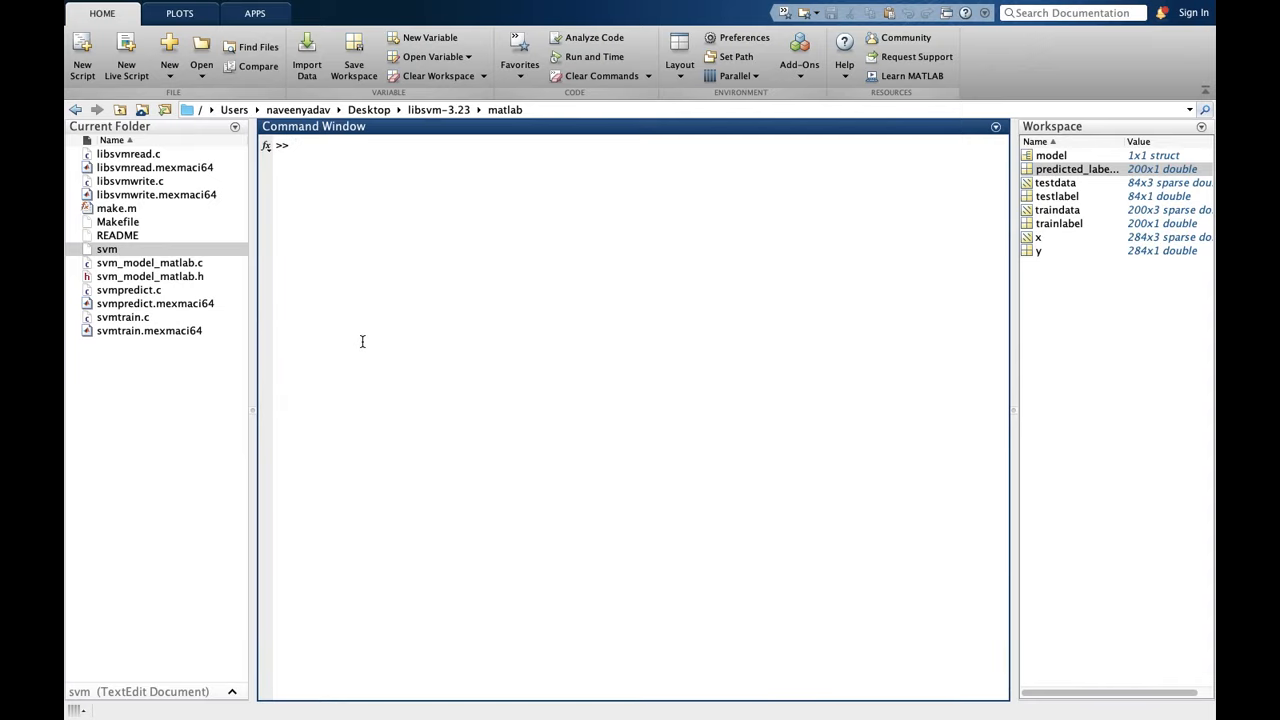
Run svmtrain with no arguments again and select part of the printed usage text
type("svmtrain")
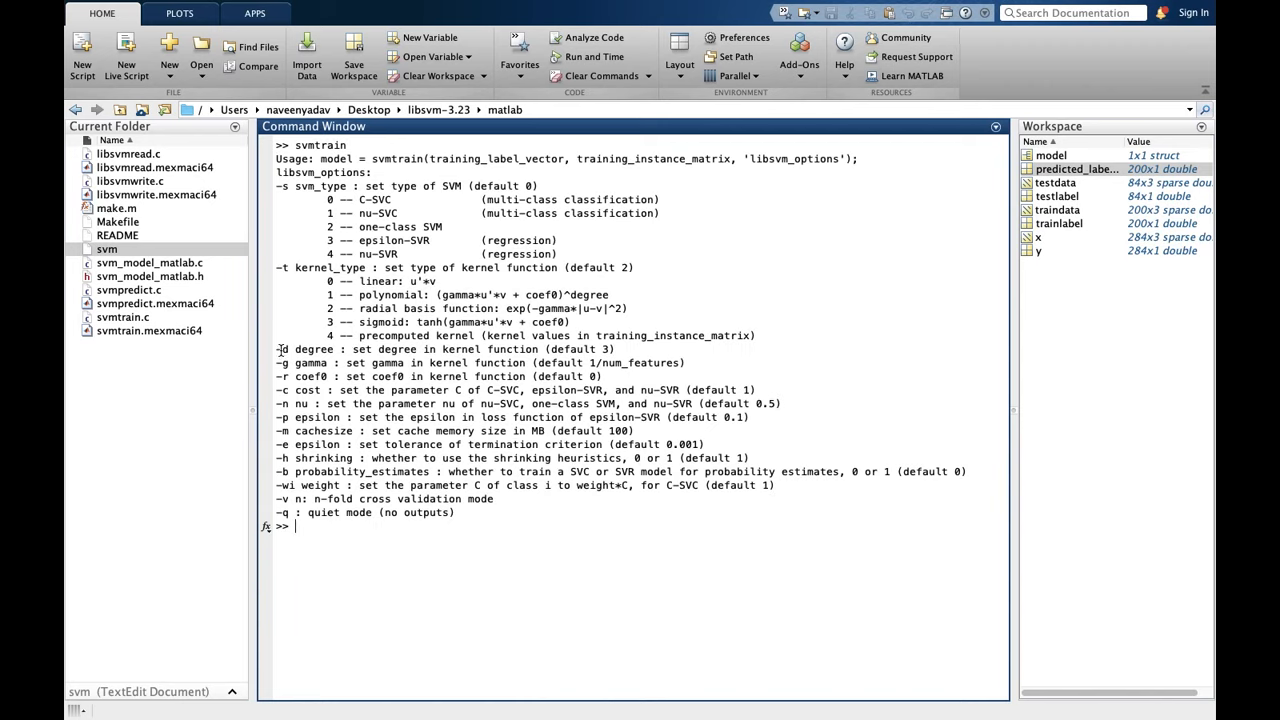
left_click_drag(276, 348, 488, 472)
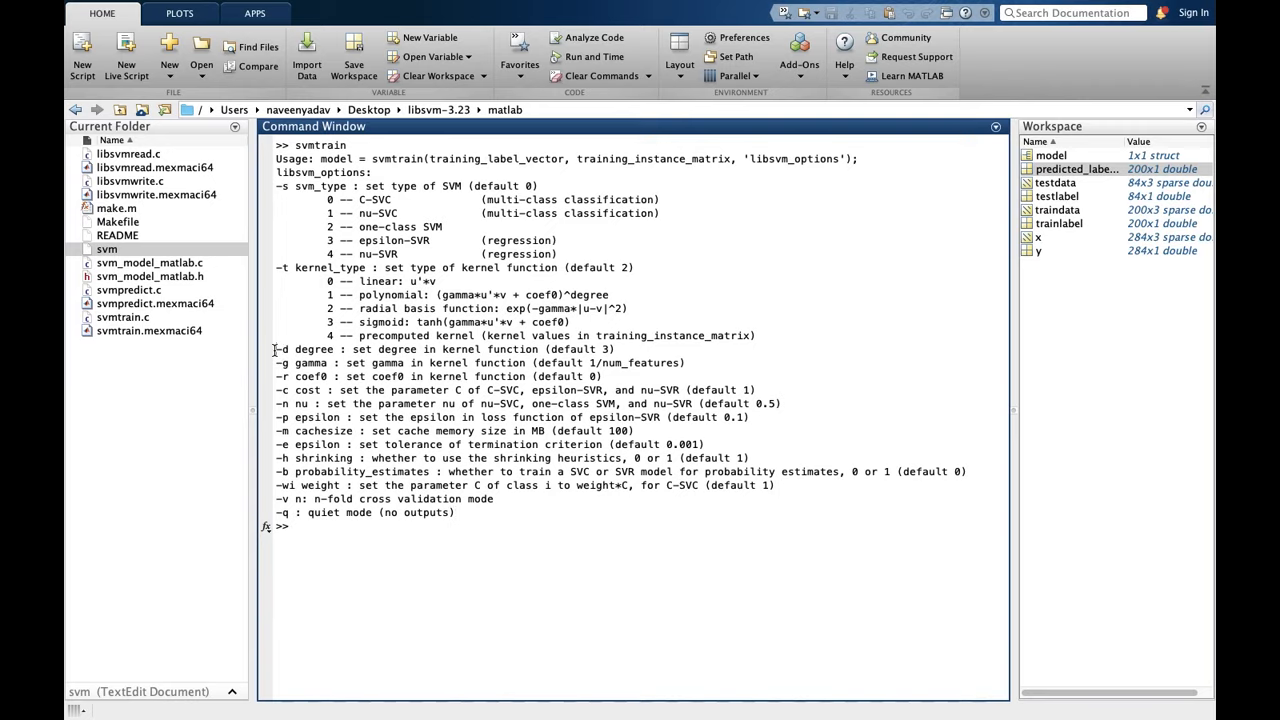
mouse_move(370, 388)
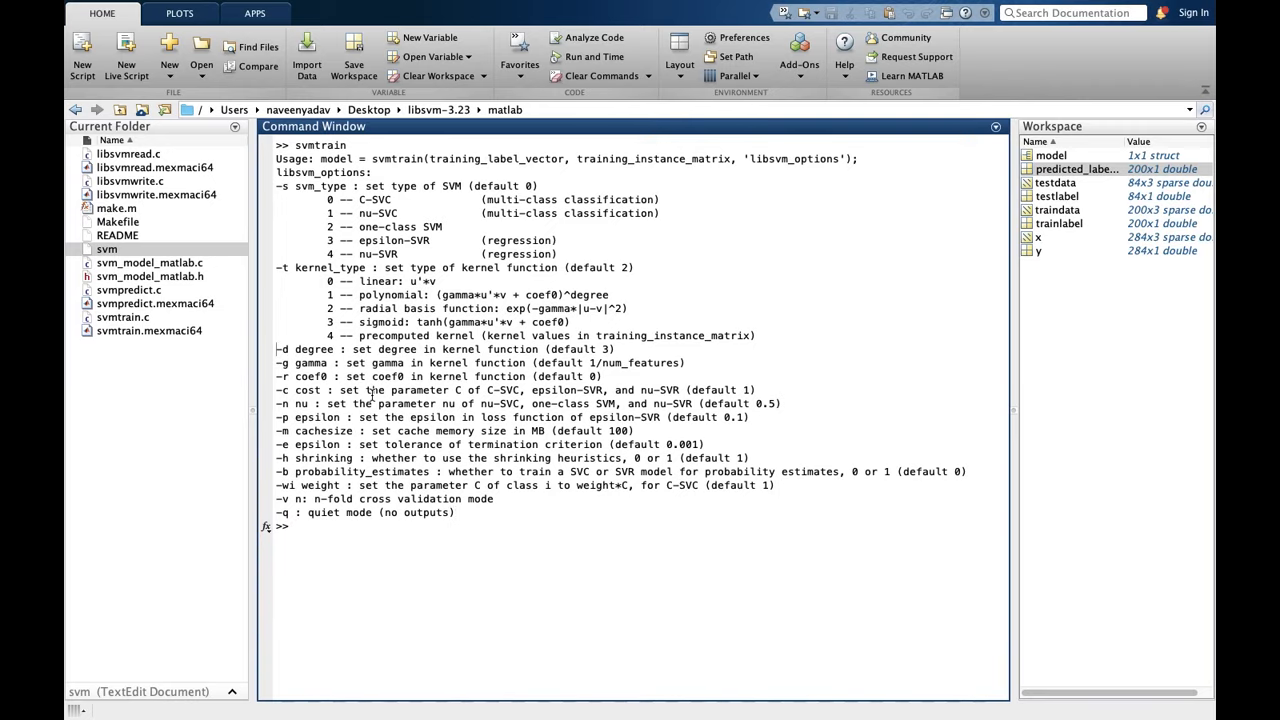